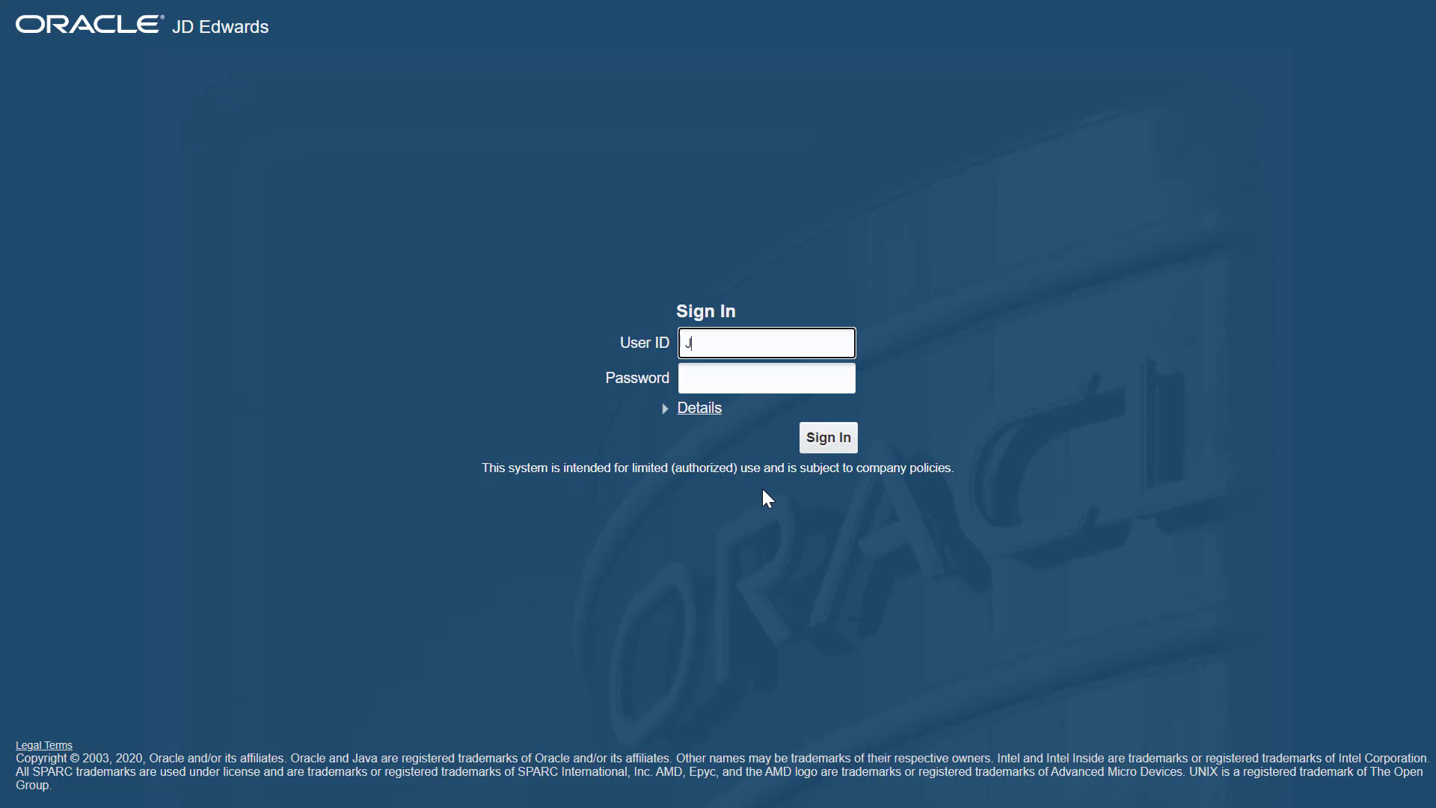
# - Sign in, launch the Process Recorder from the user menu and start recording
pyautogui.click(825, 437)
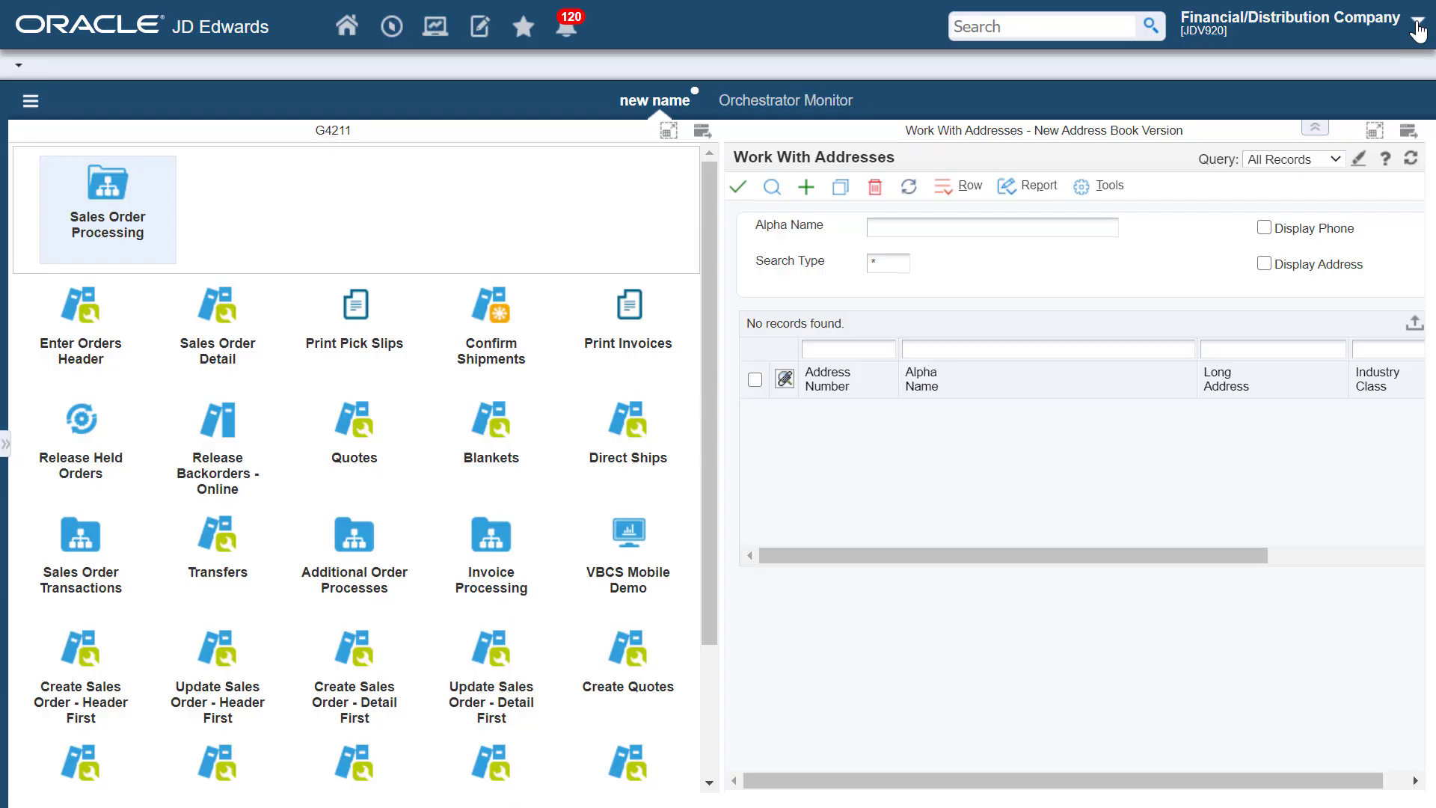
pyautogui.click(1421, 26)
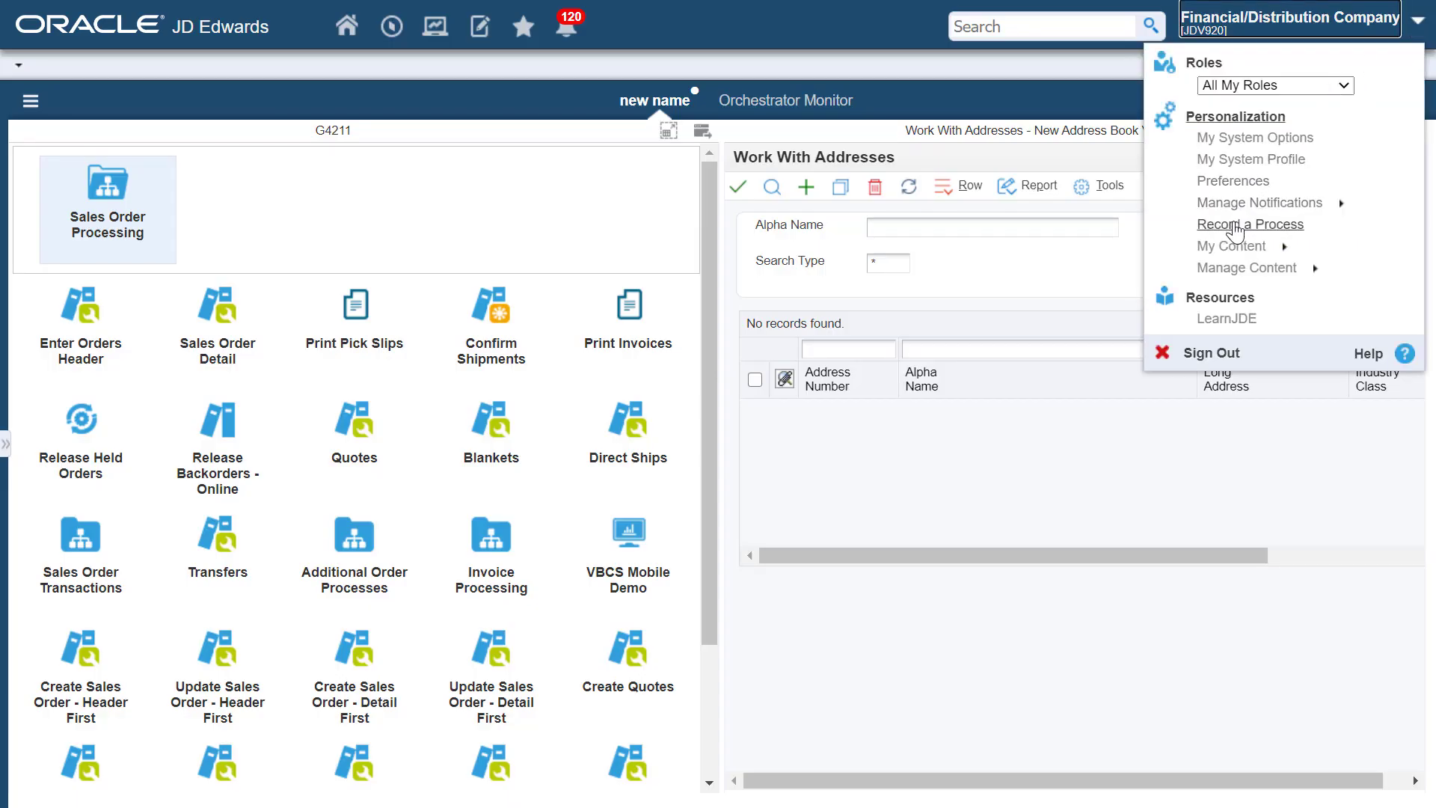
pyautogui.click(1251, 225)
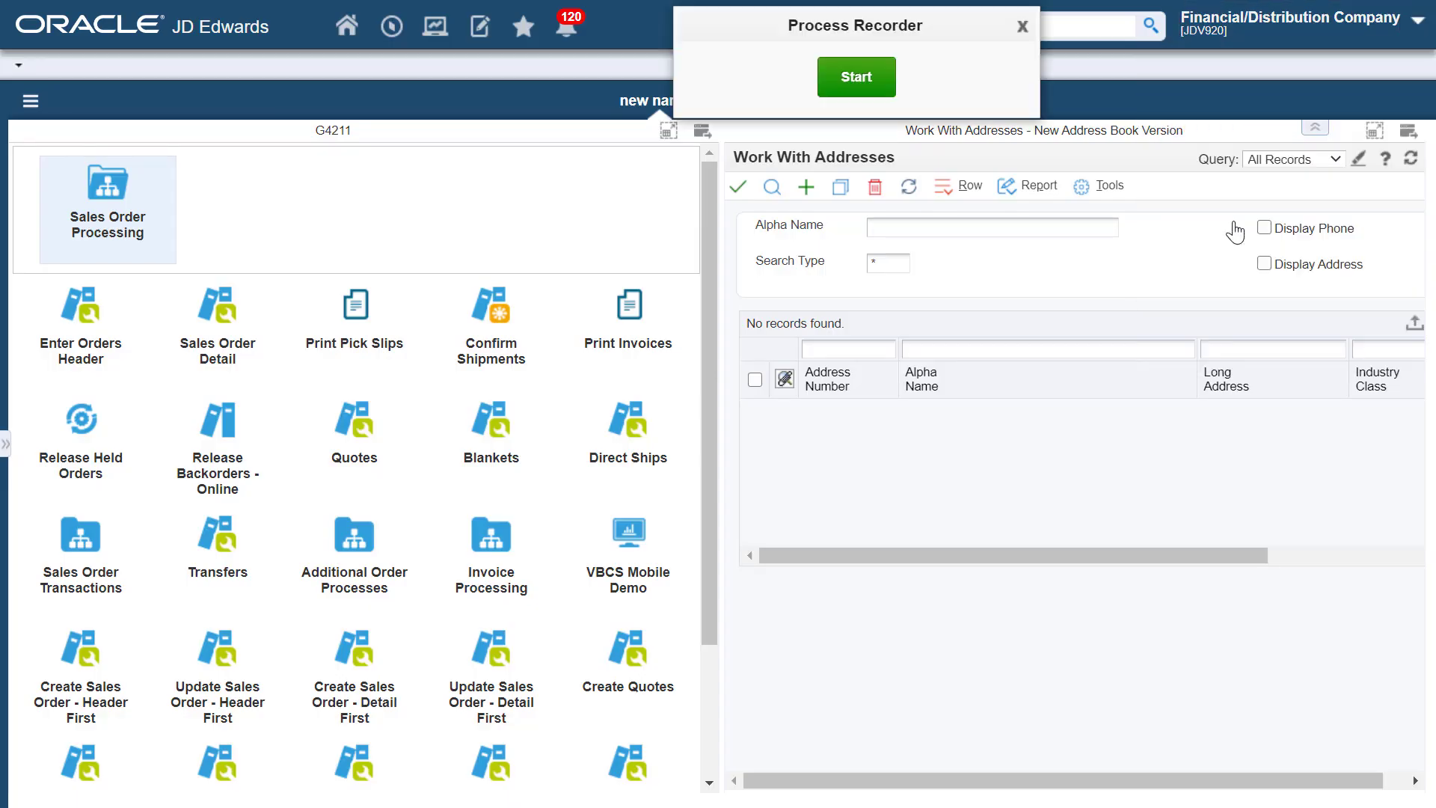
pyautogui.click(854, 76)
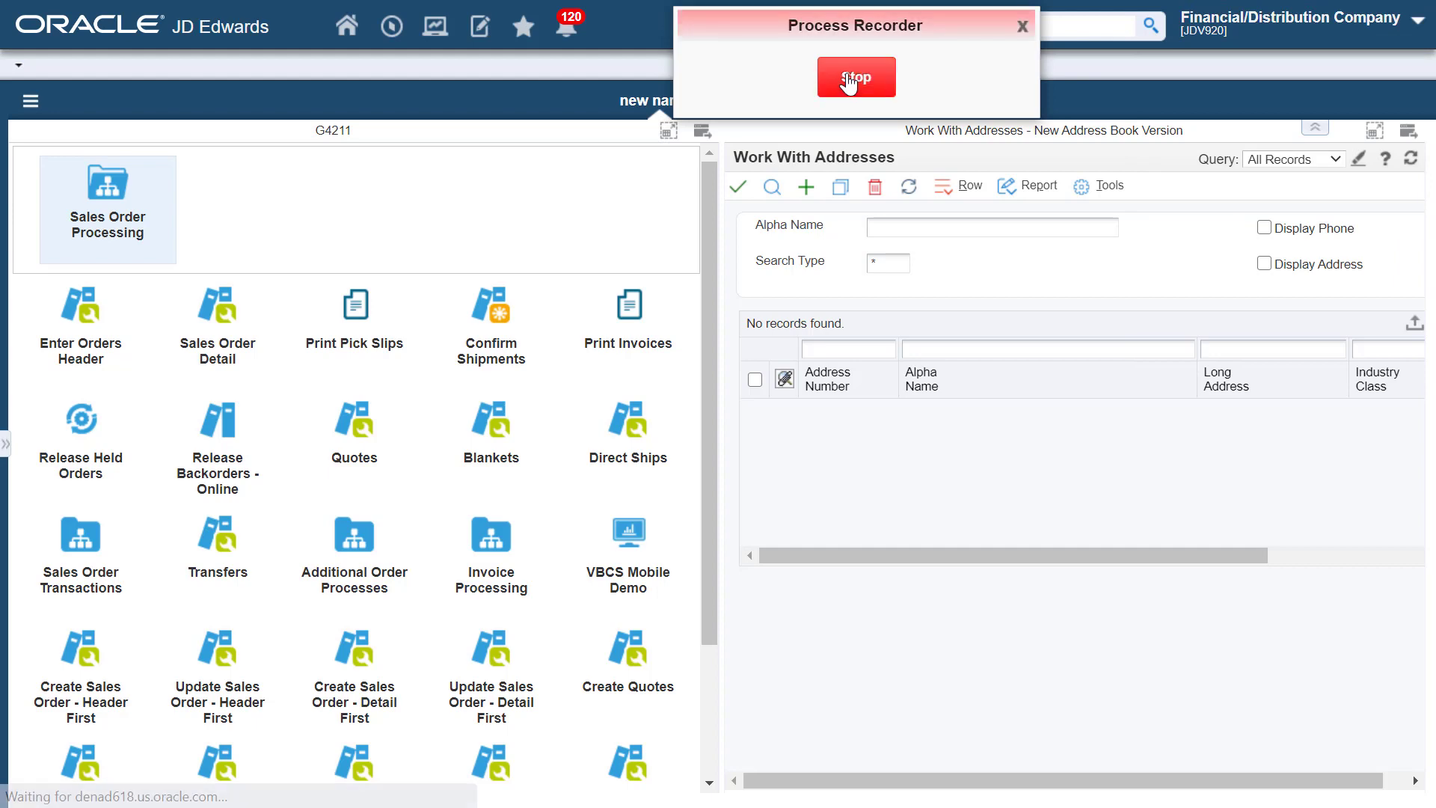
# - Launch Sales Order Entry P42101 via Fast Path and add a new order
pyautogui.click(391, 25)
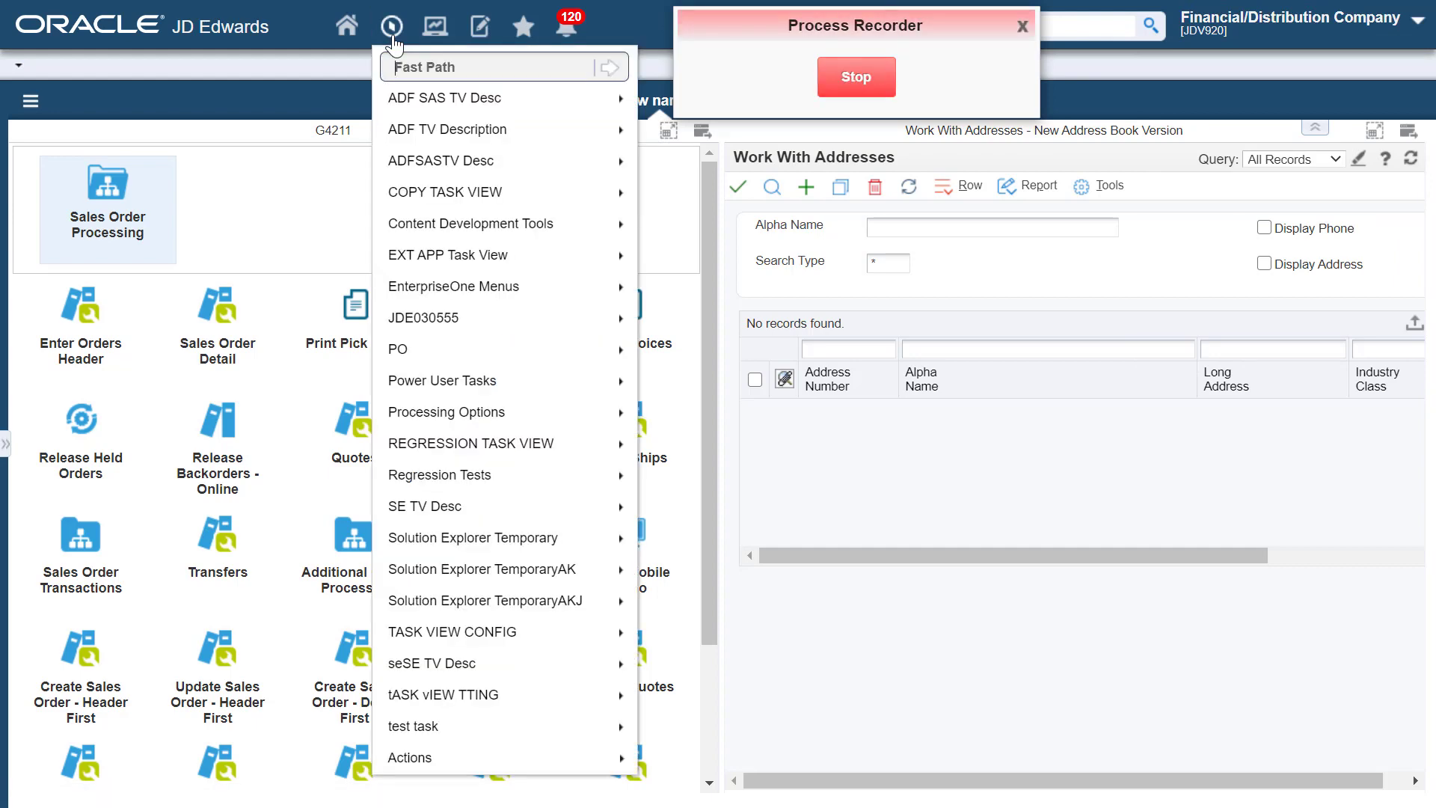
pyautogui.write('P421')
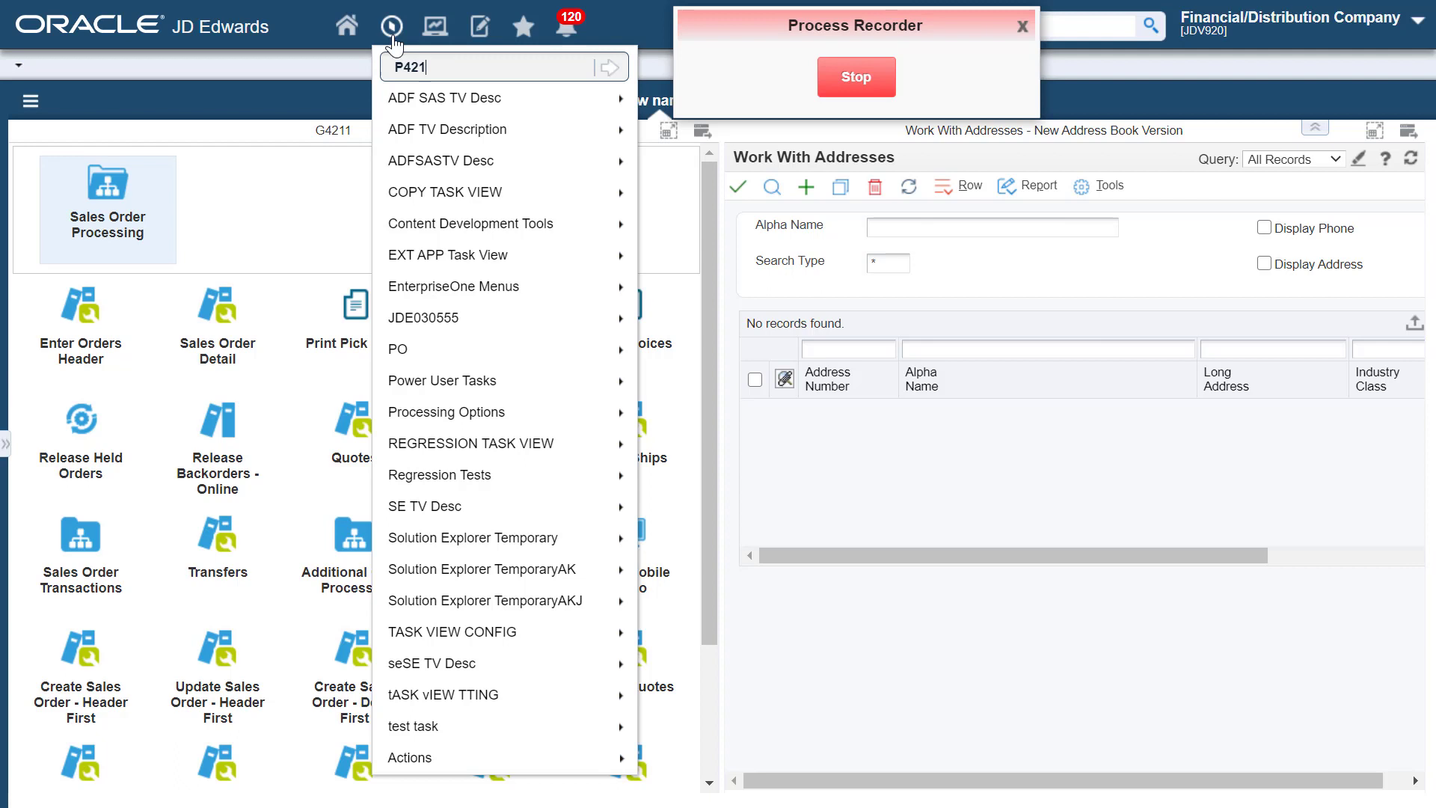
pyautogui.write('01')
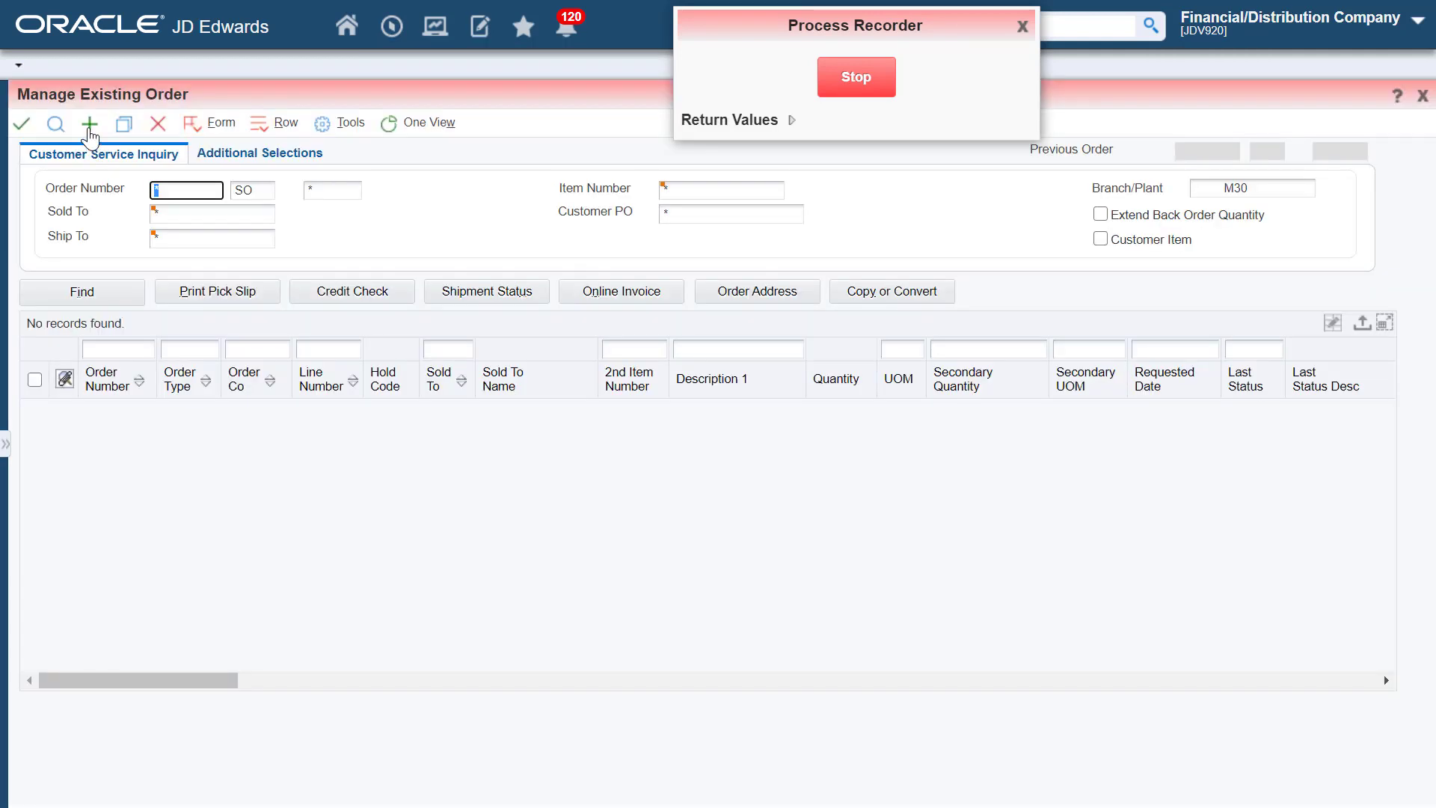
pyautogui.click(90, 124)
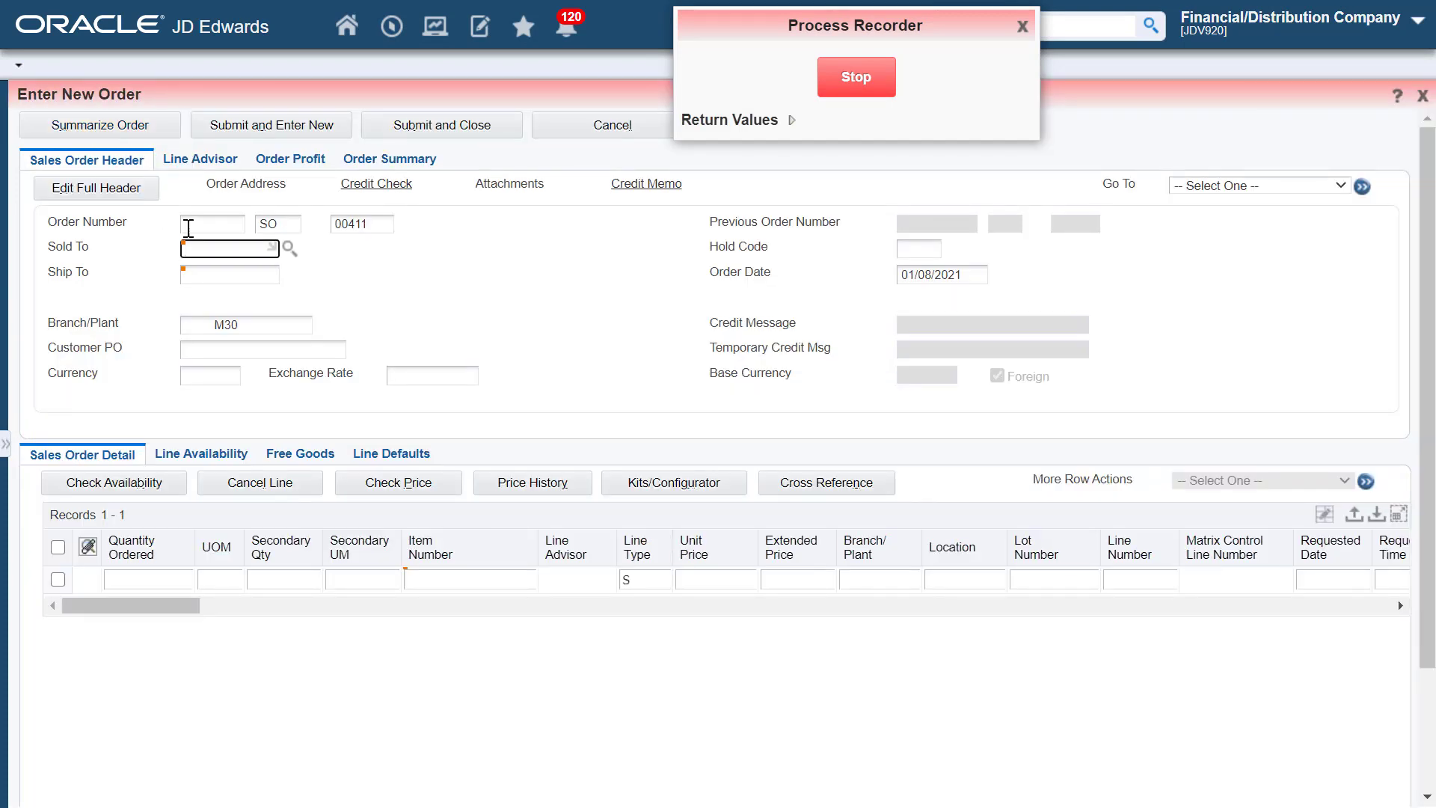
# - Enter Sold To 4243, Branch 30 and detail lines for item 21001 with quantities 1 and 250
pyautogui.write('4243')
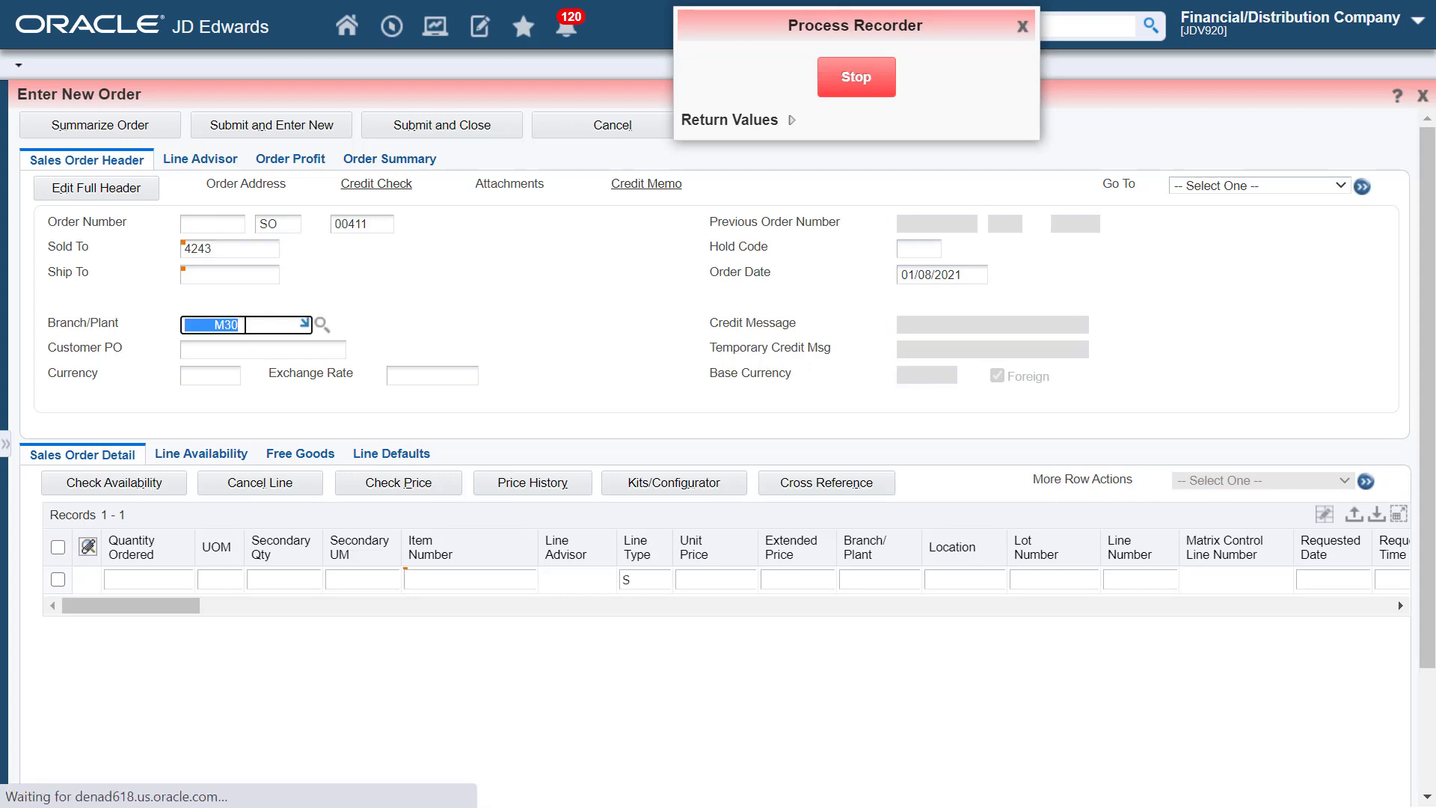
pyautogui.write('3')
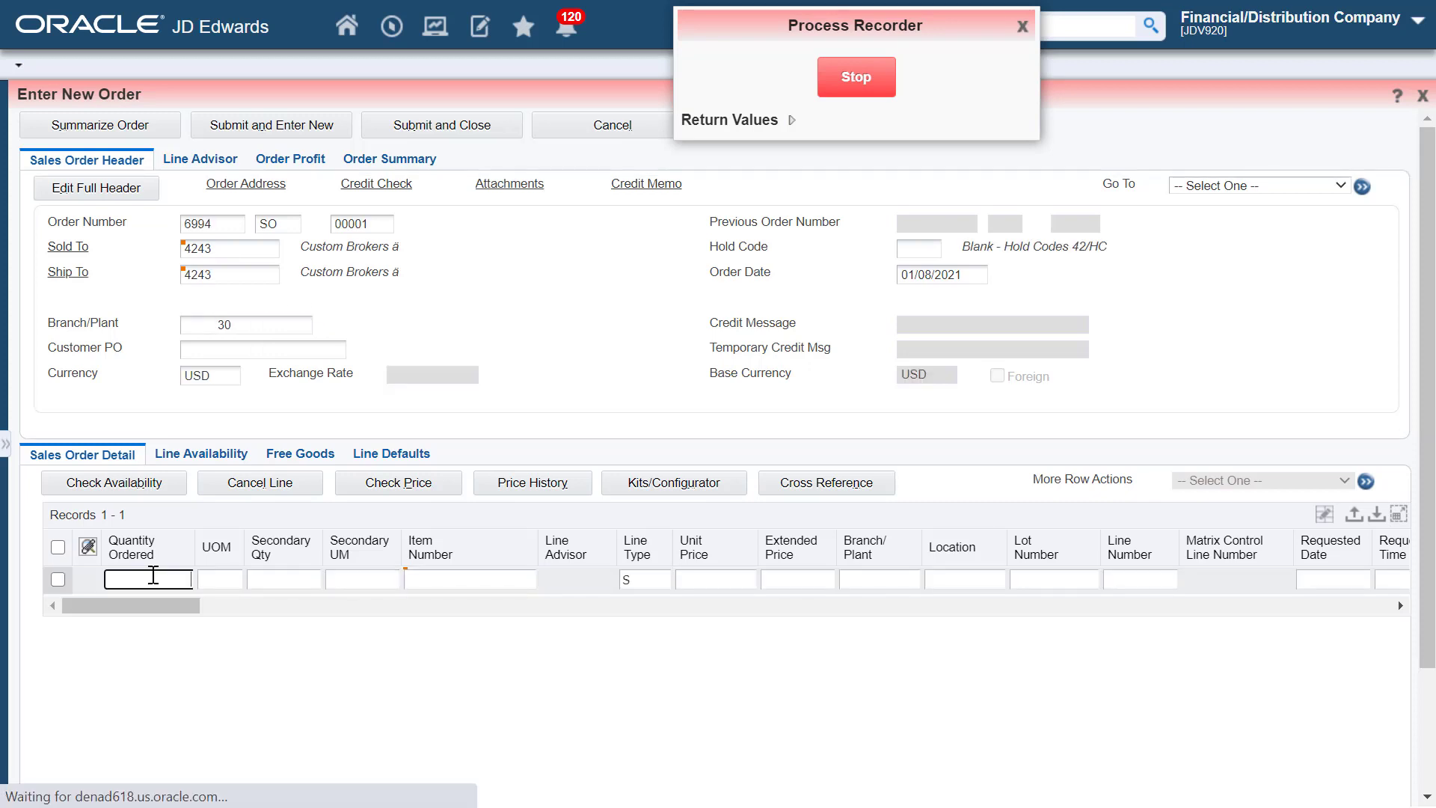
pyautogui.write('1')
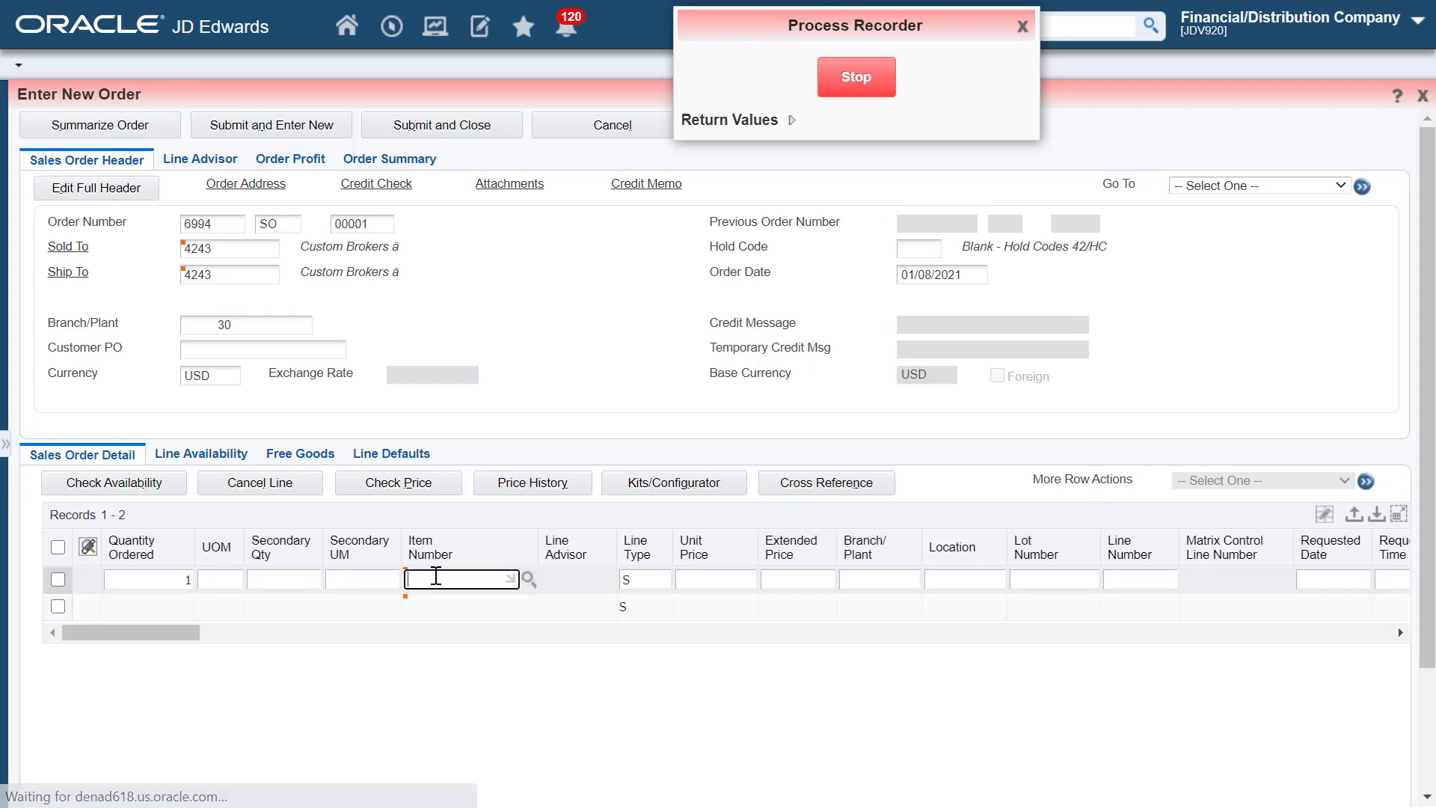
pyautogui.write('21001')
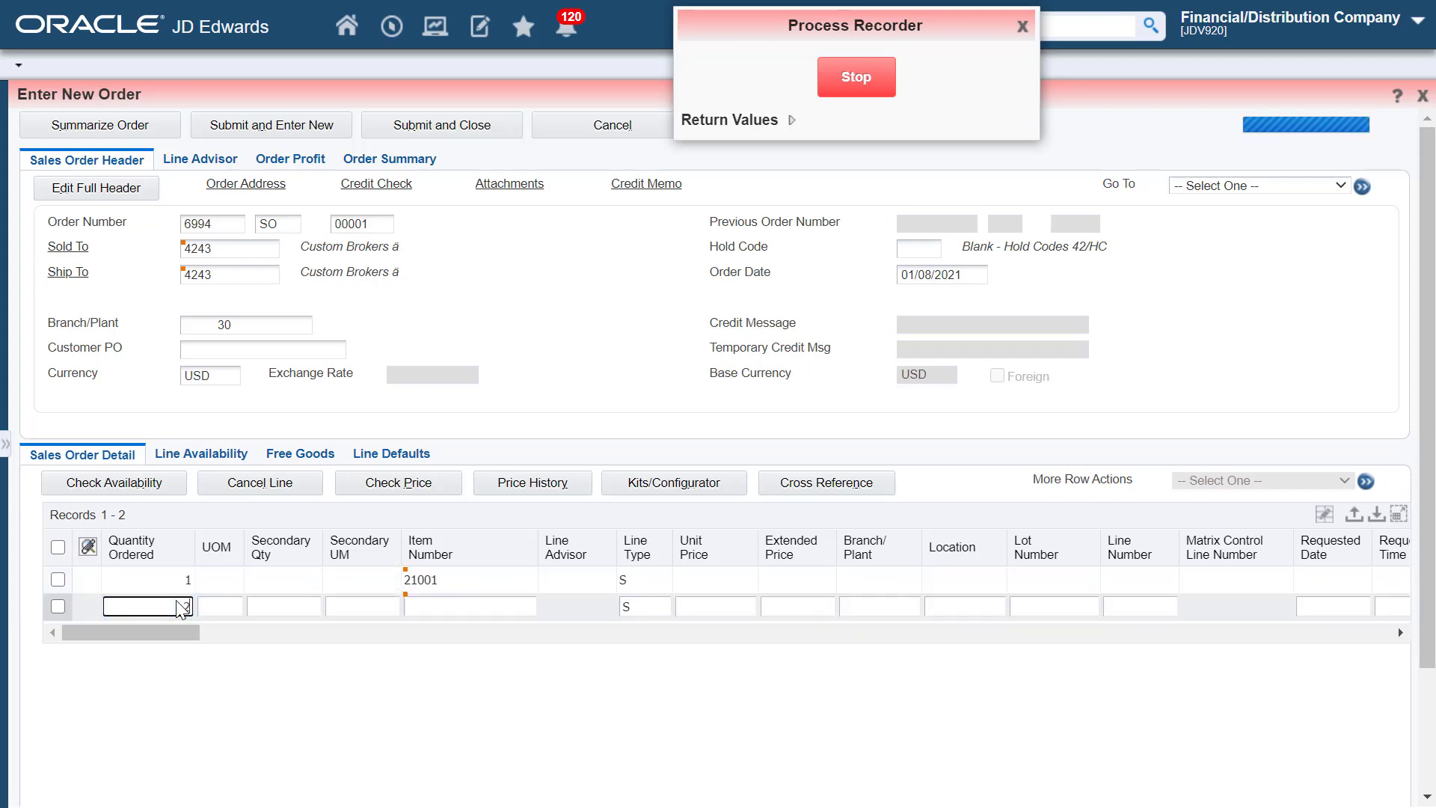
pyautogui.write('21001')
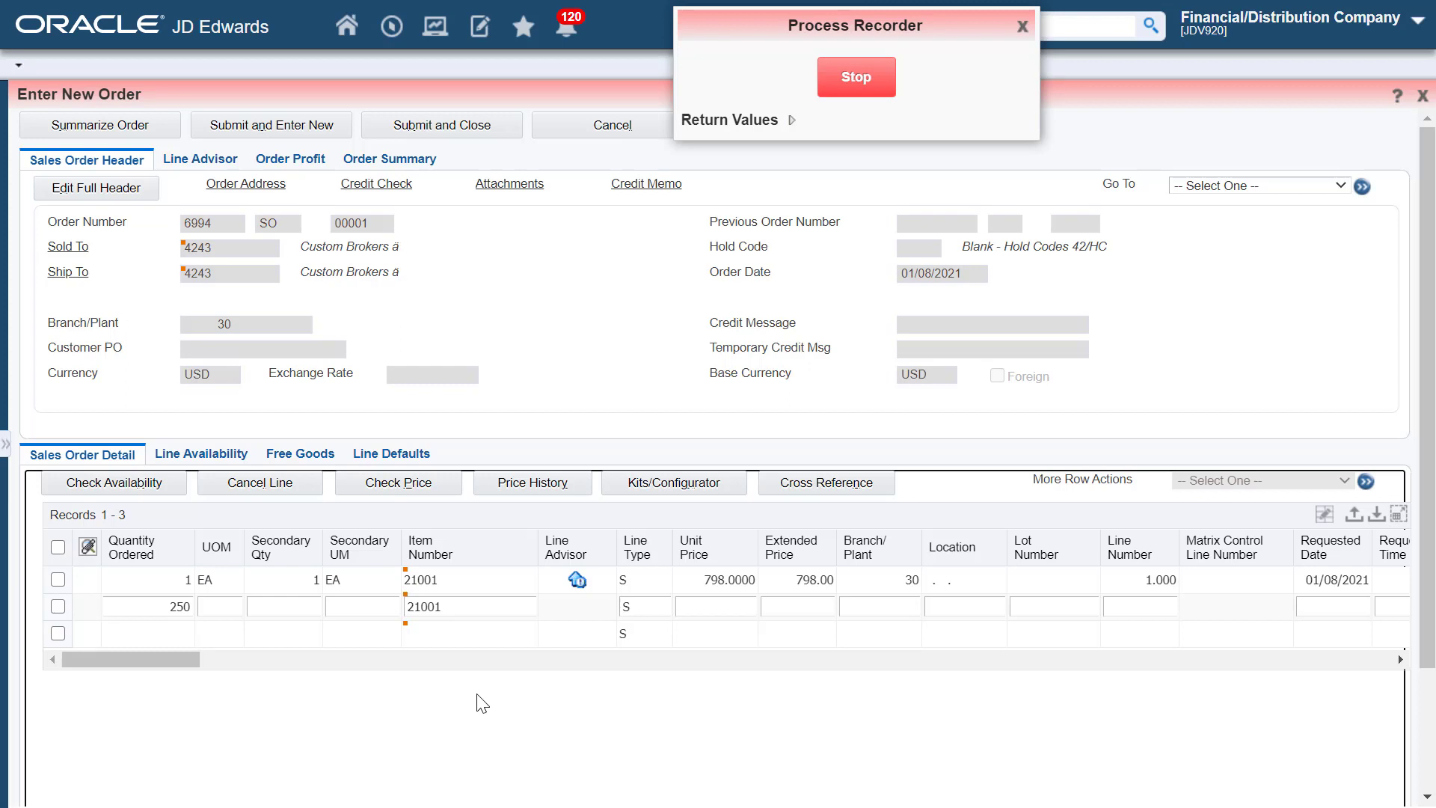
pyautogui.moveTo(375, 183)
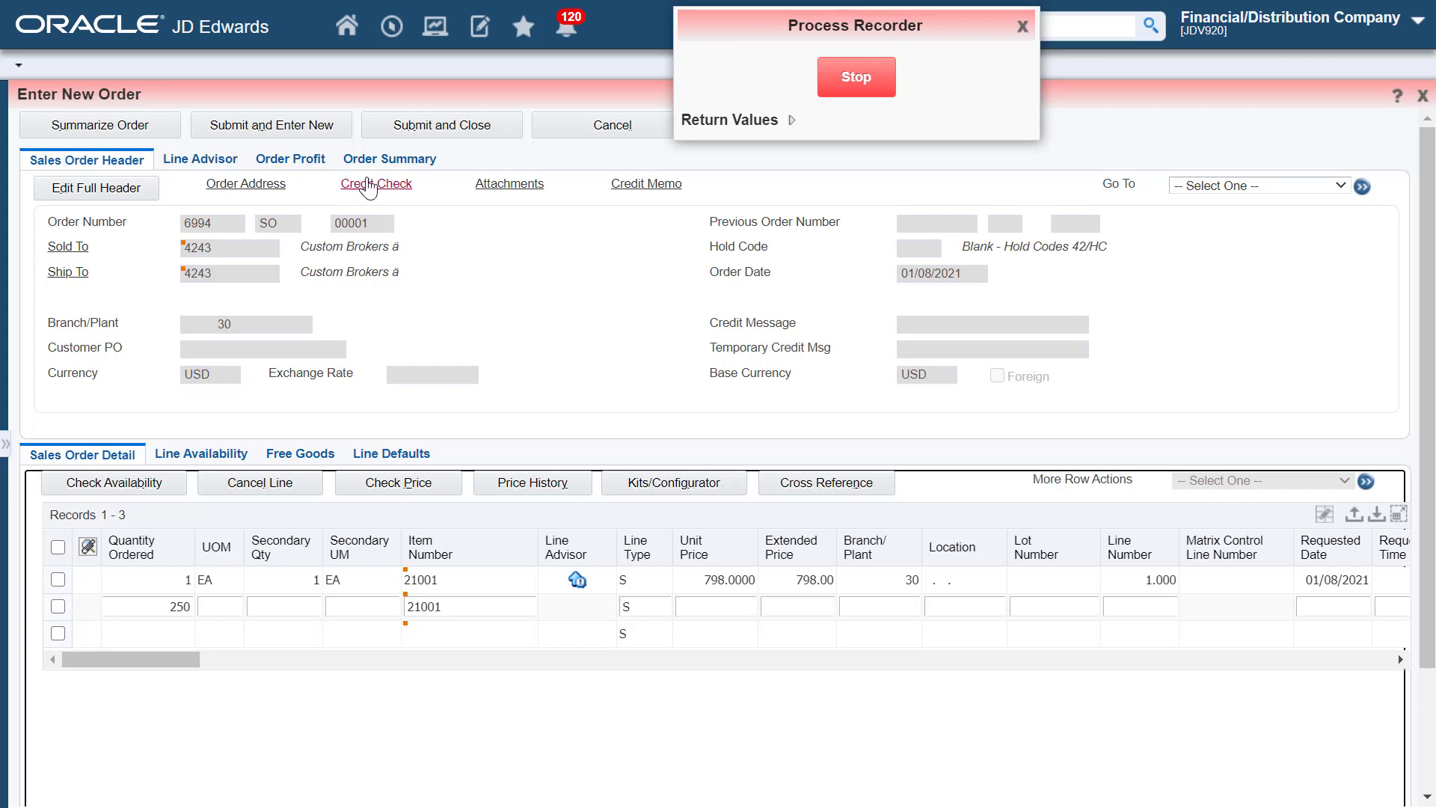
# - Show Order Summary, enable Capture Assertions and assert Order Total, Tax and INVOICE TOTAL
pyautogui.click(389, 160)
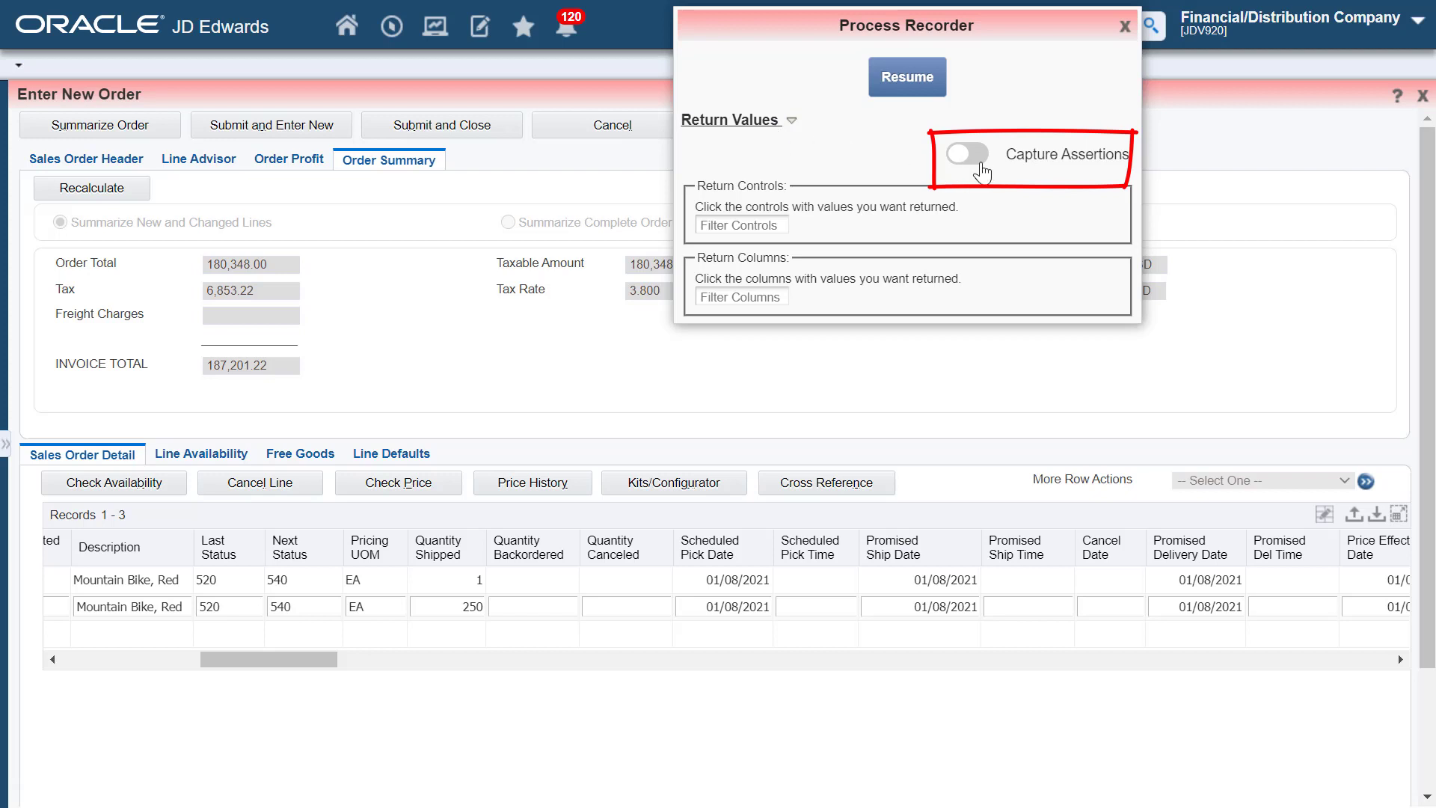
pyautogui.click(965, 153)
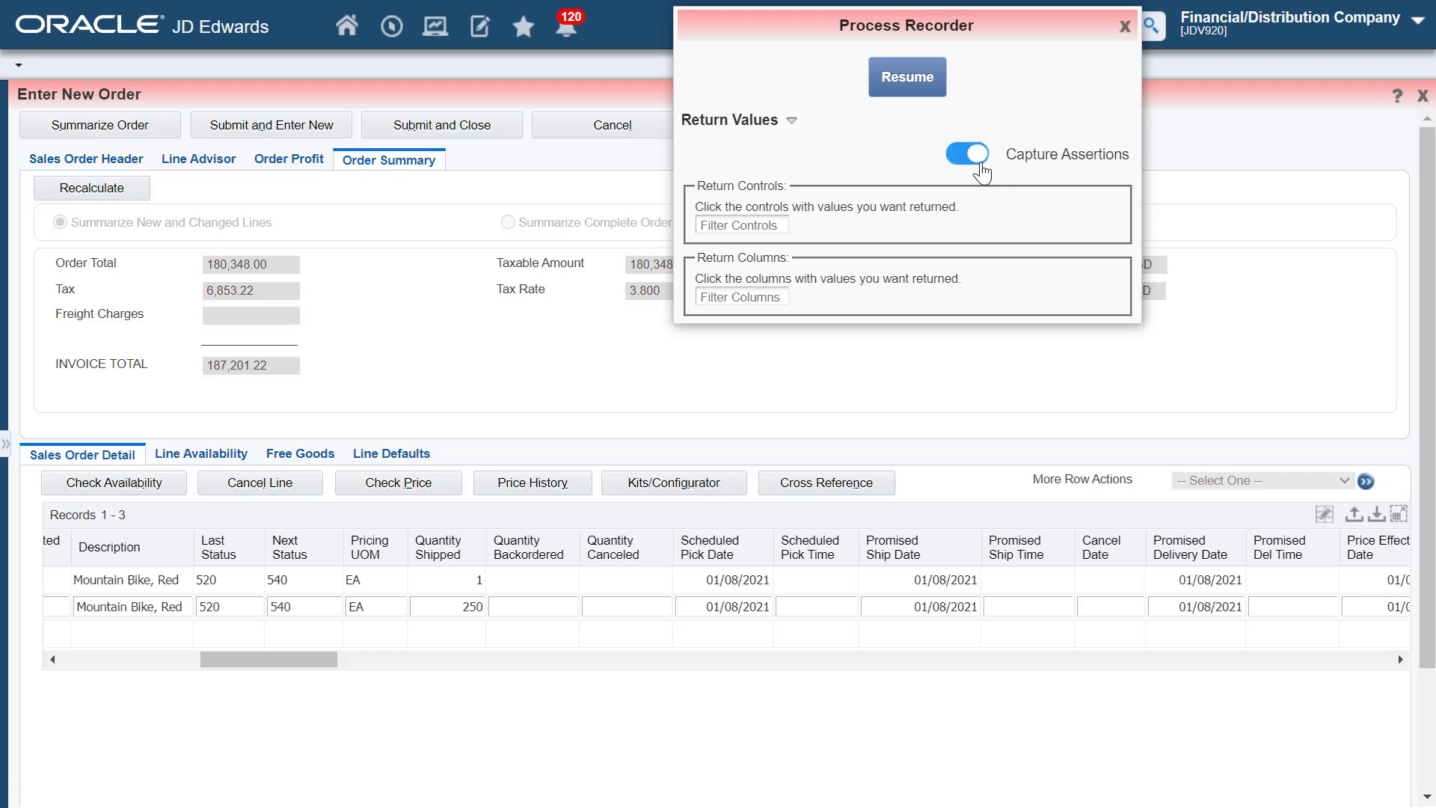
pyautogui.moveTo(238, 268)
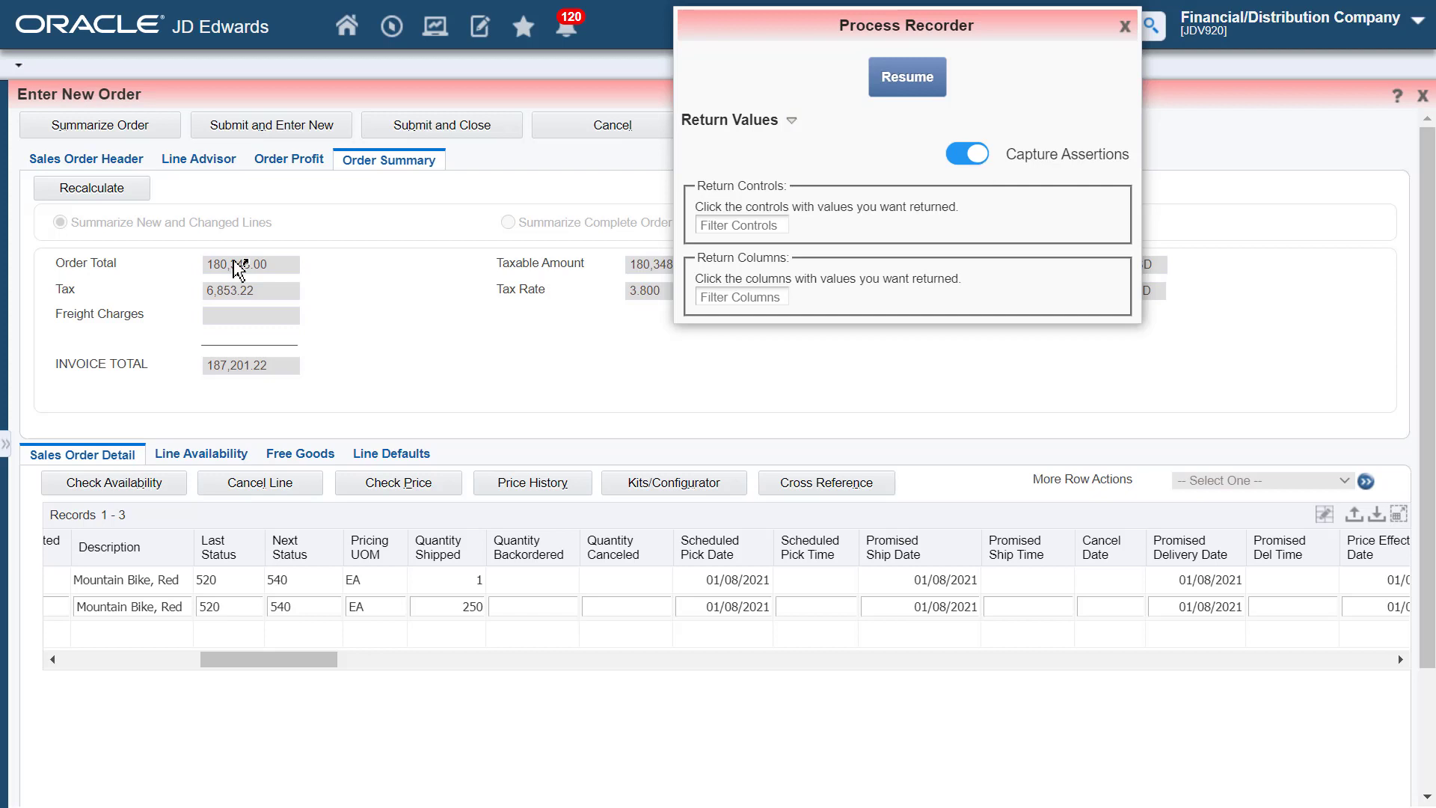
pyautogui.click(250, 263)
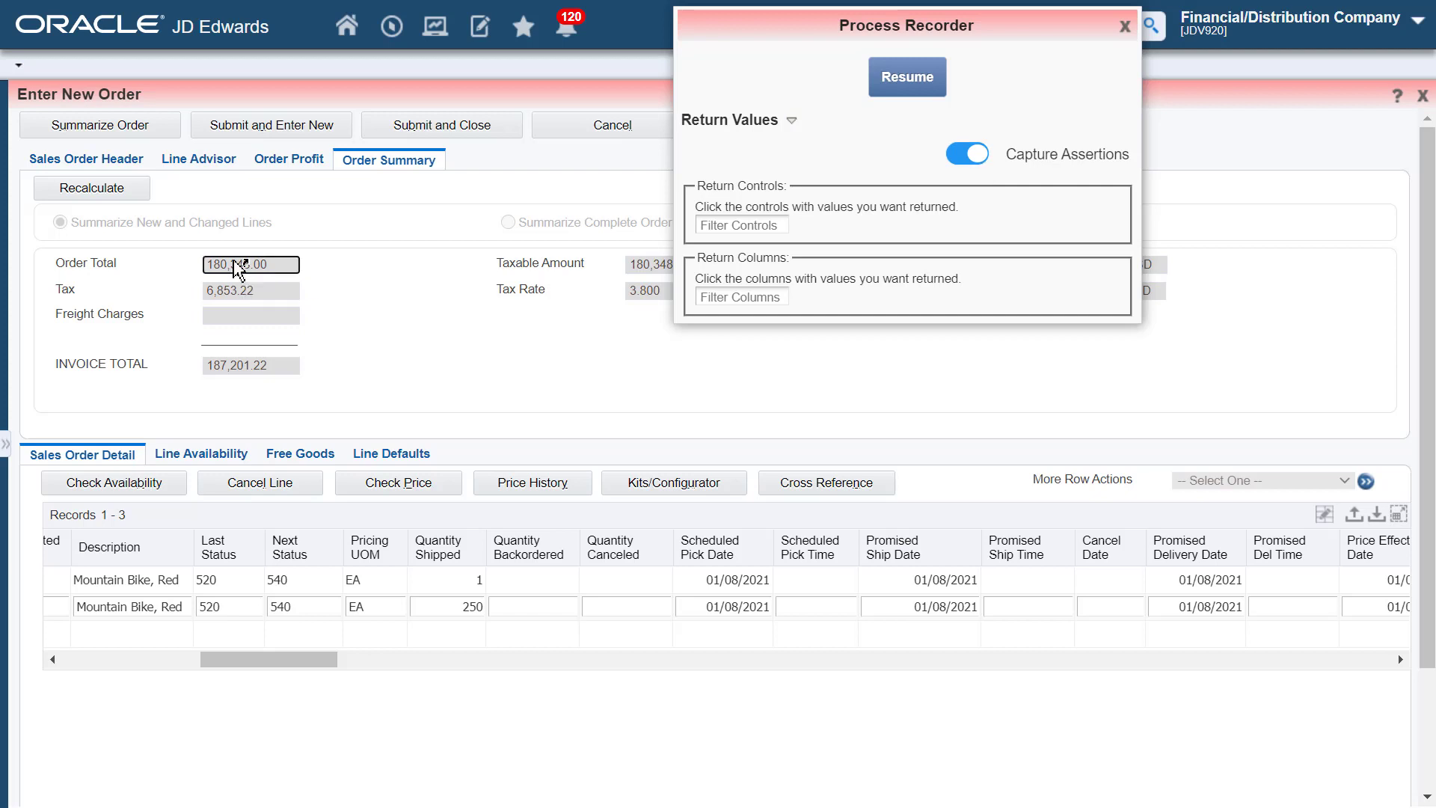
pyautogui.click(250, 264)
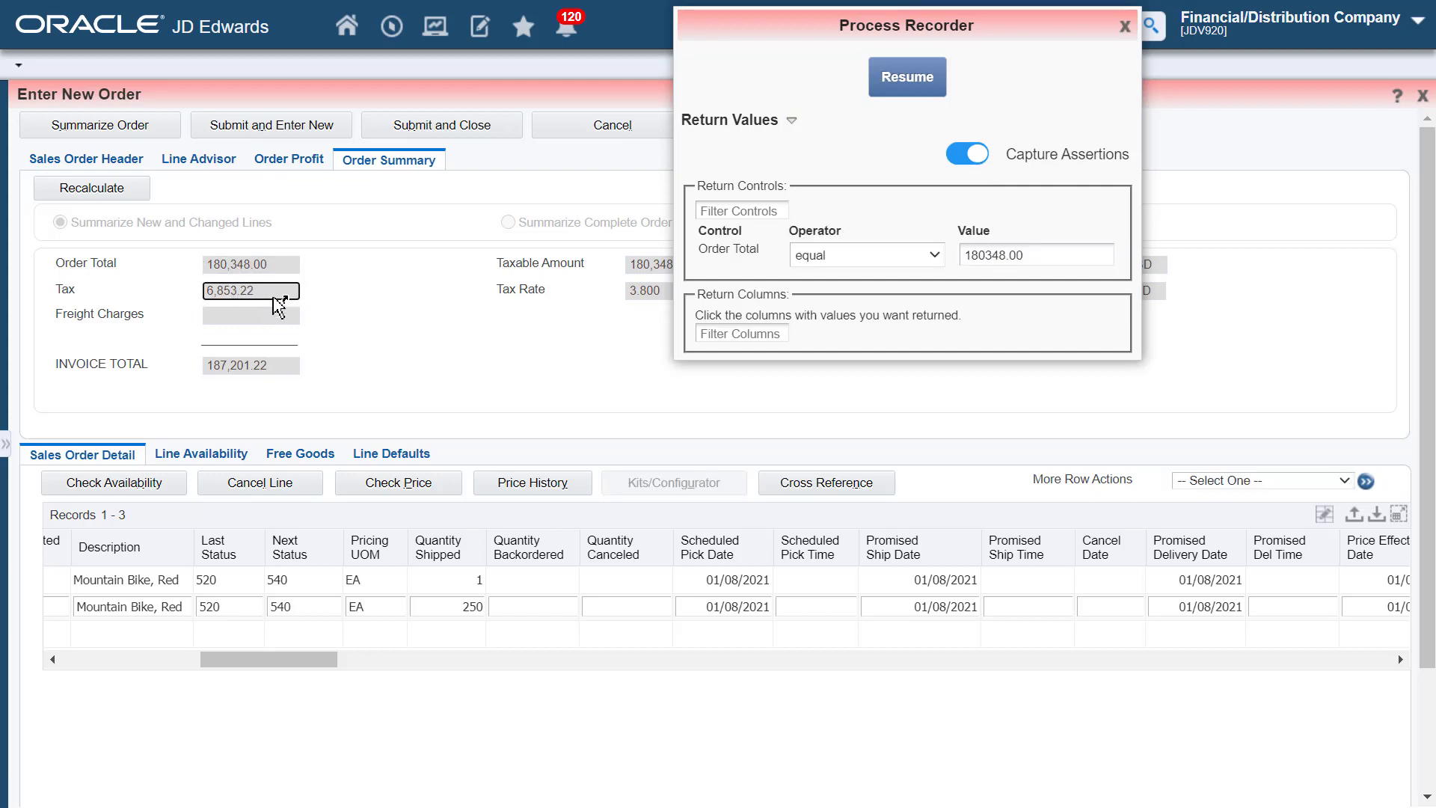
pyautogui.click(250, 290)
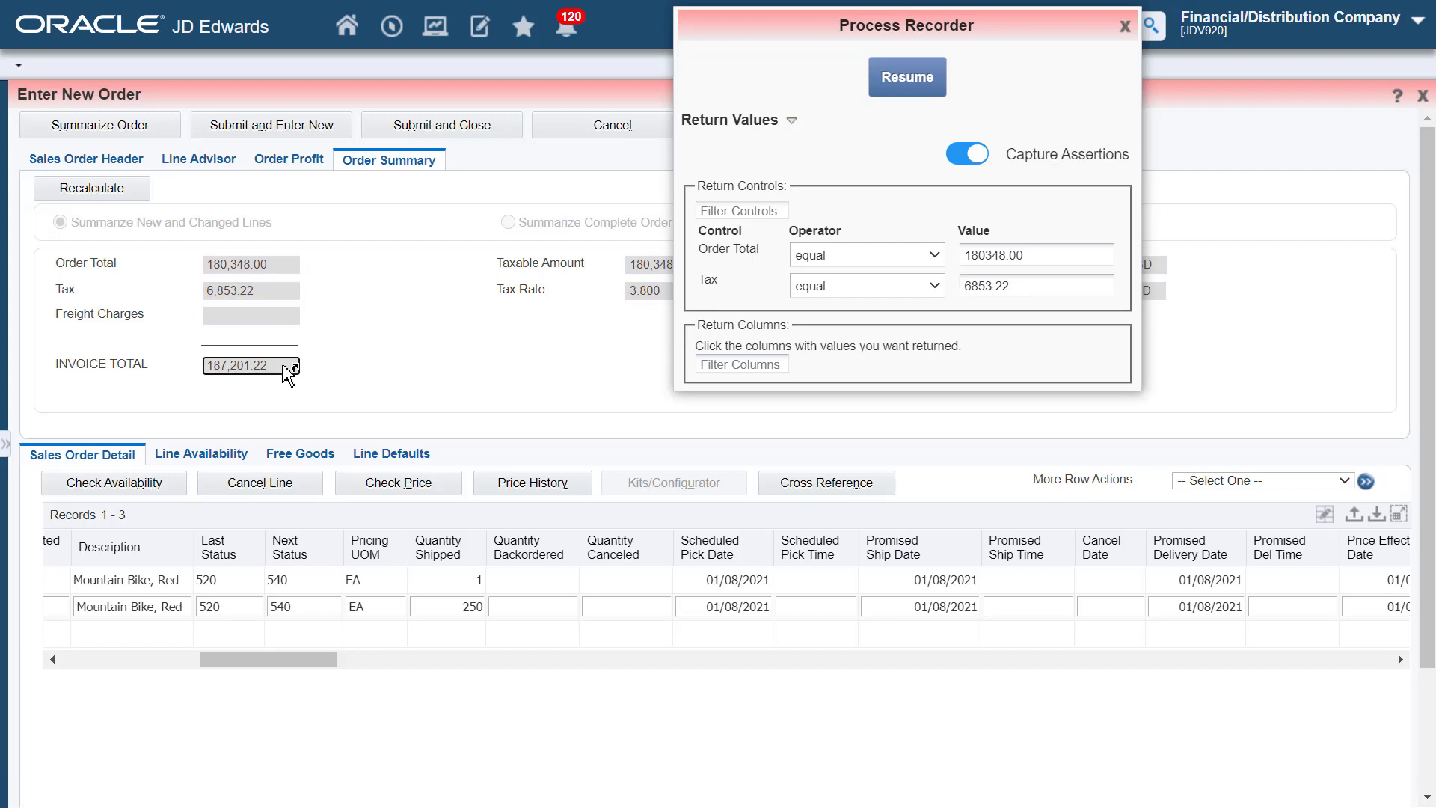
# - Assert the first line's Quantity Ordered and Item Number grid cells
pyautogui.click(250, 365)
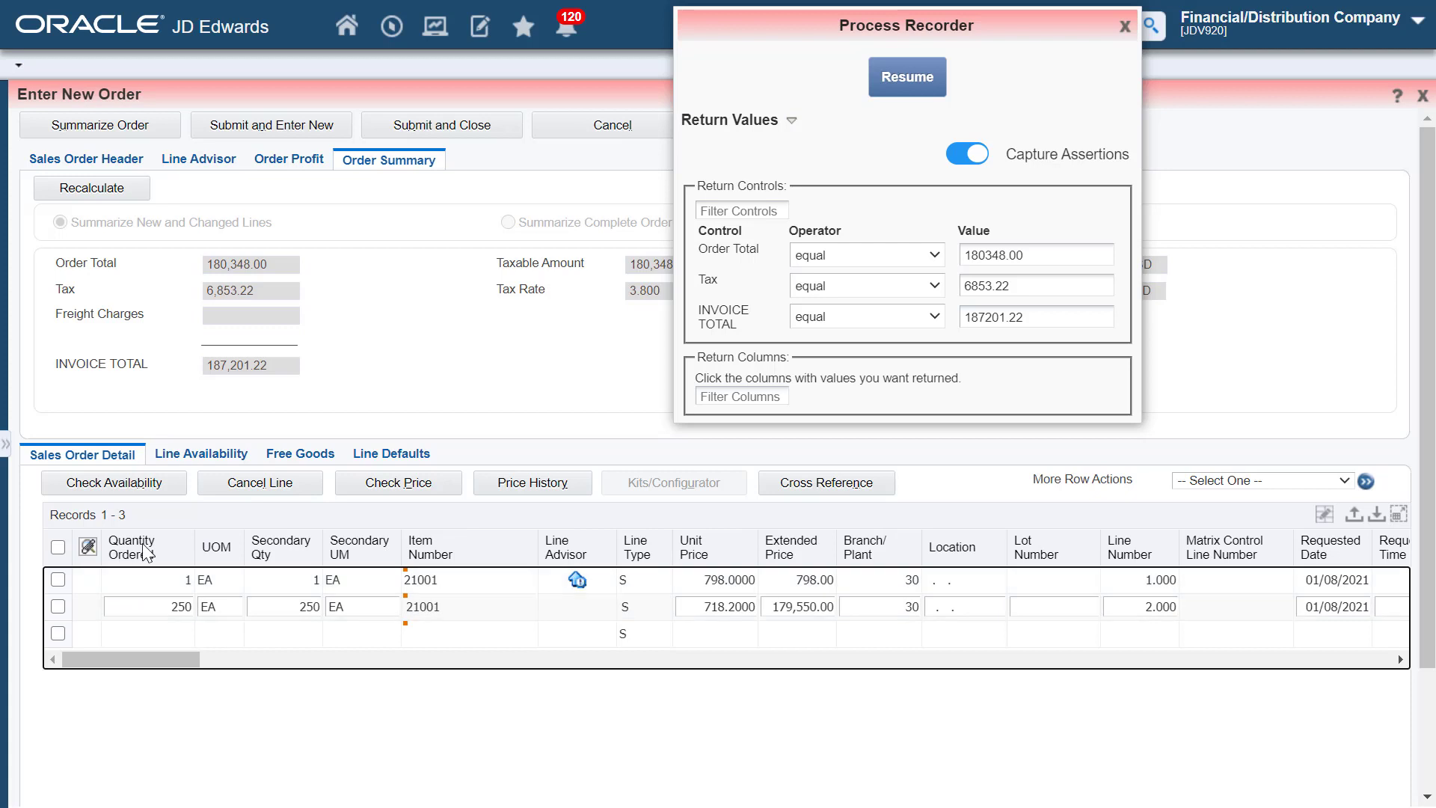
pyautogui.click(740, 395)
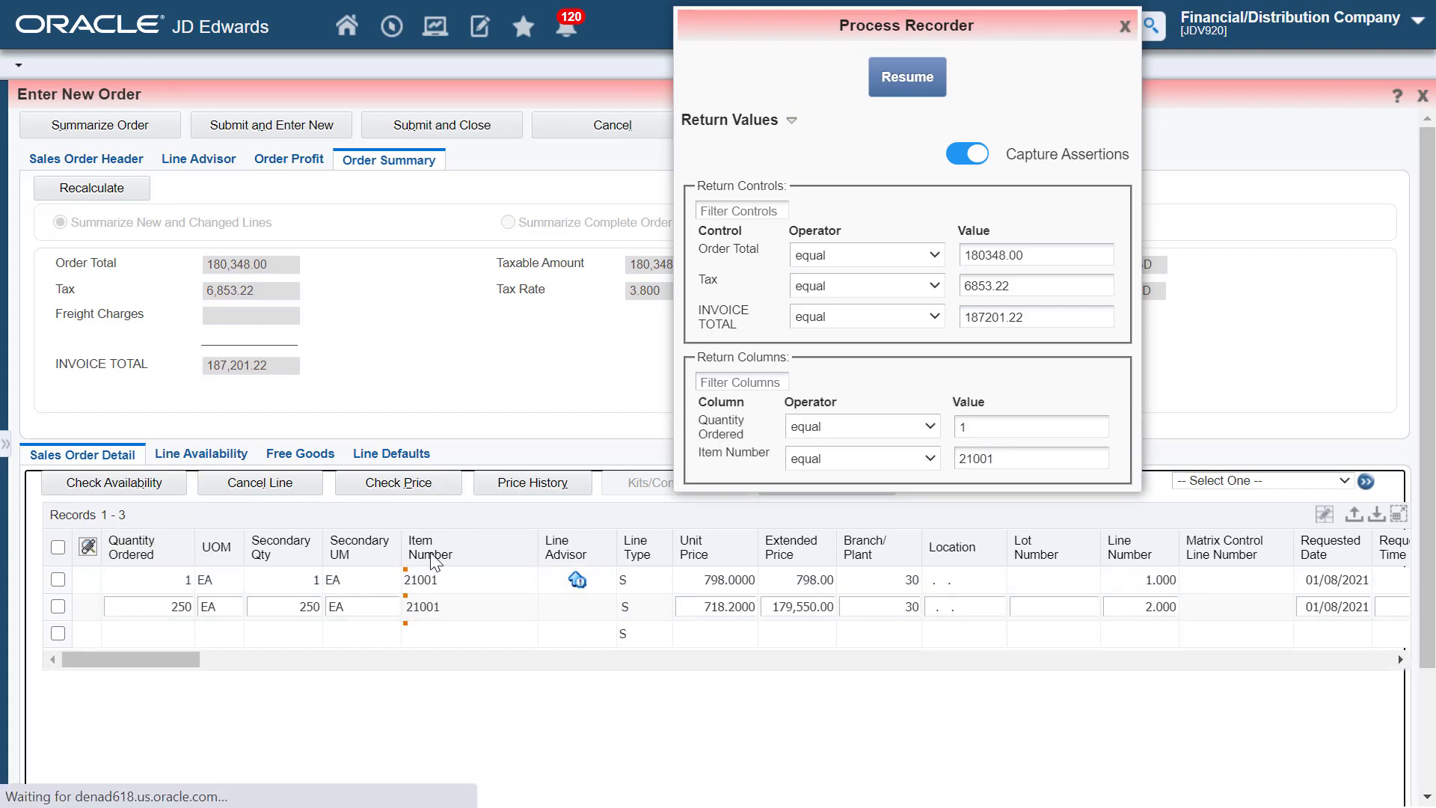
pyautogui.moveTo(705, 564)
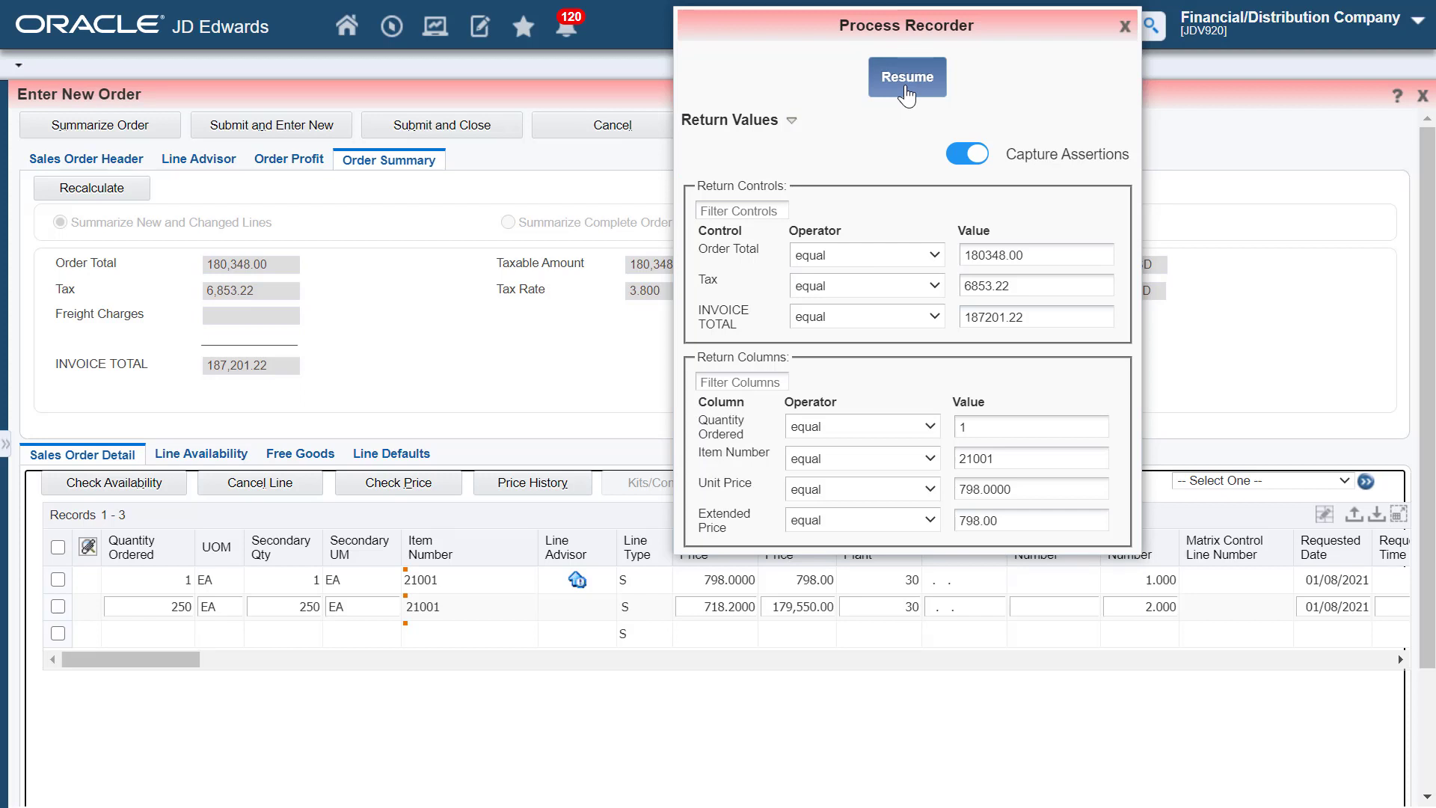
# - Resume recording, cancel the unsaved order confirming Yes, then stop the recorder
pyautogui.click(905, 76)
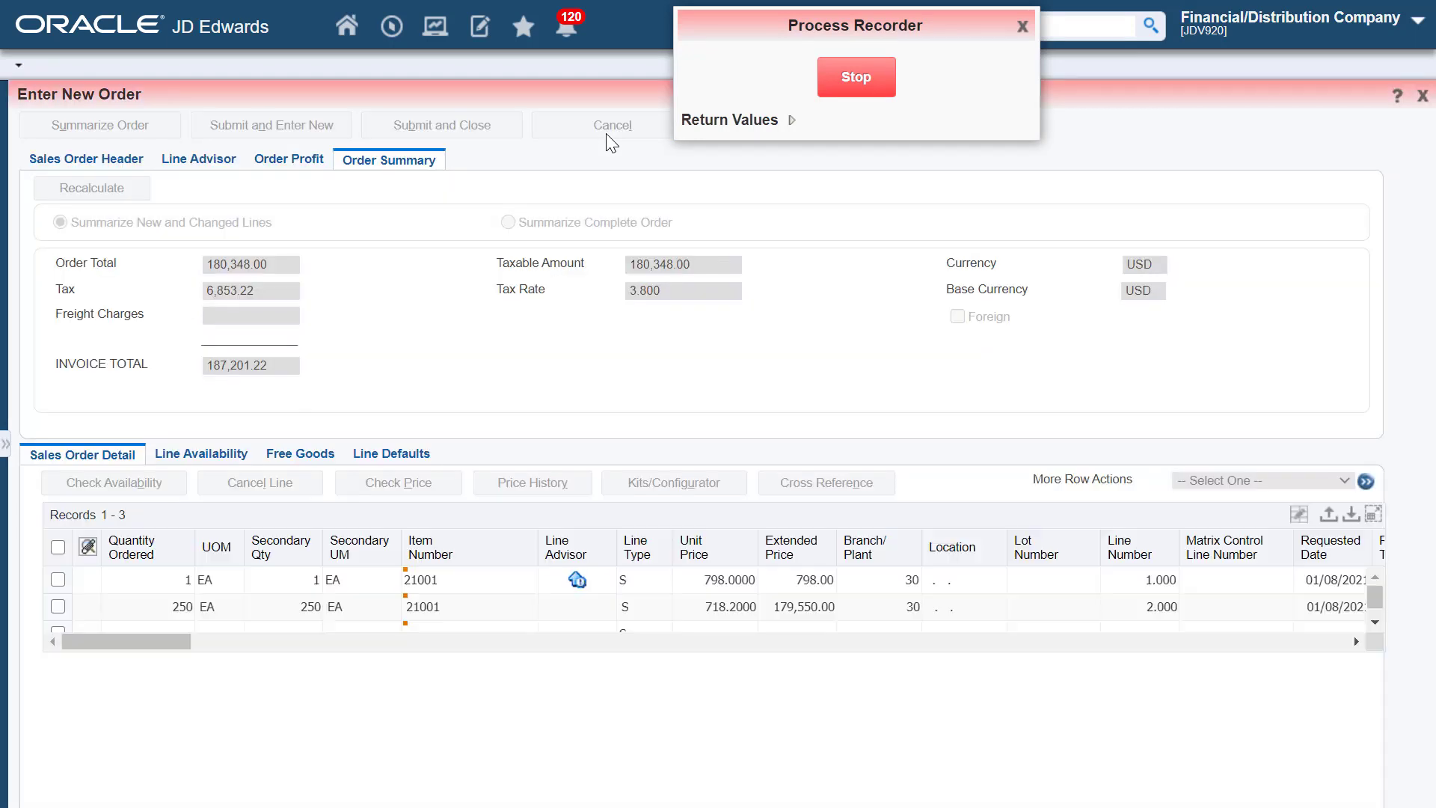
pyautogui.click(610, 126)
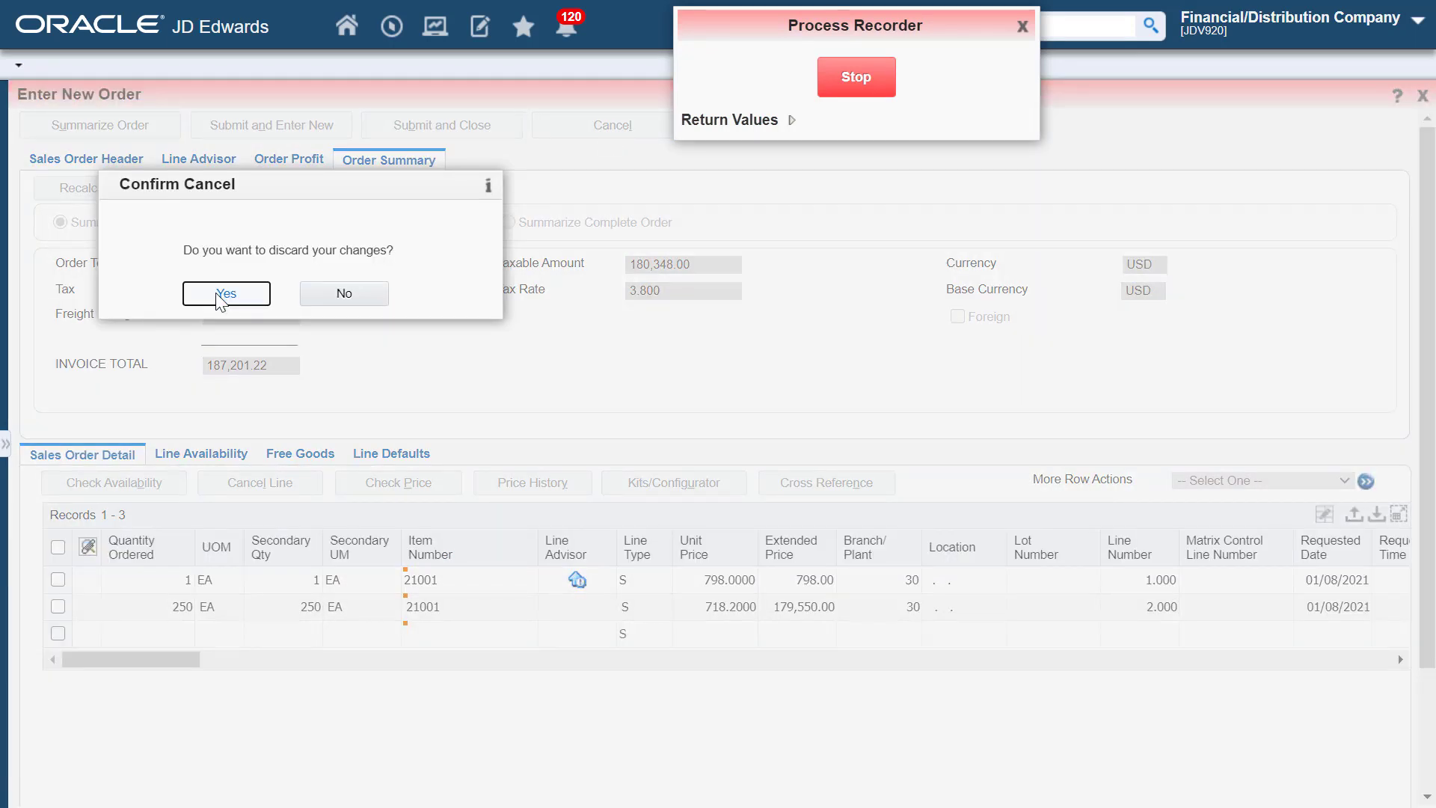
pyautogui.click(226, 293)
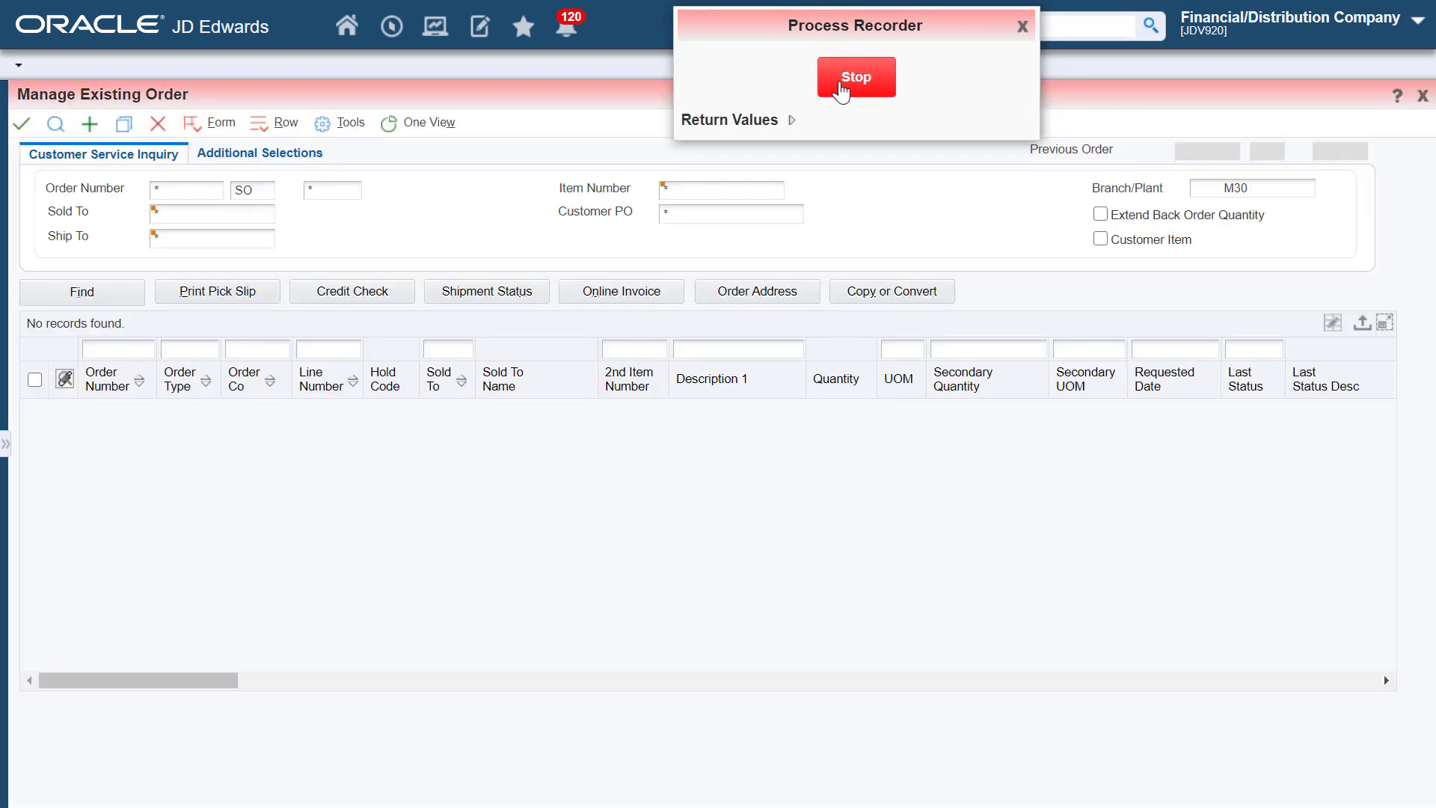
pyautogui.click(854, 77)
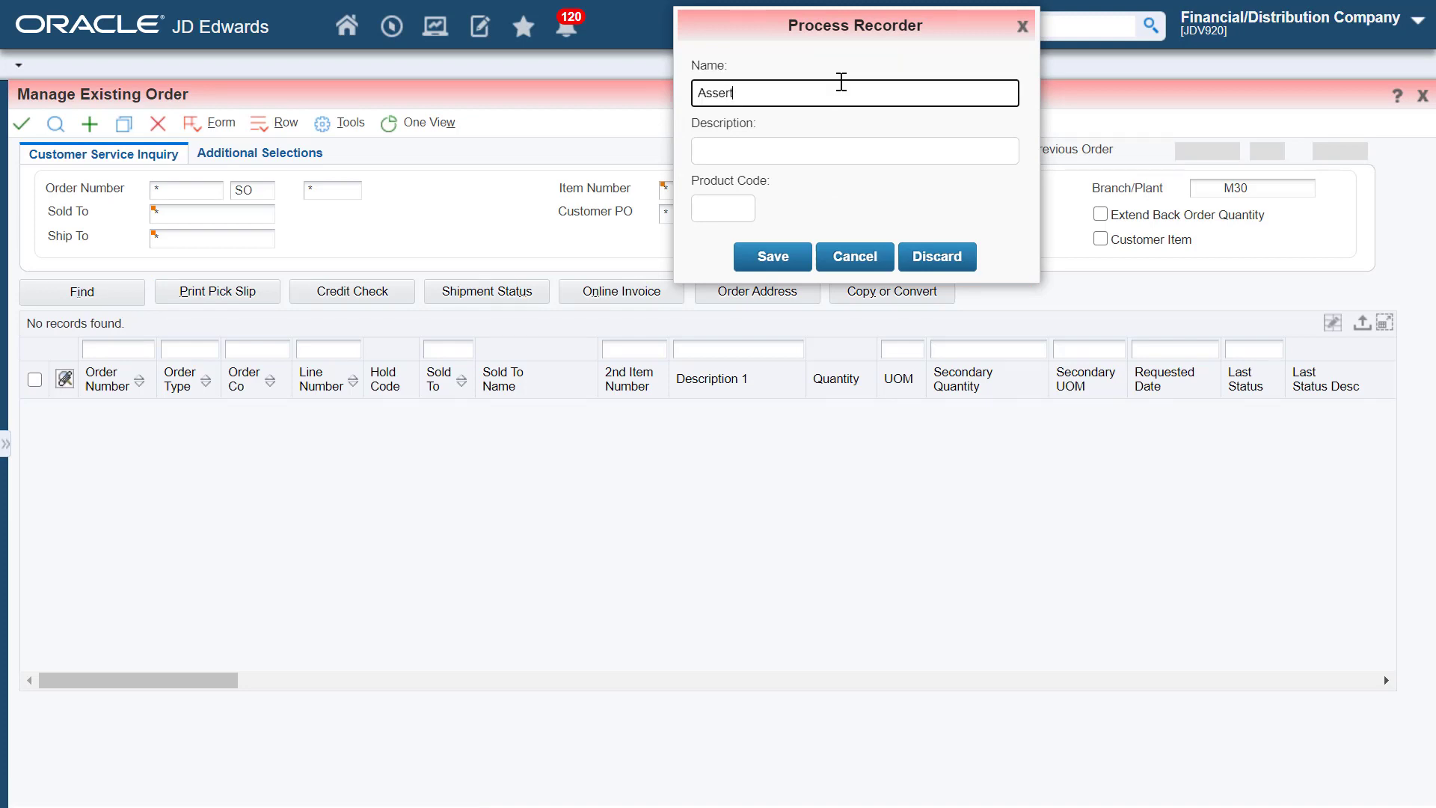
# - Name the recorded process 'SO Entry' and save it
pyautogui.write('SO')
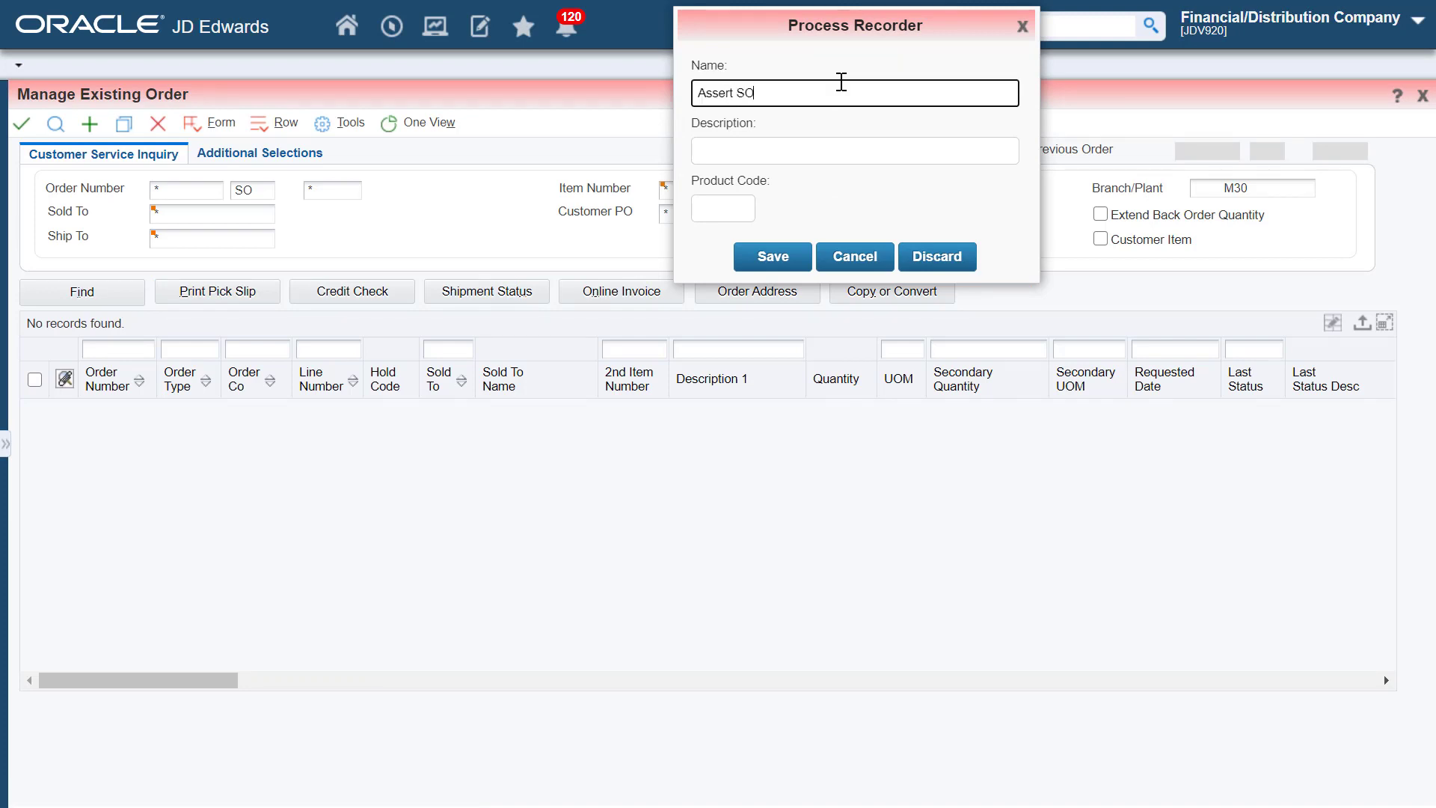
pyautogui.write('Entr')
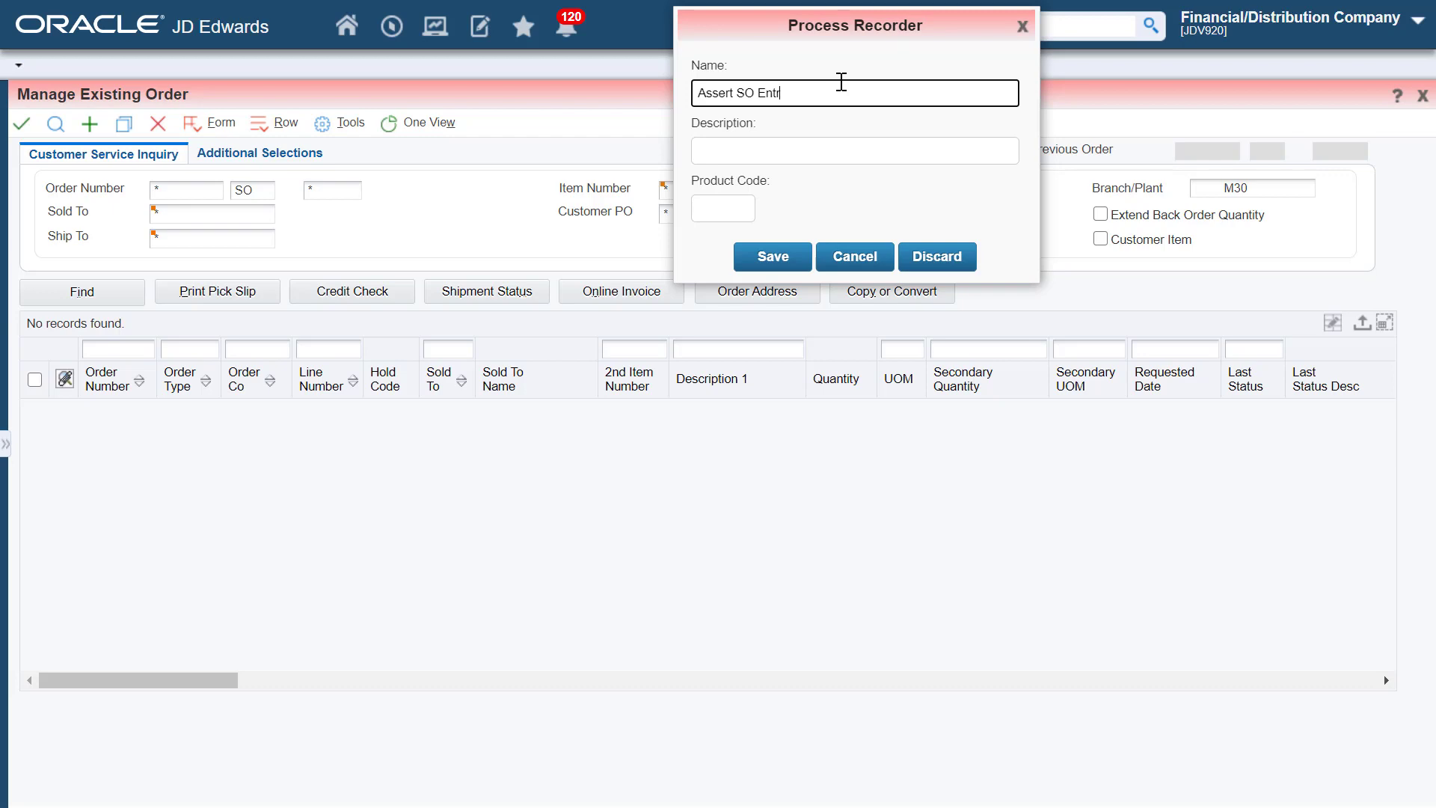
pyautogui.click(772, 255)
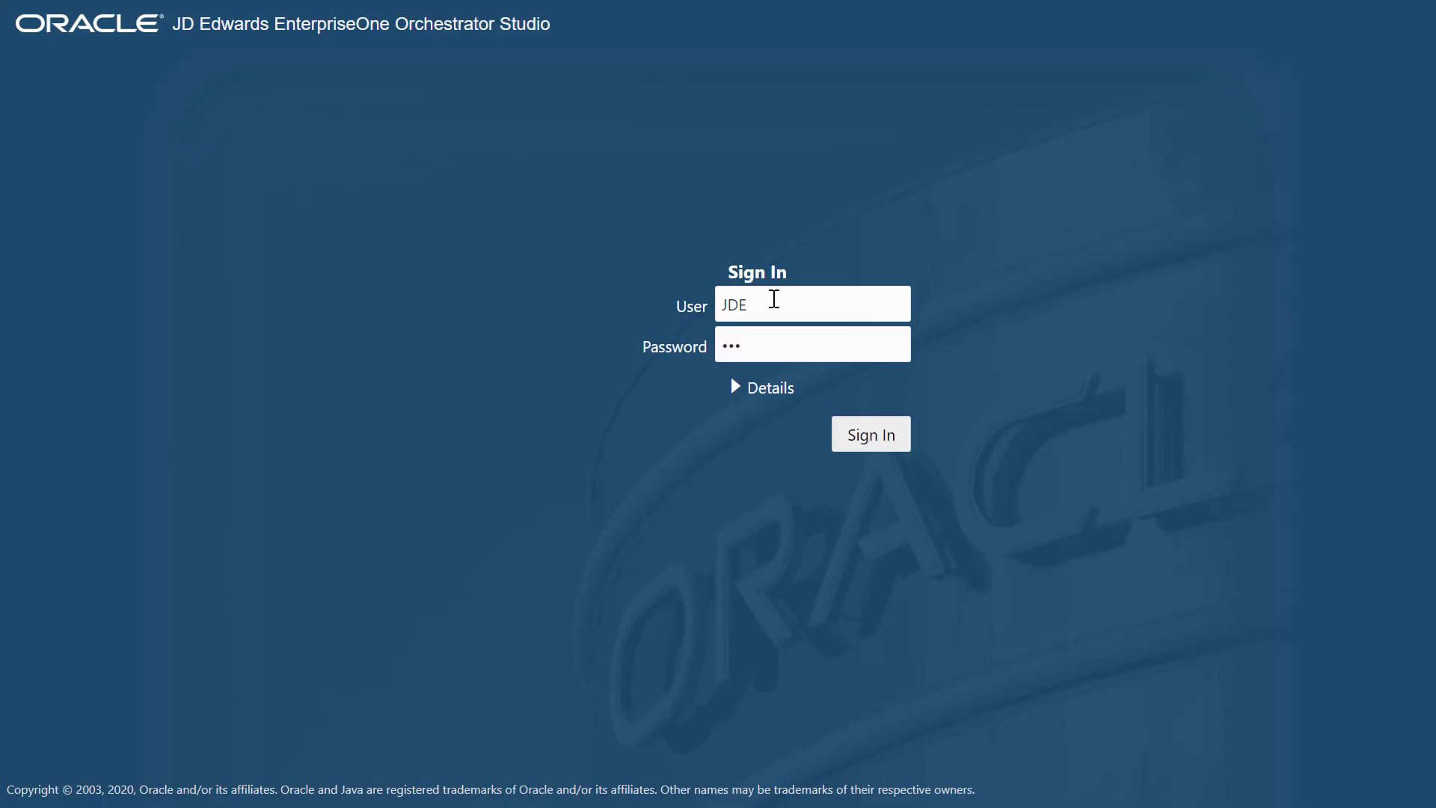
# - Sign in to Orchestrator Studio and create a new orchestration named Assert SO Entry
pyautogui.click(869, 434)
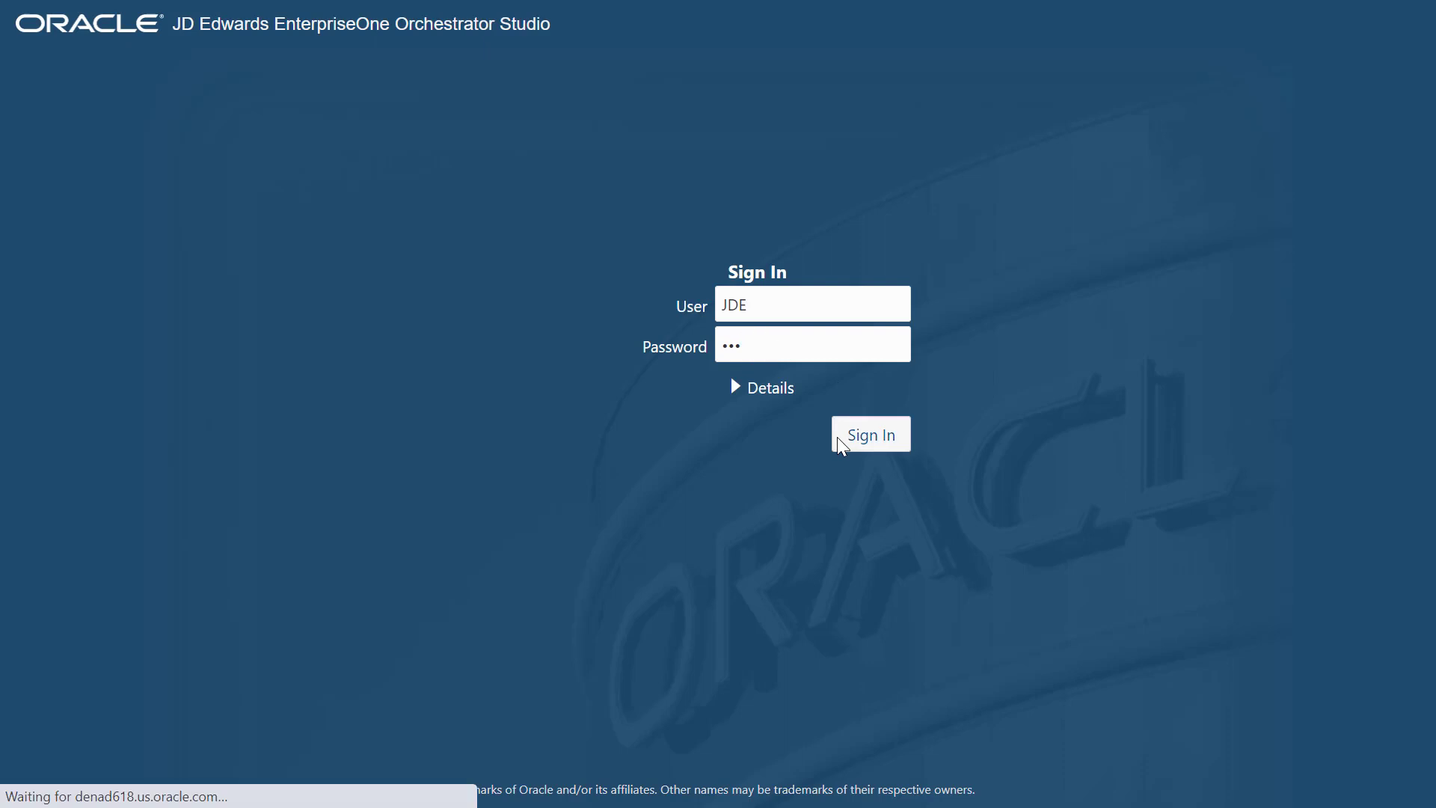
pyautogui.click(869, 434)
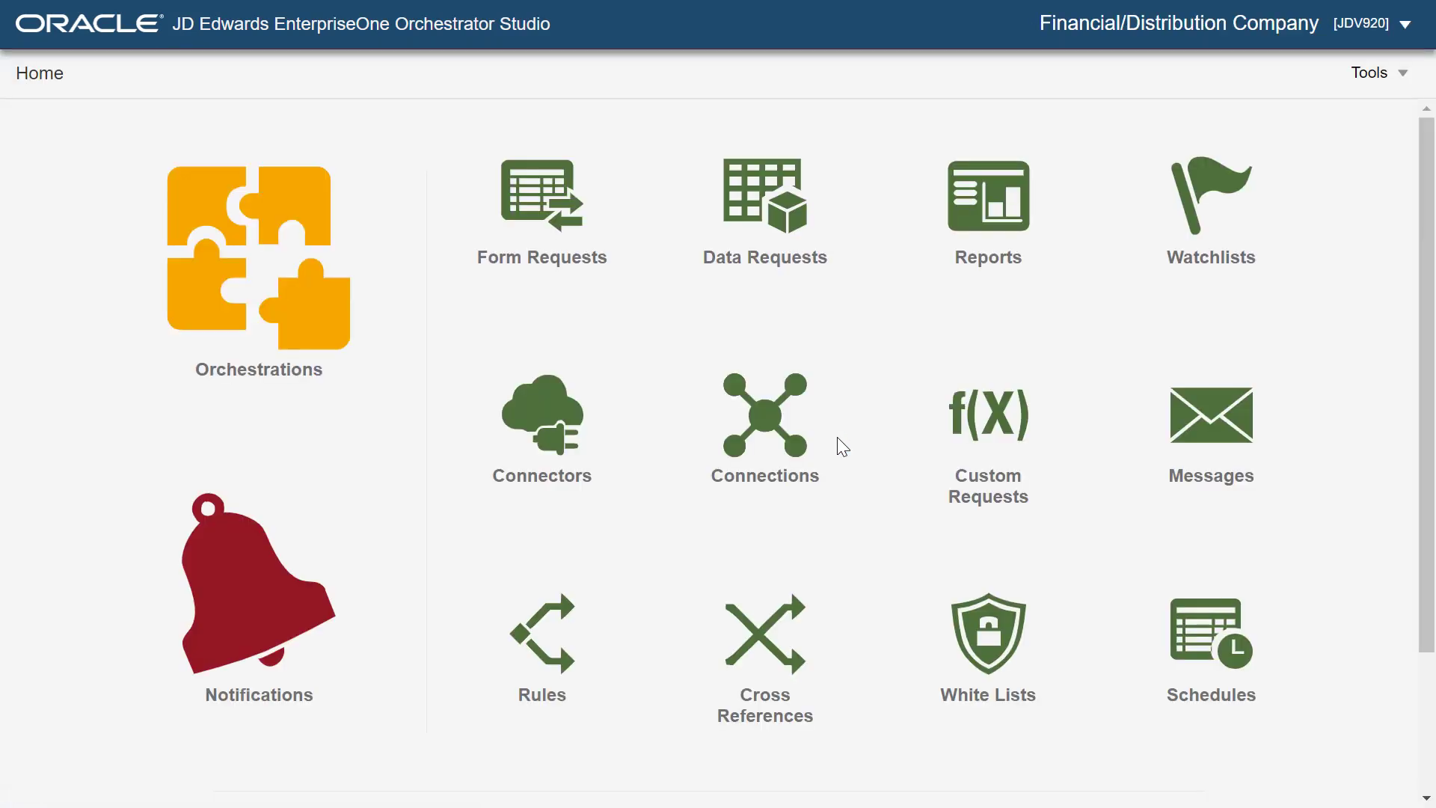
pyautogui.click(258, 256)
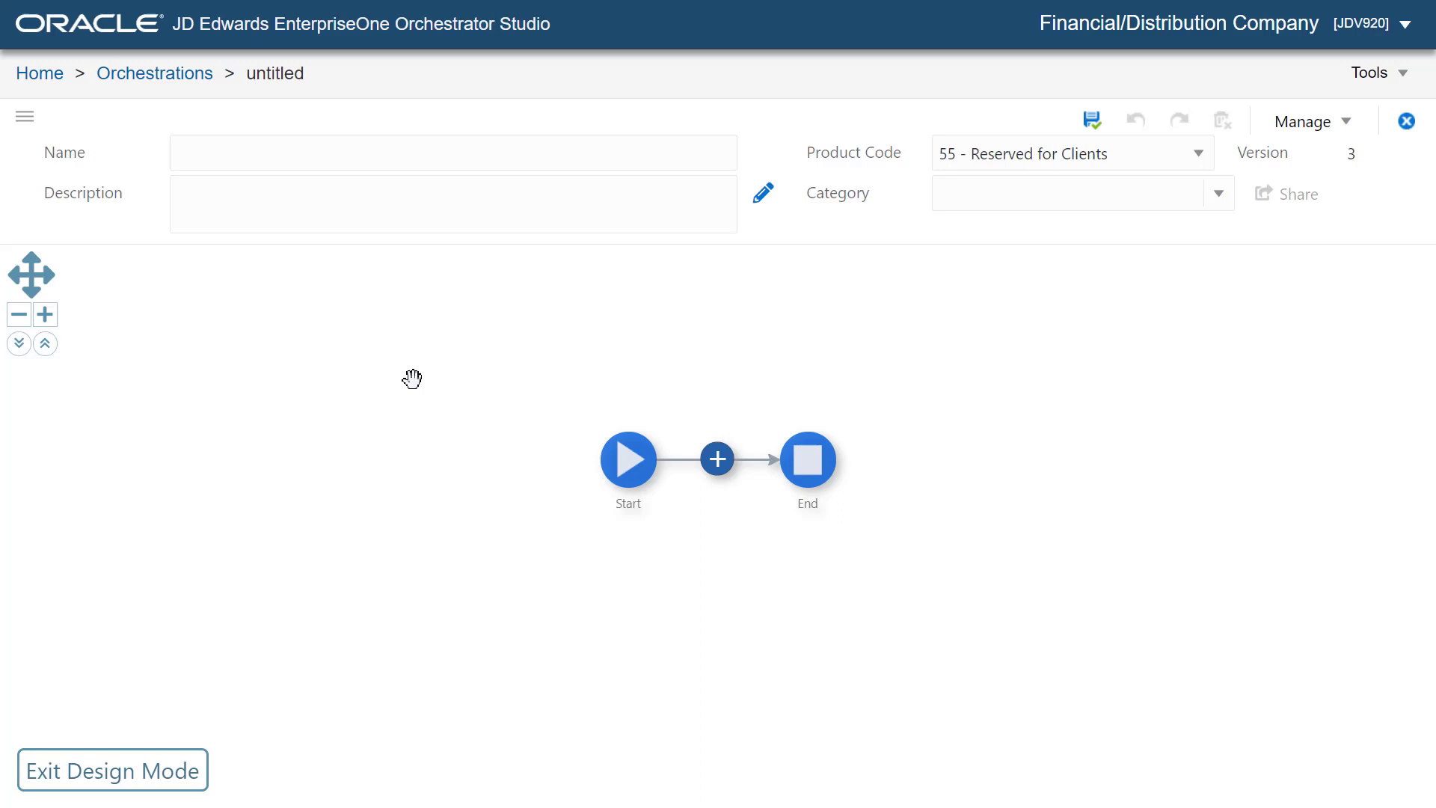
pyautogui.write('Assert SO Entry')
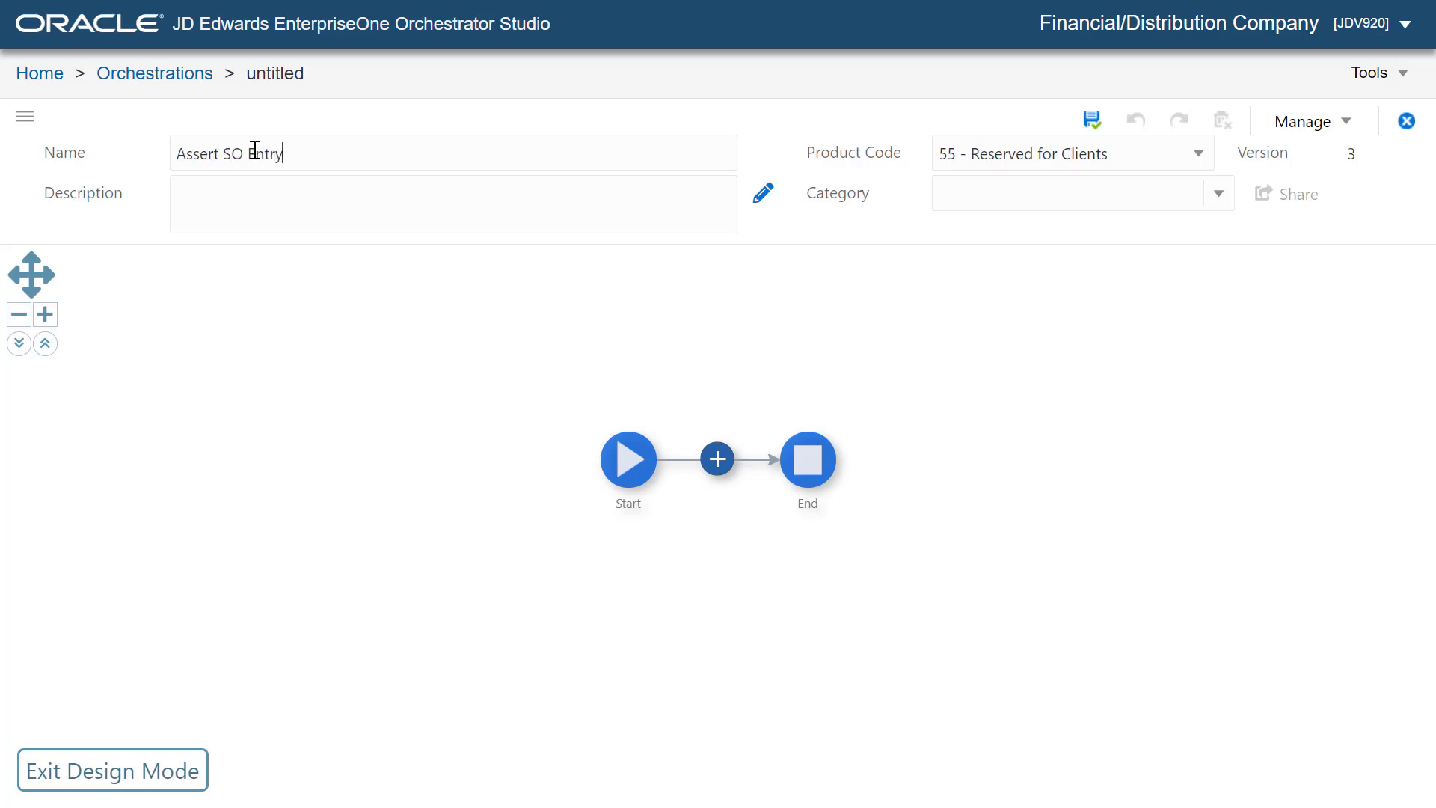
pyautogui.moveTo(716, 457)
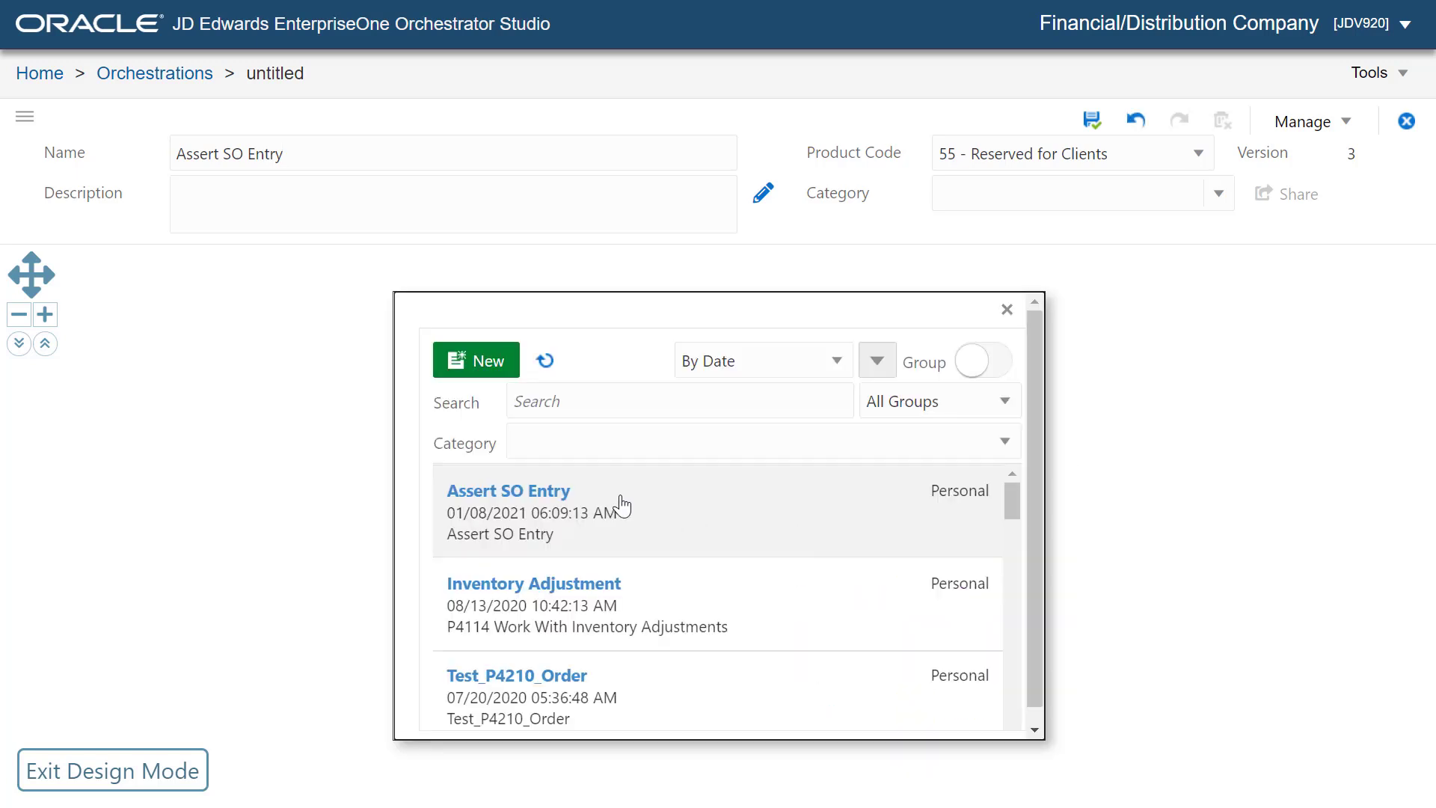
# - Add the Assert SO Entry form request step and view its input transformations
pyautogui.click(509, 491)
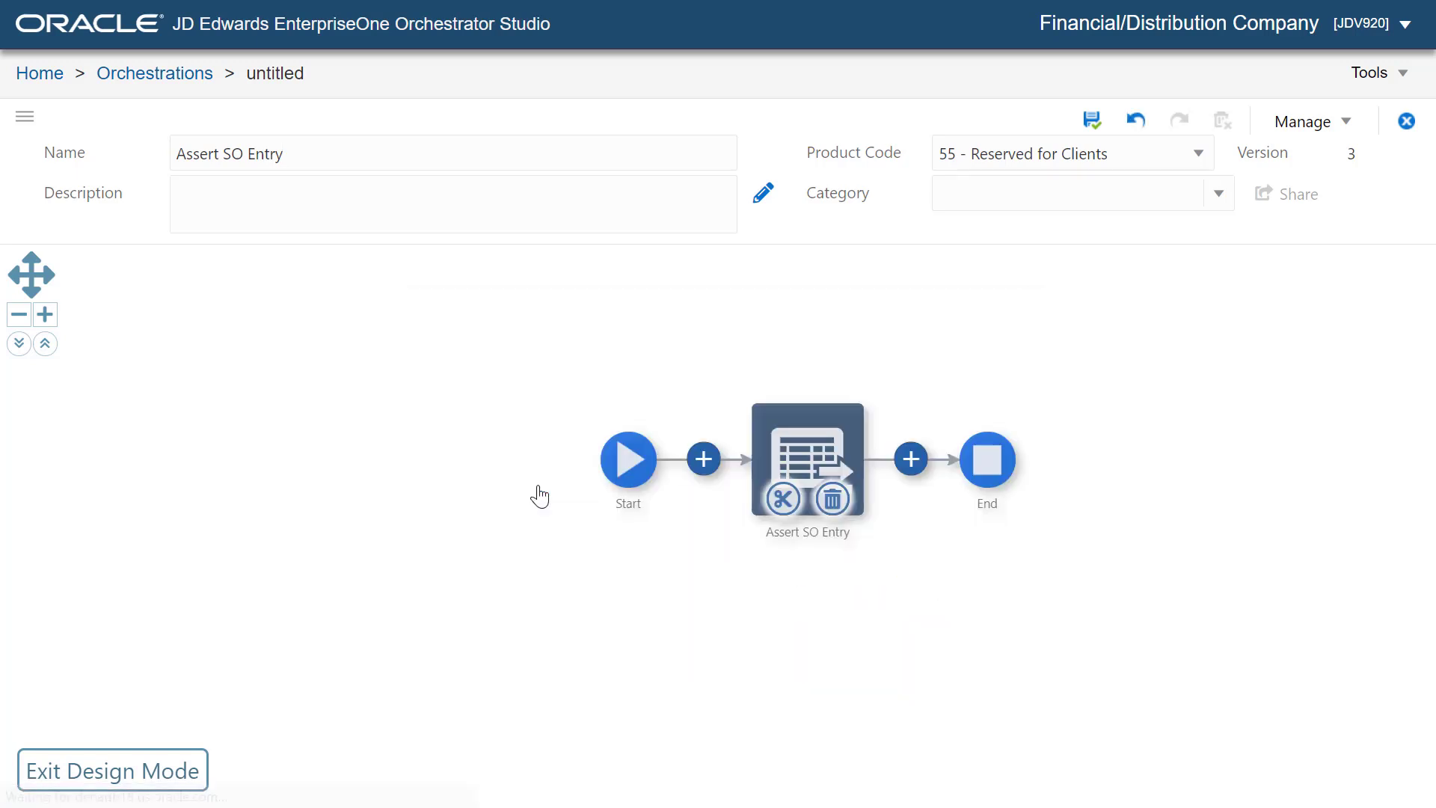
pyautogui.moveTo(754, 601)
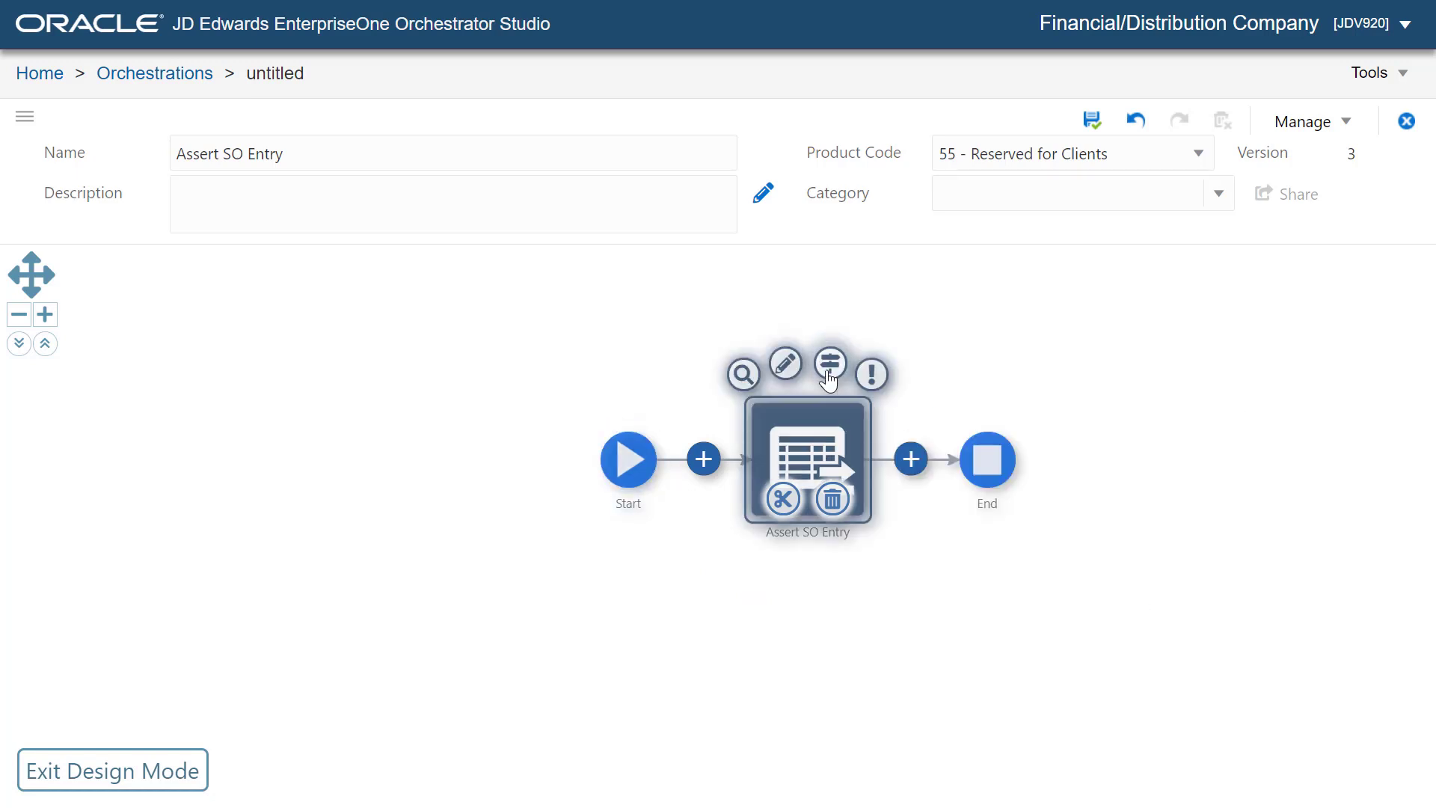
pyautogui.click(830, 364)
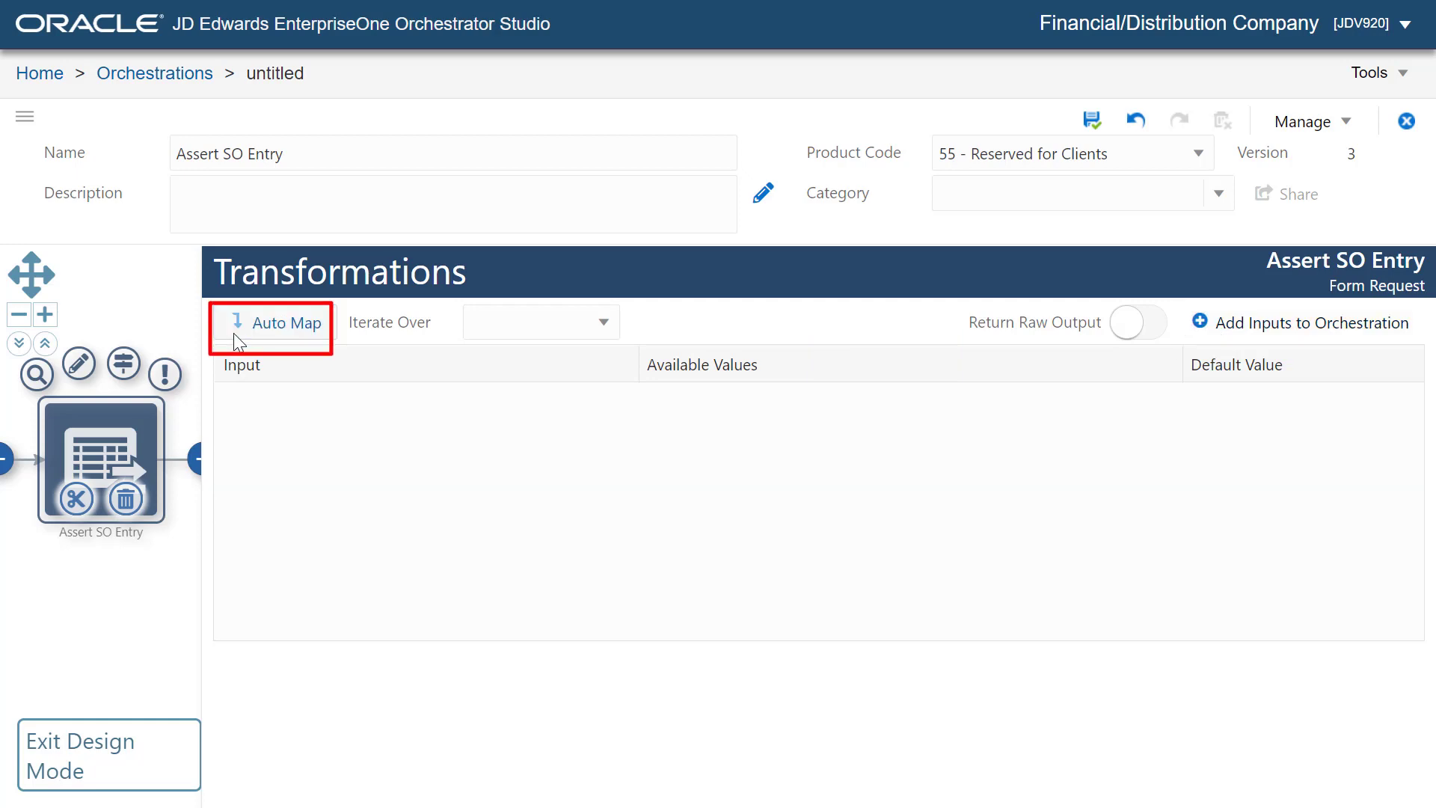
# - Auto-map the form request inputs, leaving P42101_Version unmapped, and save the orchestration
pyautogui.click(284, 321)
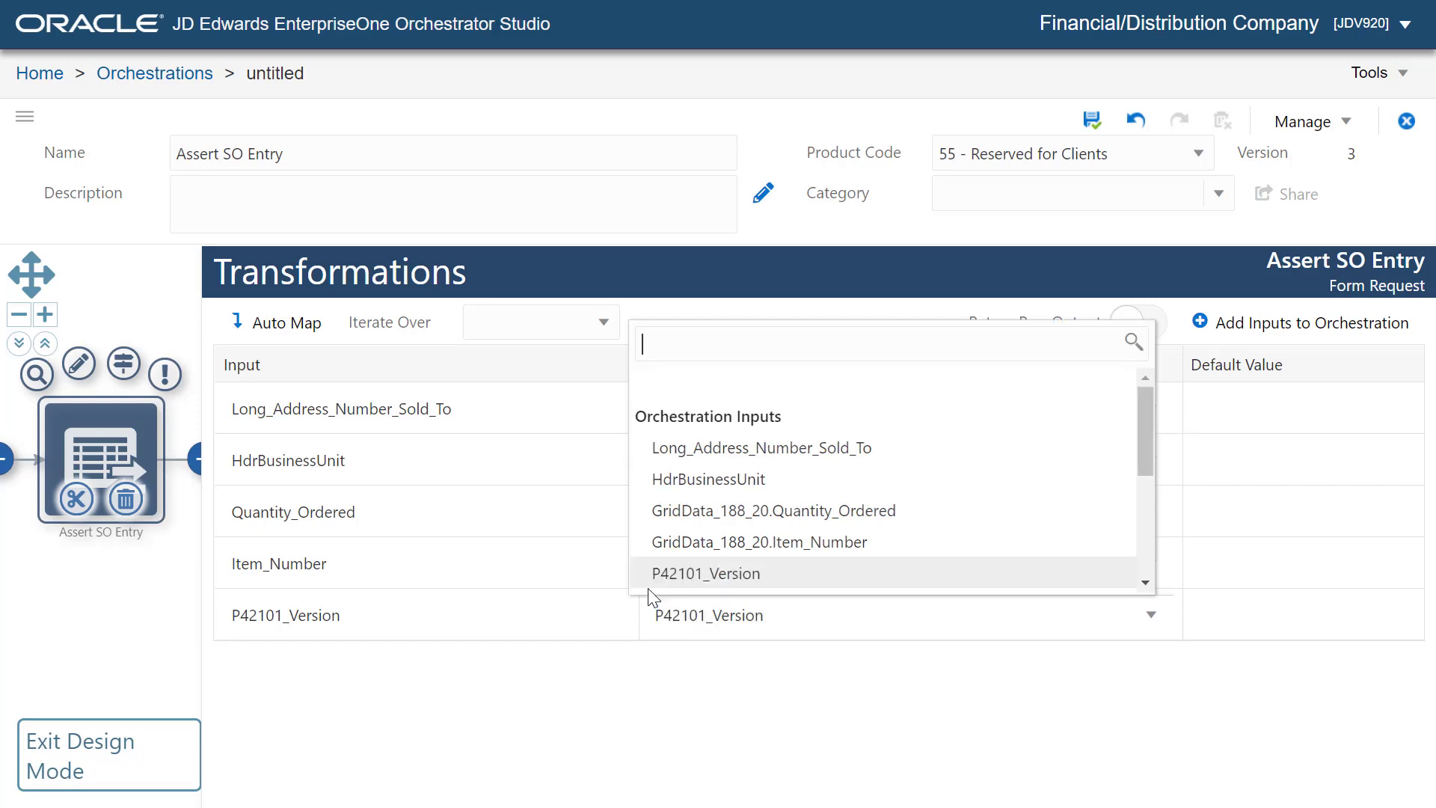
pyautogui.moveTo(712, 406)
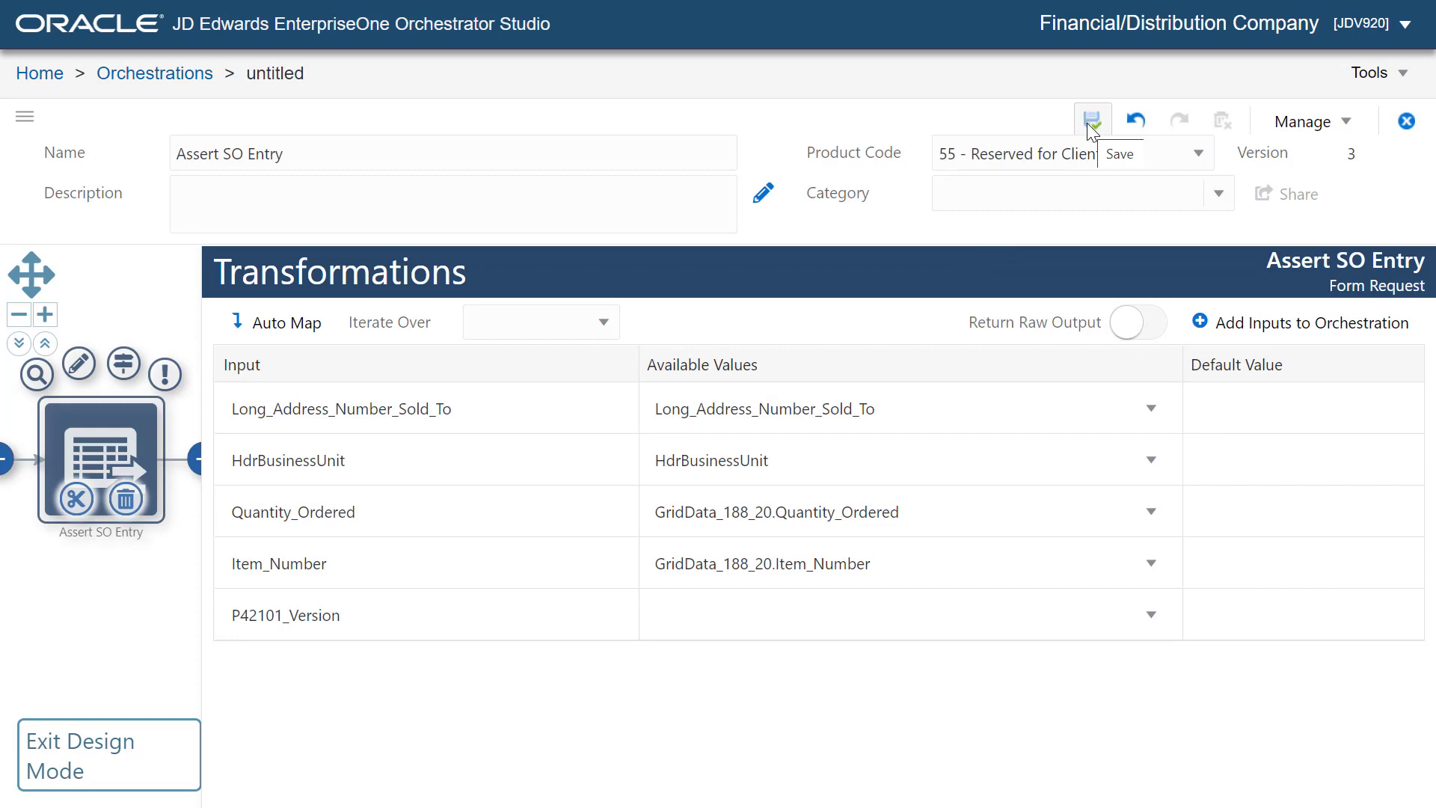
pyautogui.click(1092, 120)
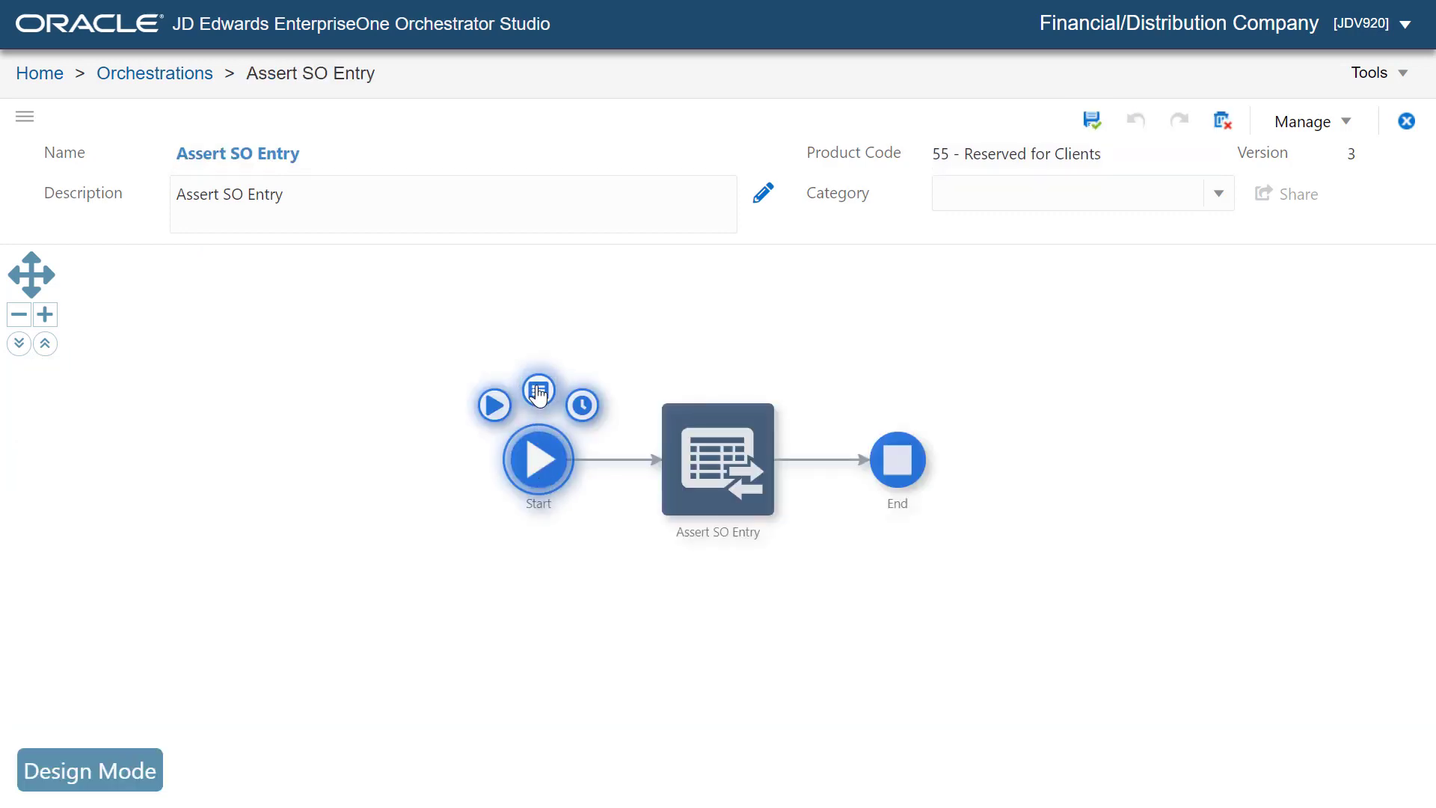
# - In the End node's Outputs and Assertions, select all outputs and load assertions from the Assert SO Entry step
pyautogui.click(538, 391)
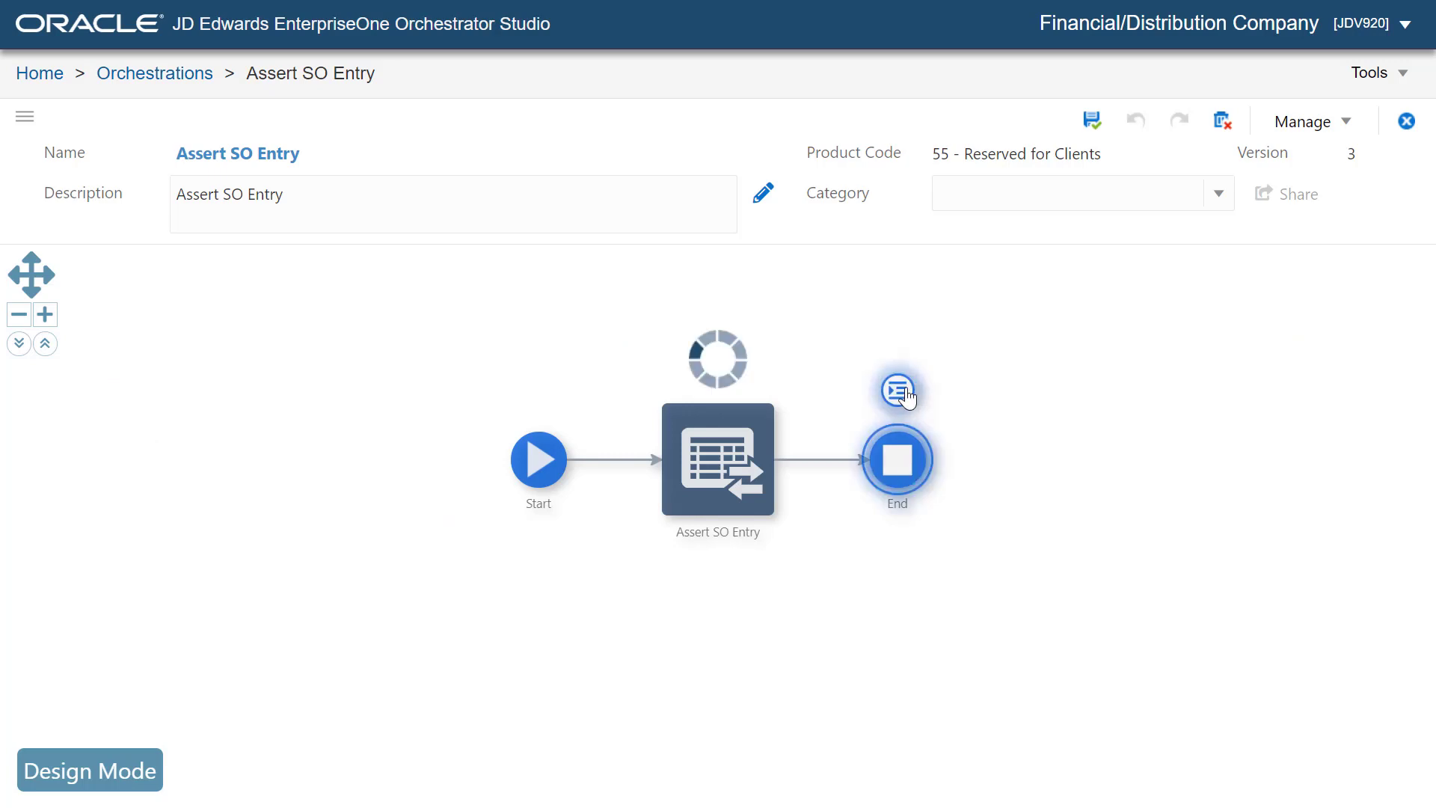
pyautogui.click(899, 389)
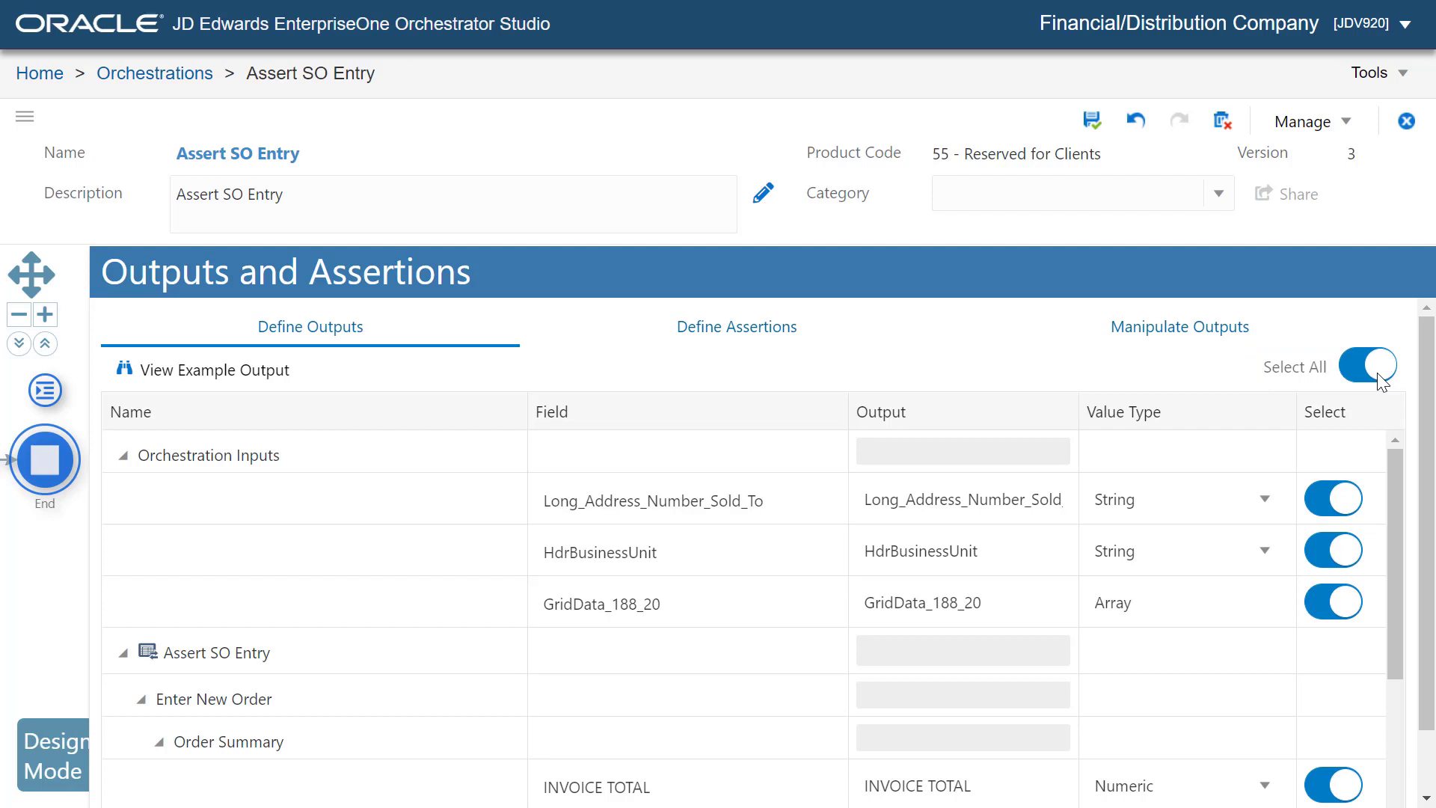
pyautogui.click(736, 326)
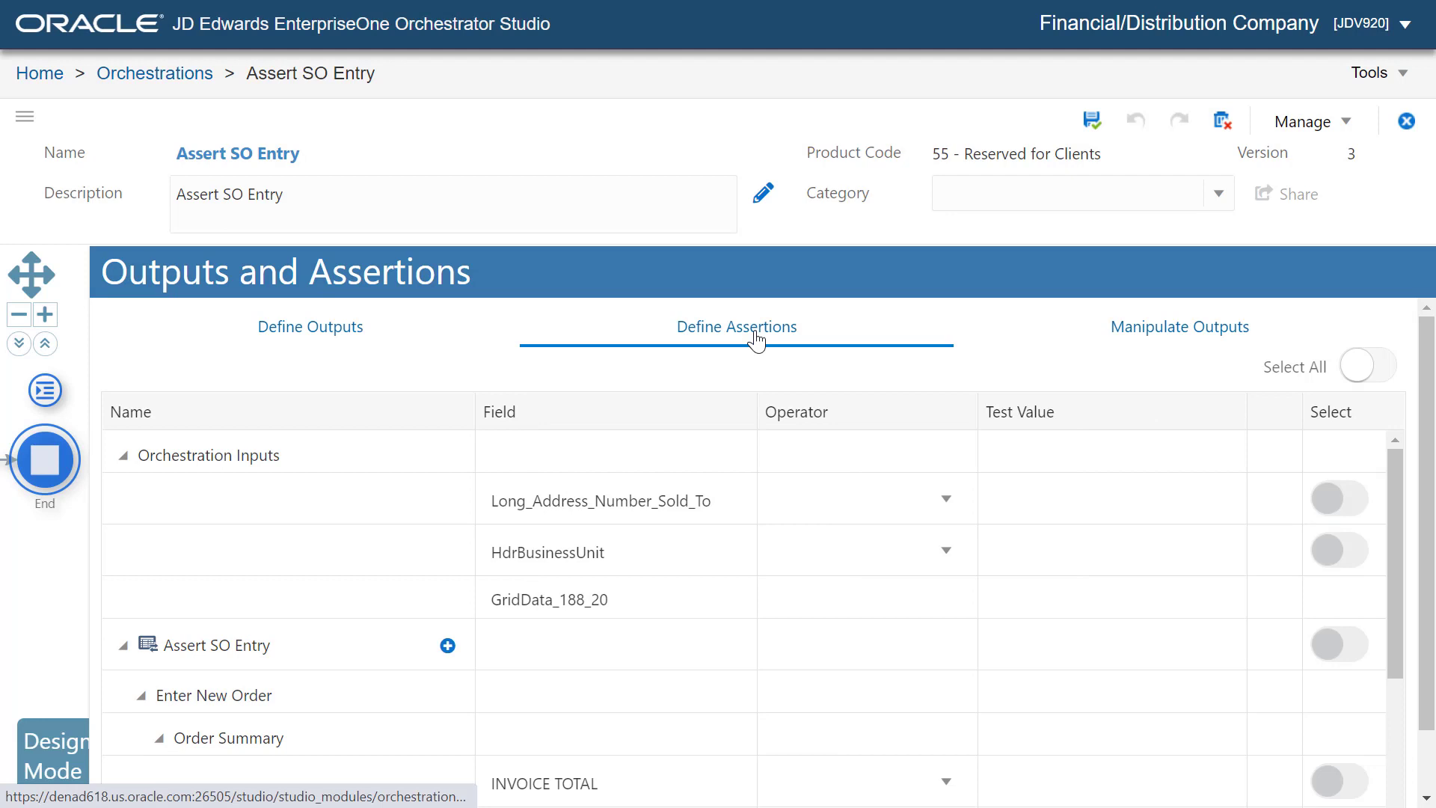
pyautogui.moveTo(447, 645)
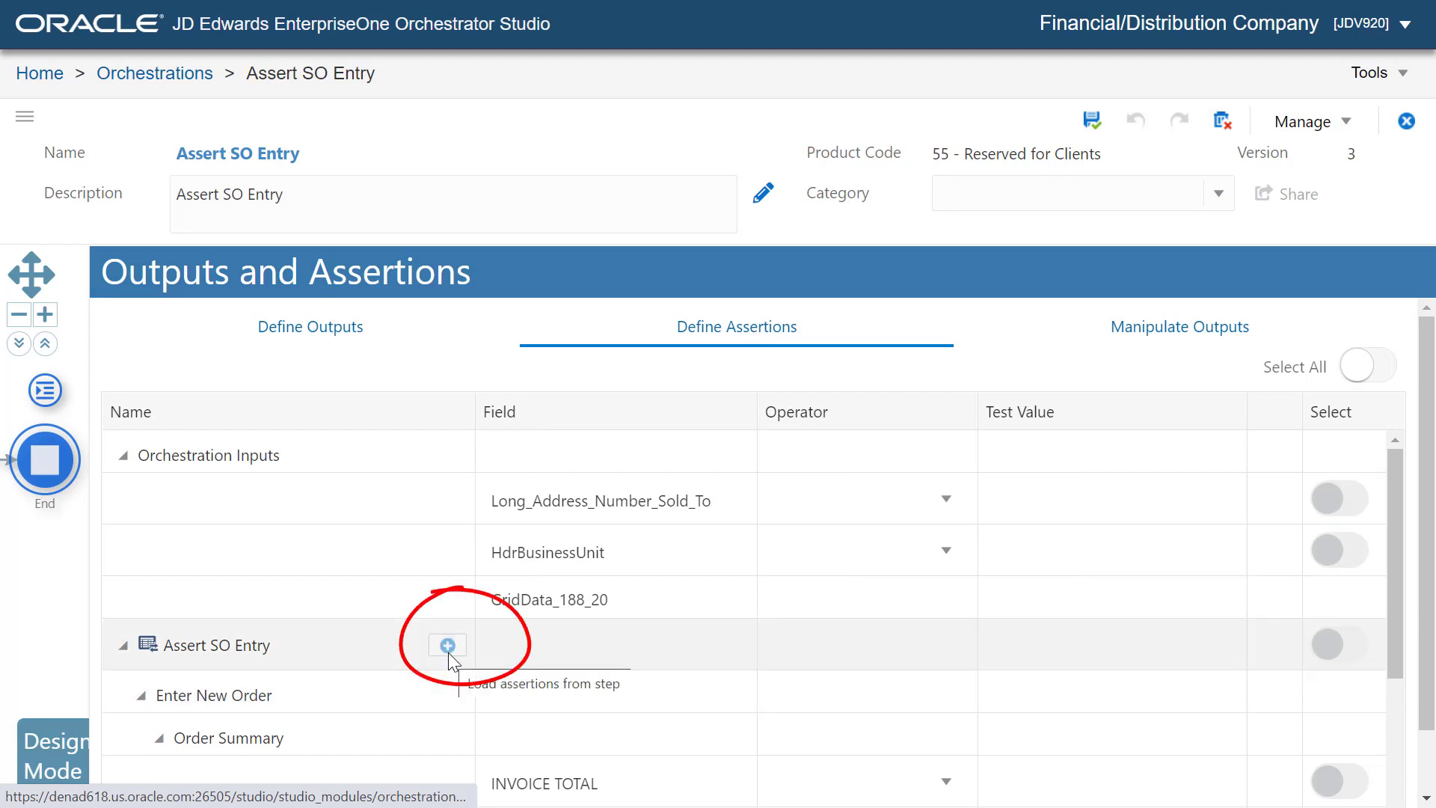
pyautogui.click(447, 644)
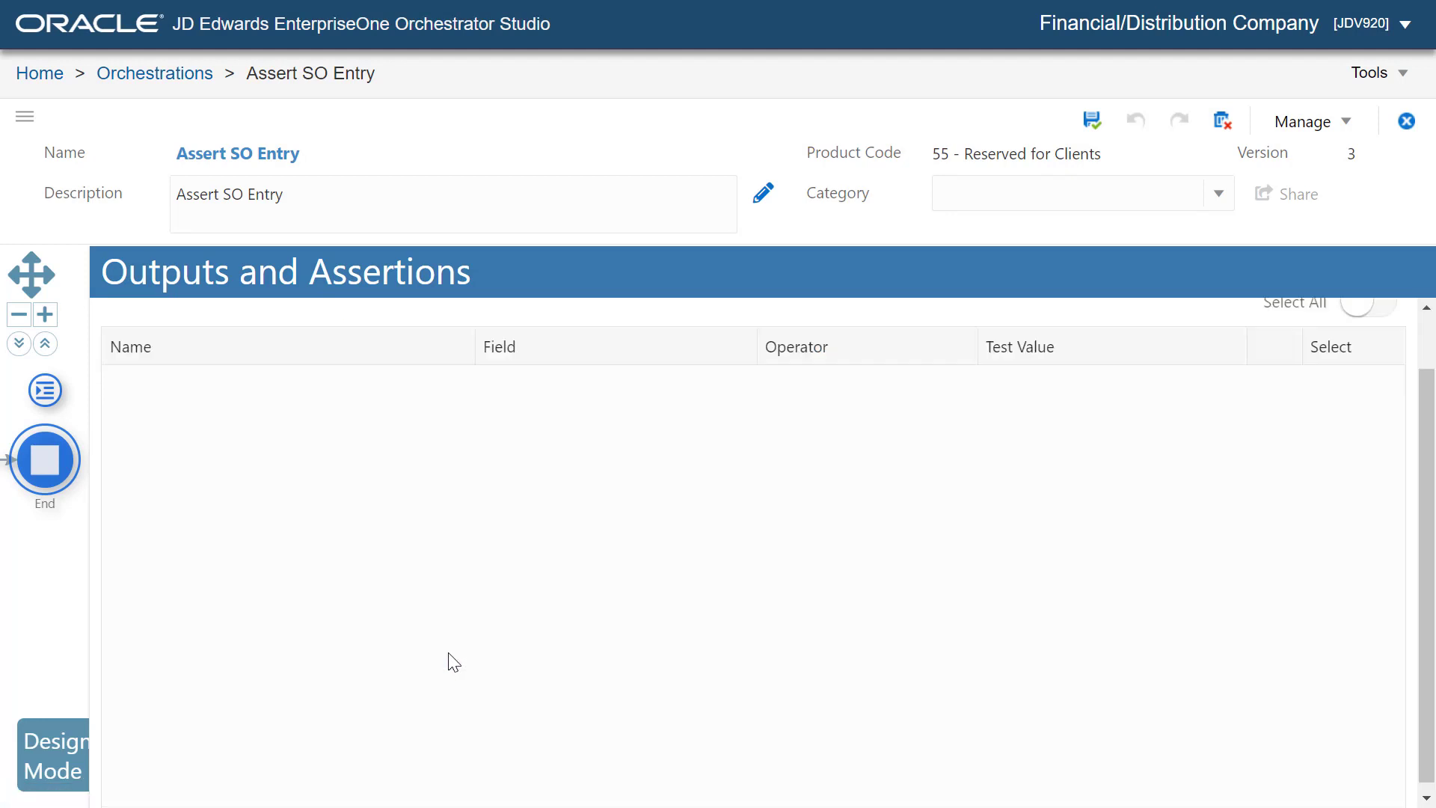
# - Save the orchestration and review the loaded header and detail-row assertions
pyautogui.click(1135, 119)
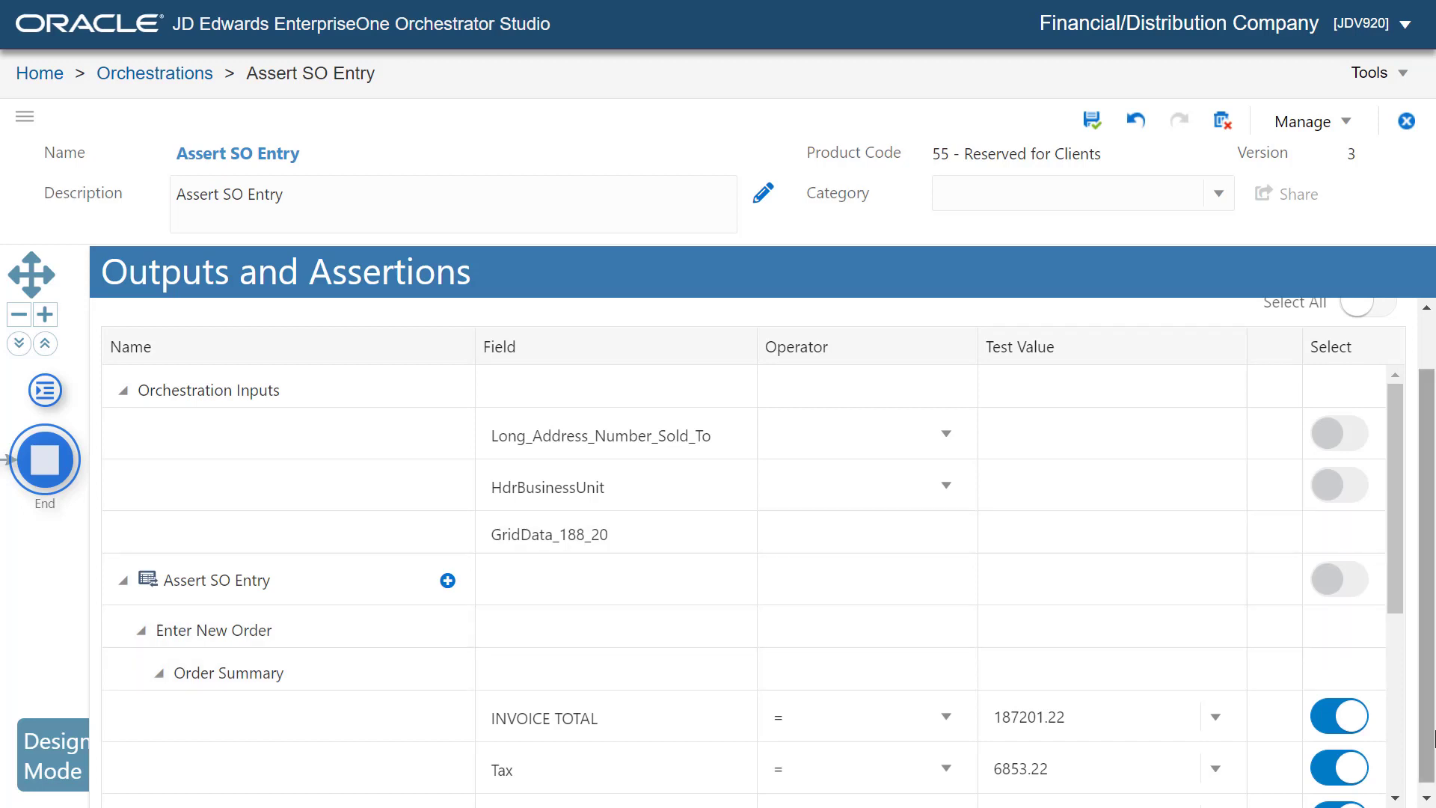
pyautogui.scroll(-3)
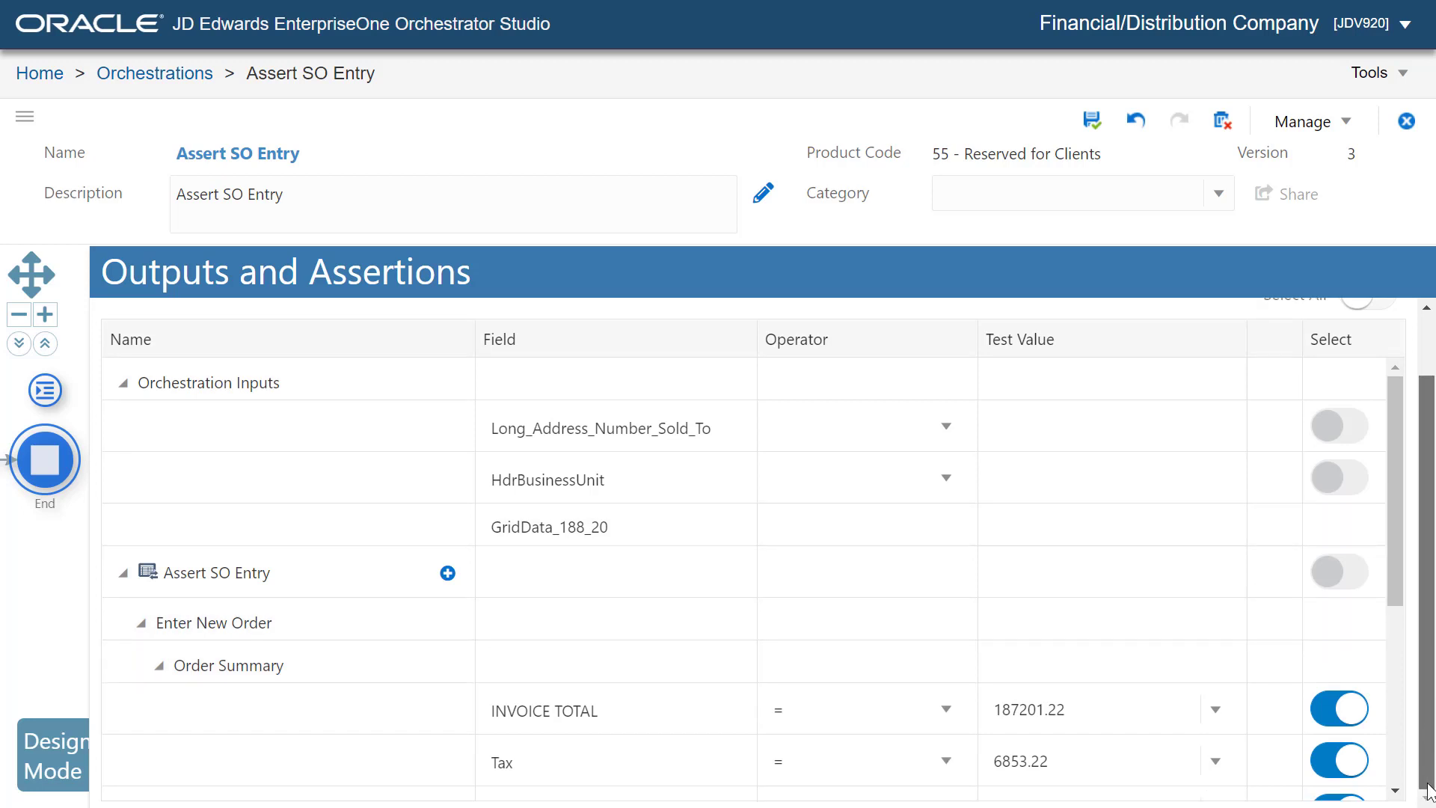
pyautogui.scroll(-3)
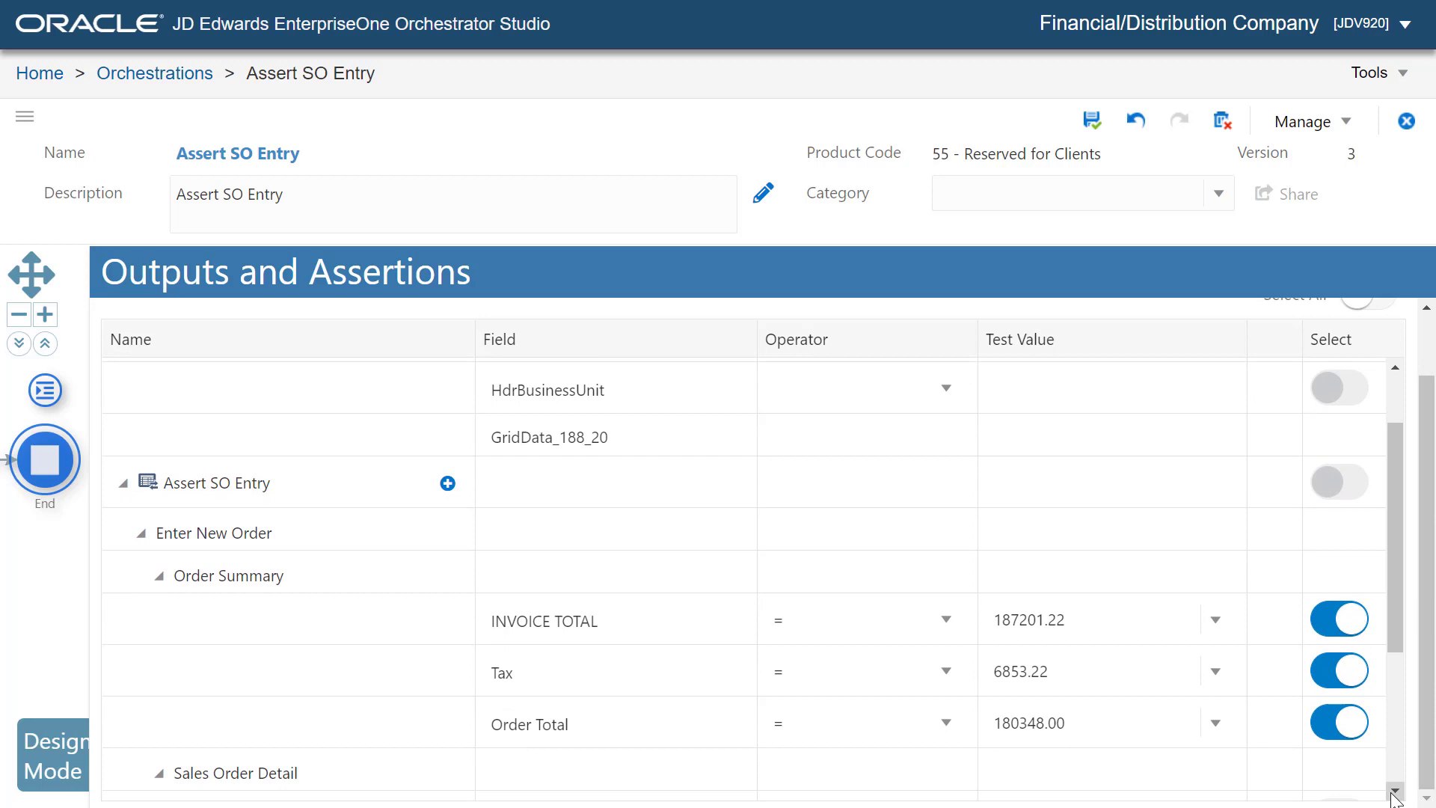
pyautogui.scroll(-3)
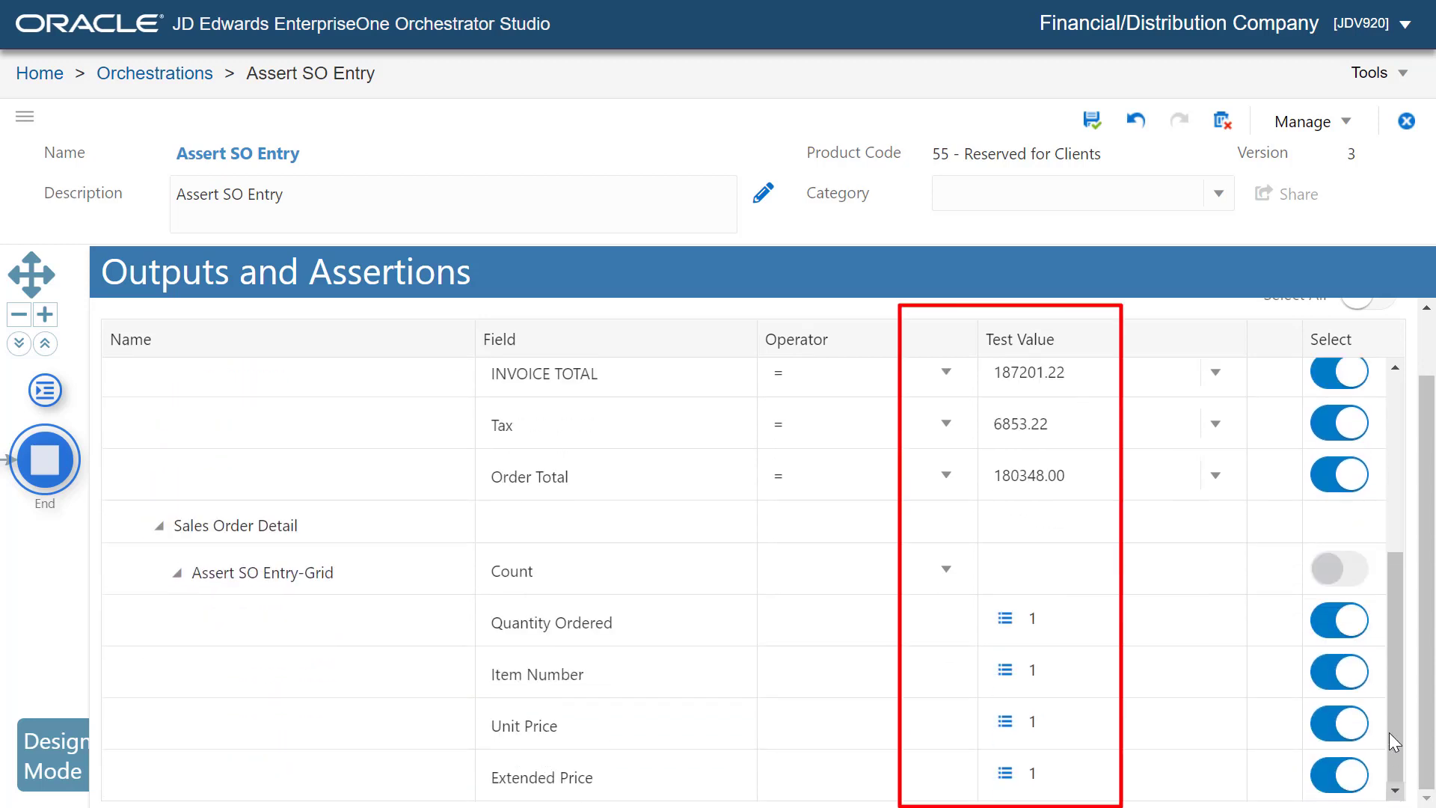
pyautogui.moveTo(1401, 483)
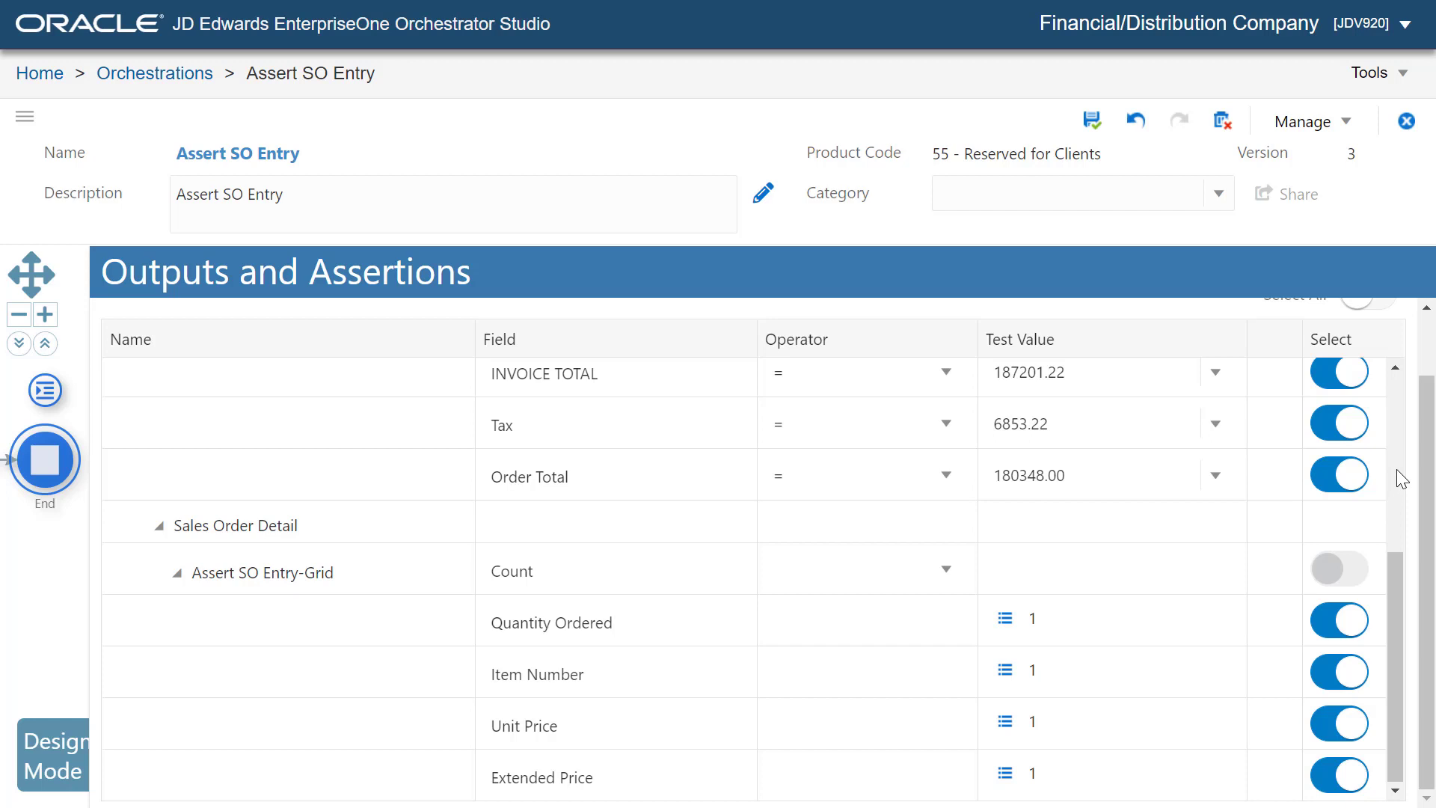
pyautogui.scroll(3)
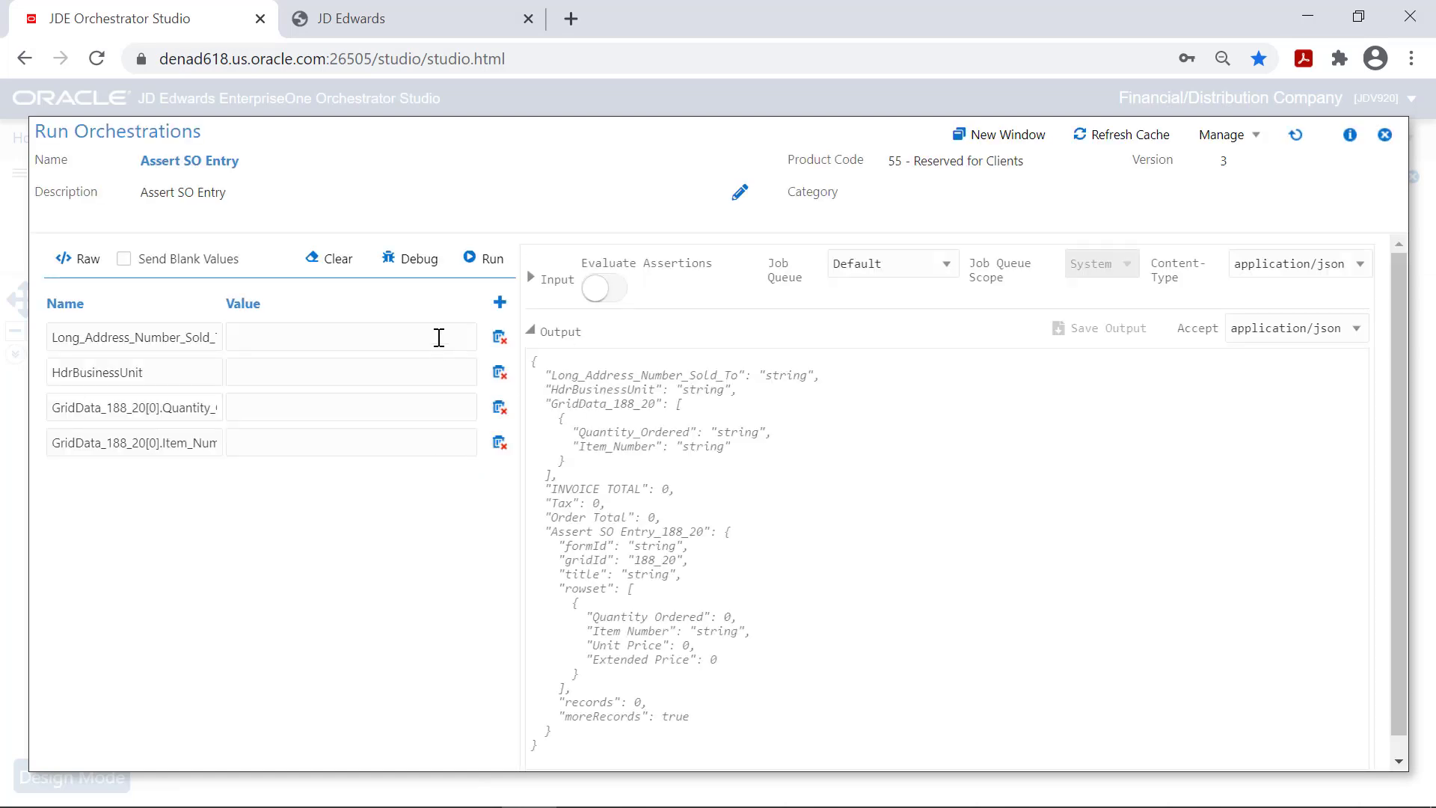
pyautogui.moveTo(124, 259)
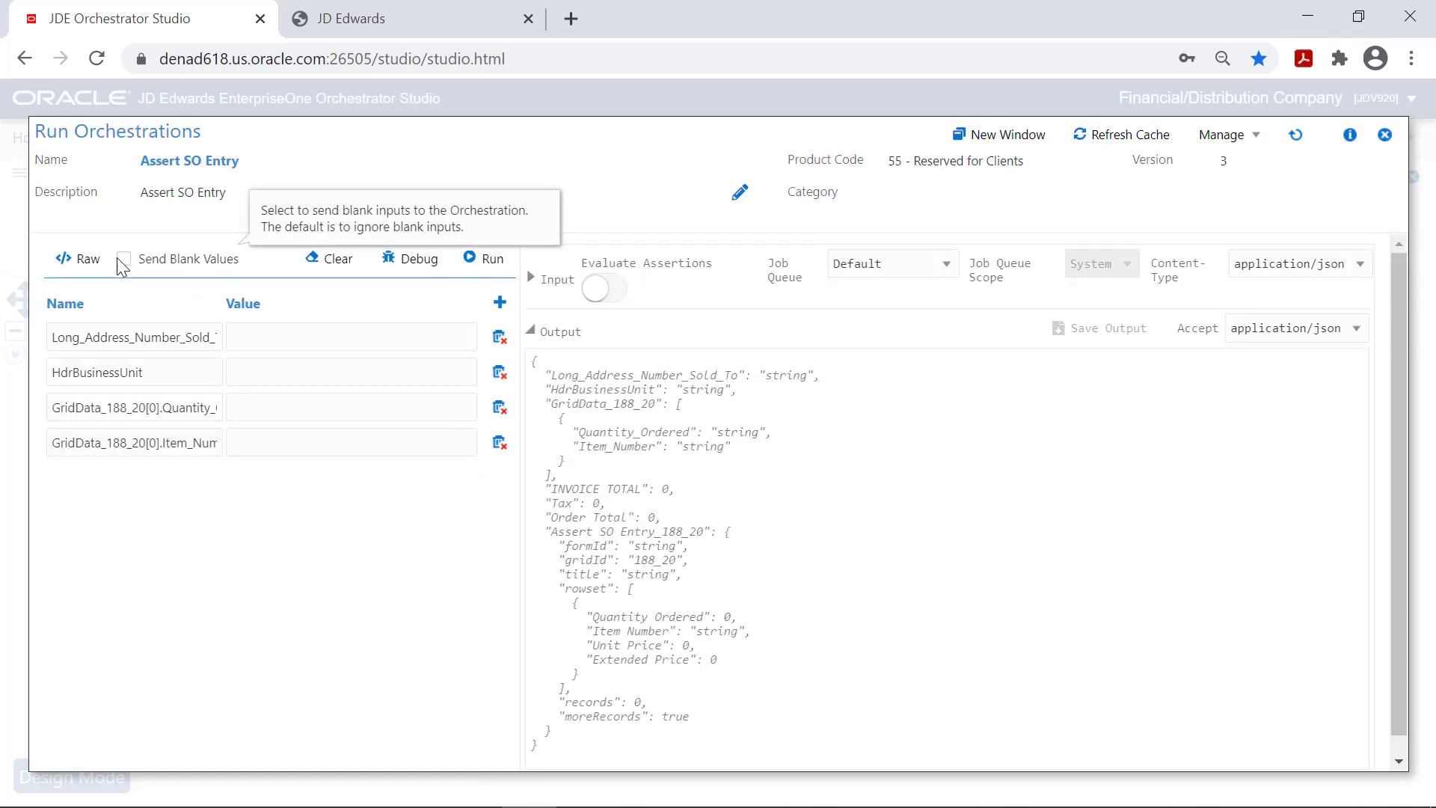
# - Paste raw JSON inputs for sold-to 4243, BU 30, two item 21001 rows and enable Evaluate Assertions
pyautogui.click(79, 259)
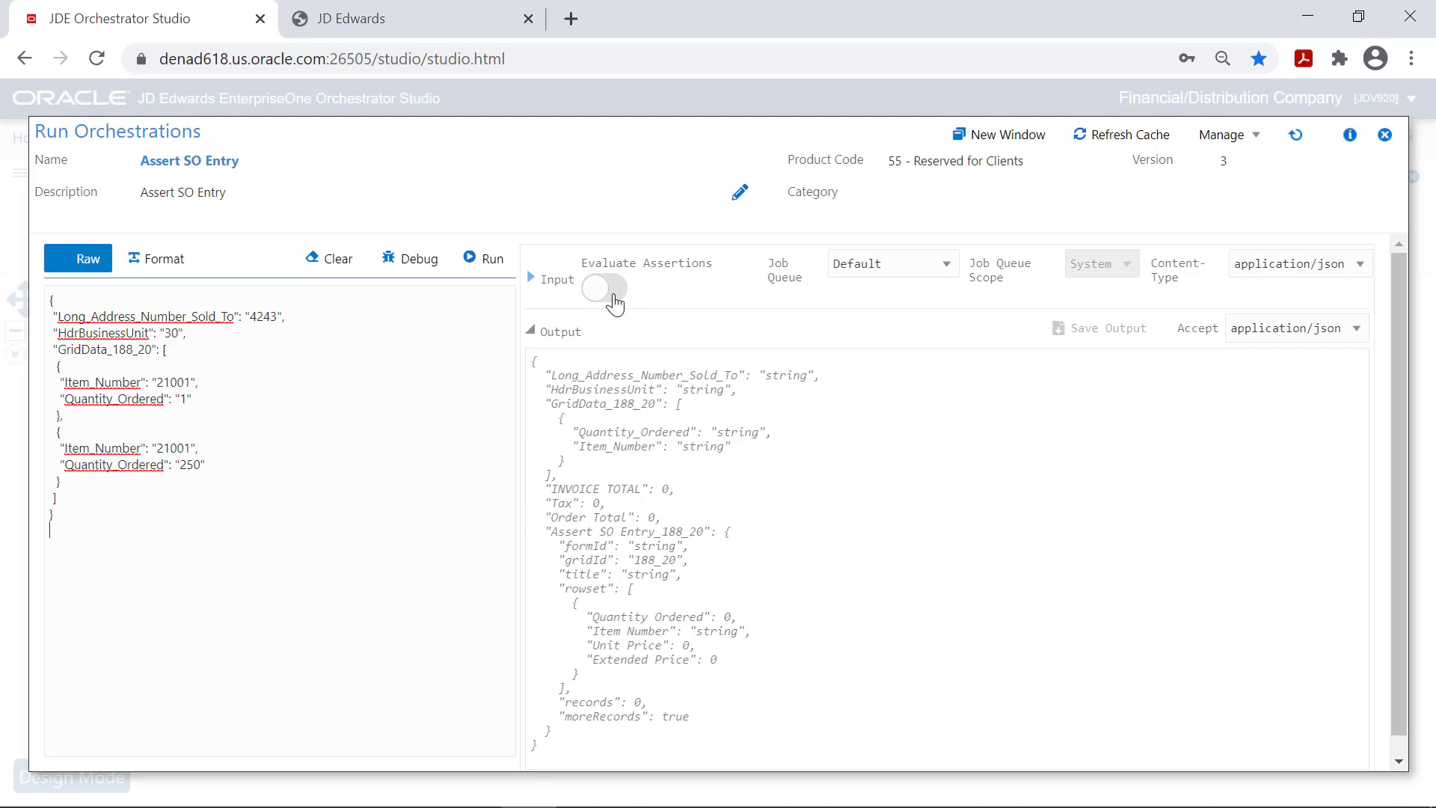
pyautogui.click(603, 287)
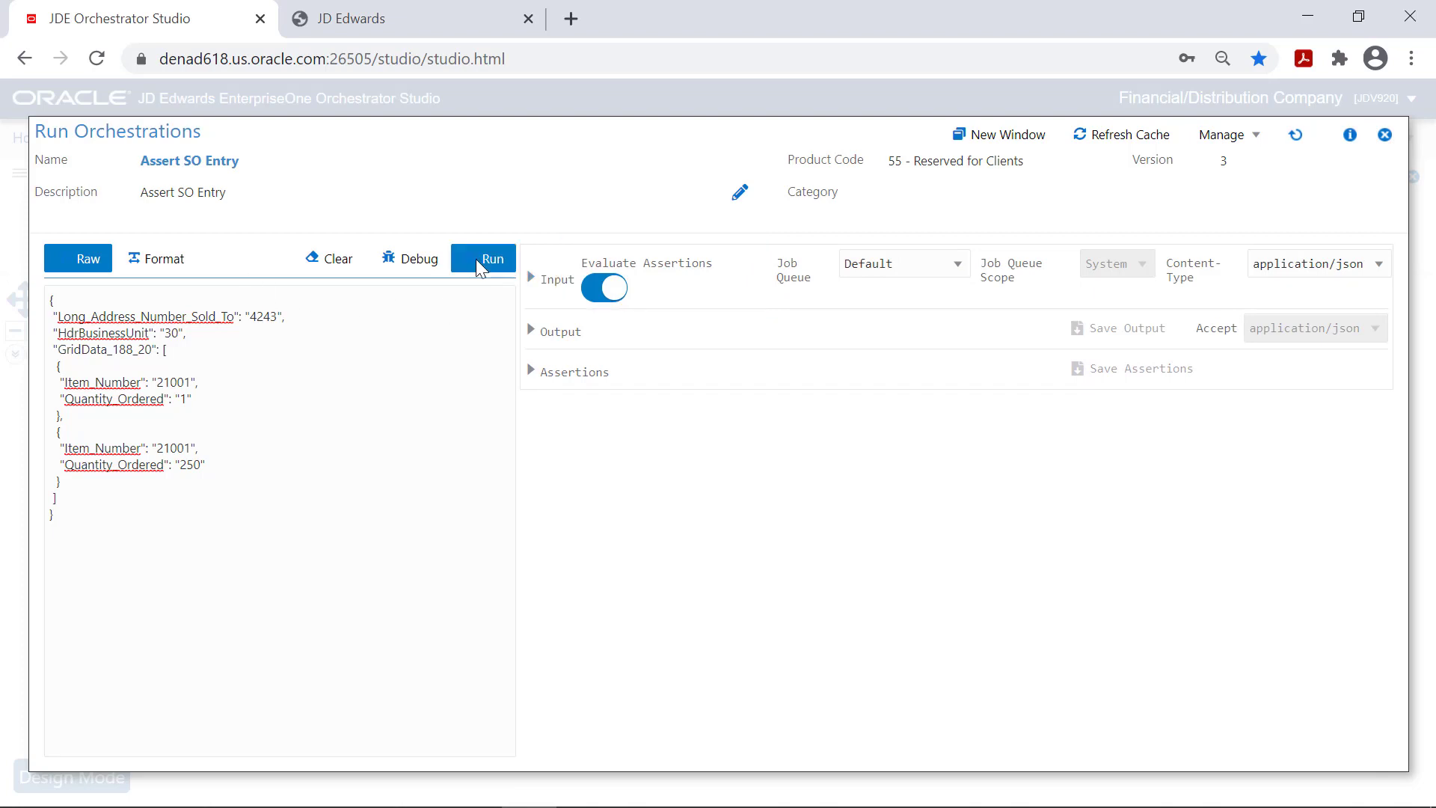
# - Run the orchestration, review the 7 passing Assert SO Entry assertions and save them
pyautogui.click(492, 258)
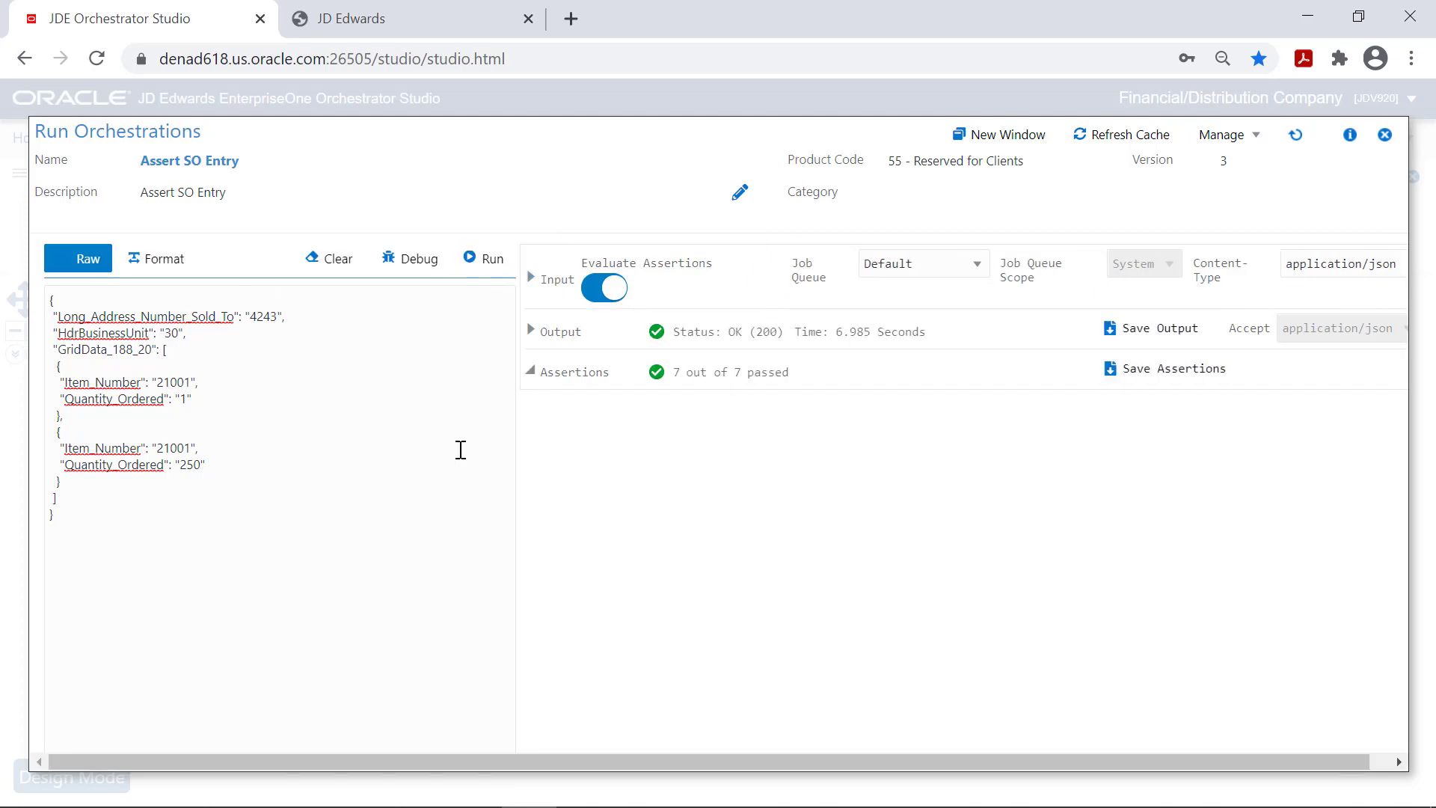
pyautogui.click(531, 371)
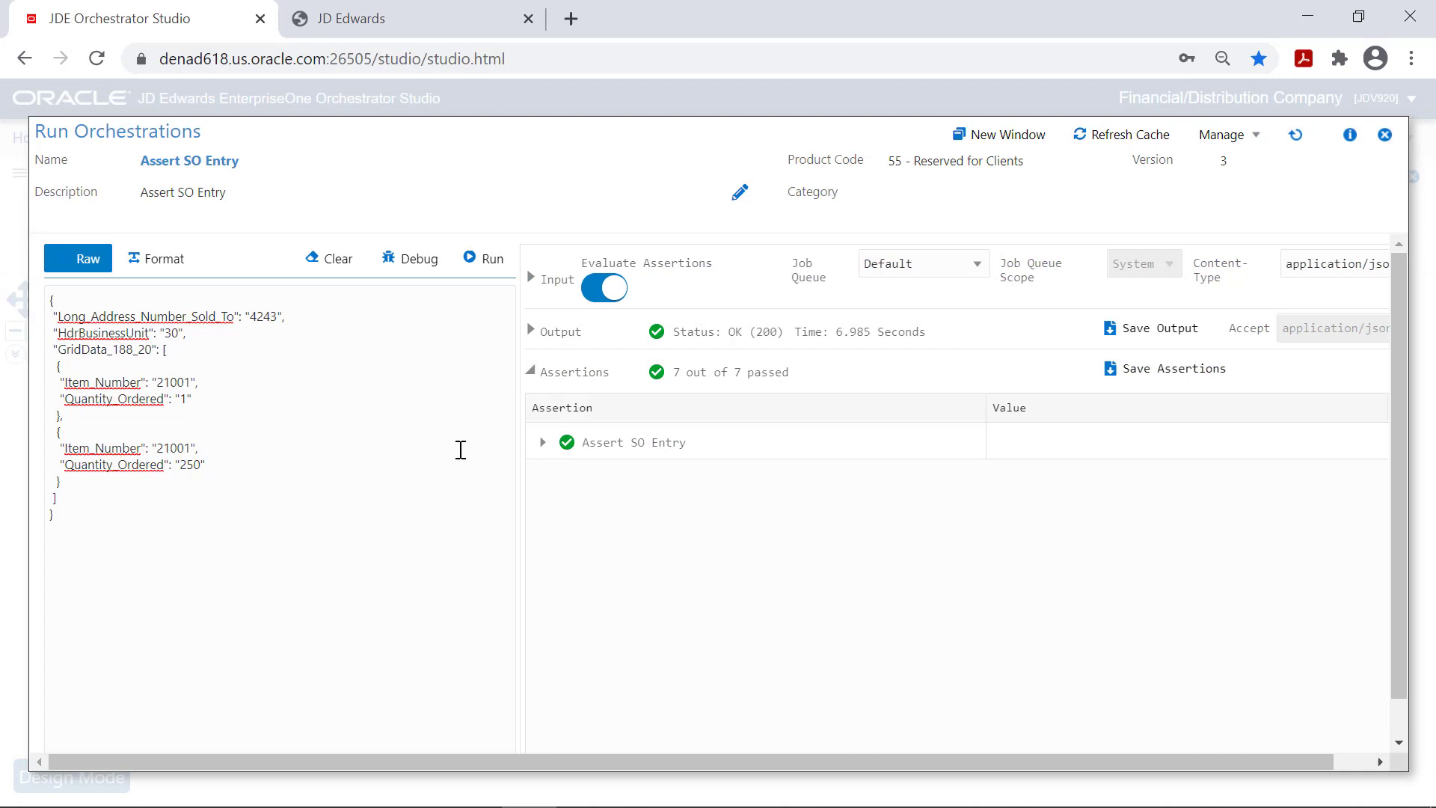
pyautogui.moveTo(483, 450)
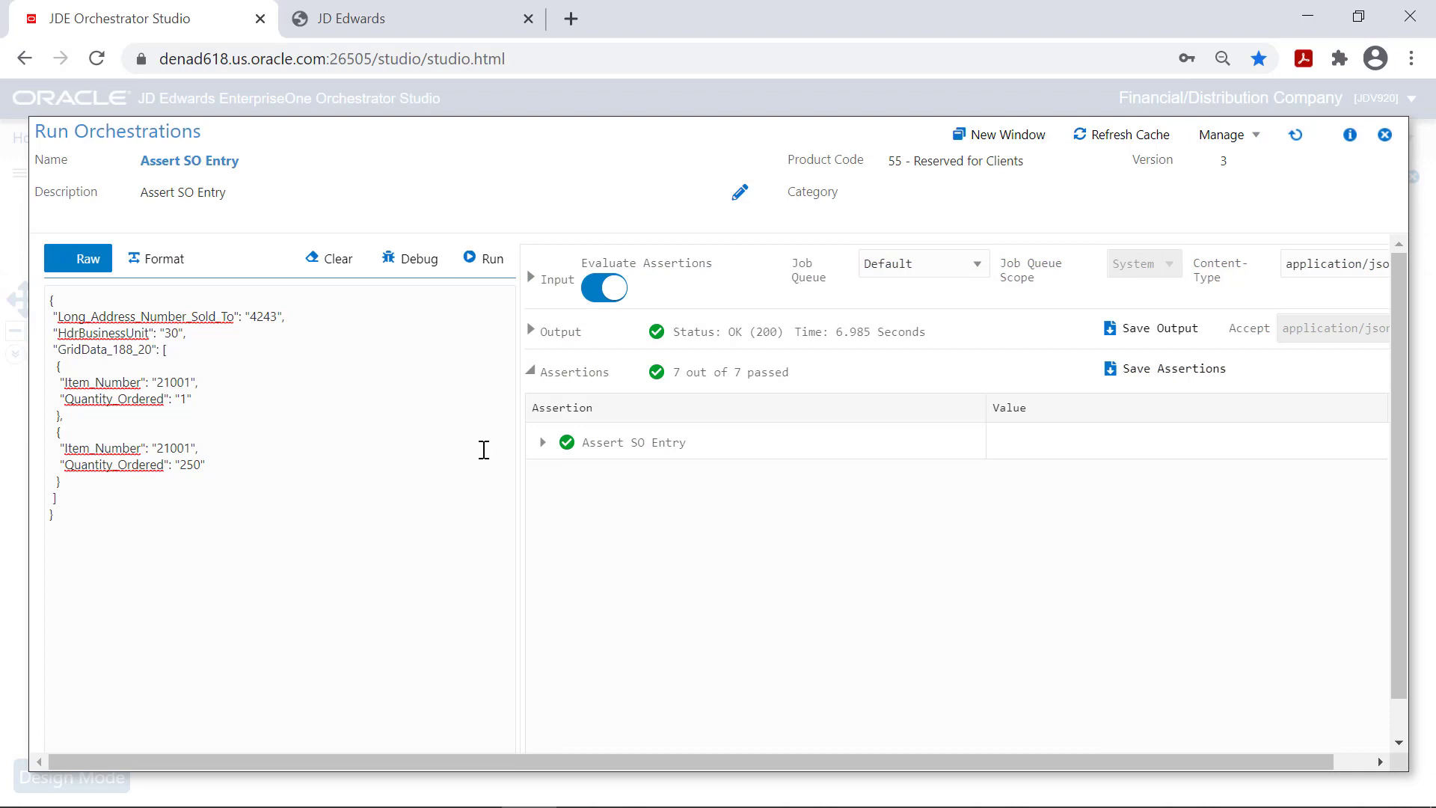
pyautogui.click(542, 443)
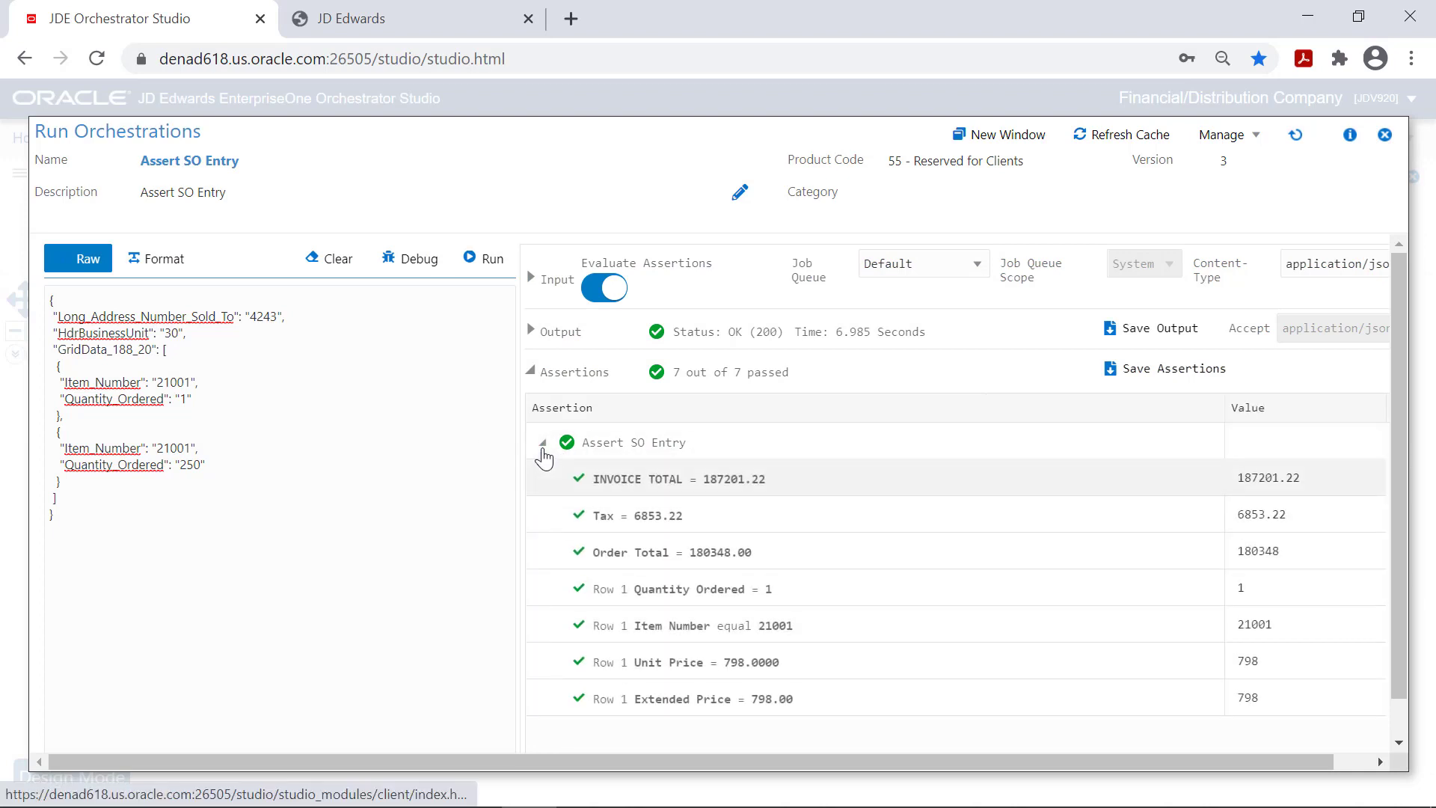
pyautogui.moveTo(407, 578)
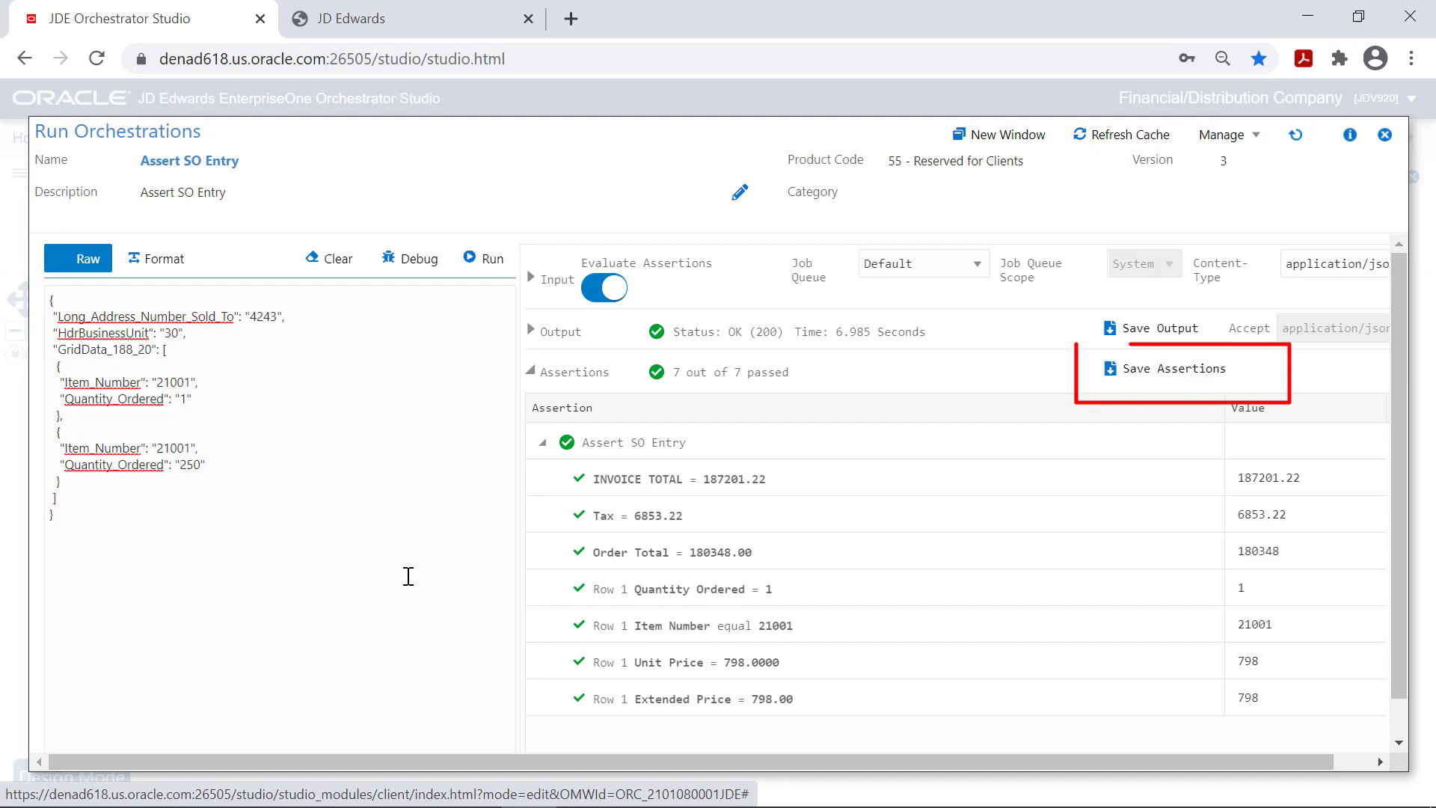
pyautogui.moveTo(991, 202)
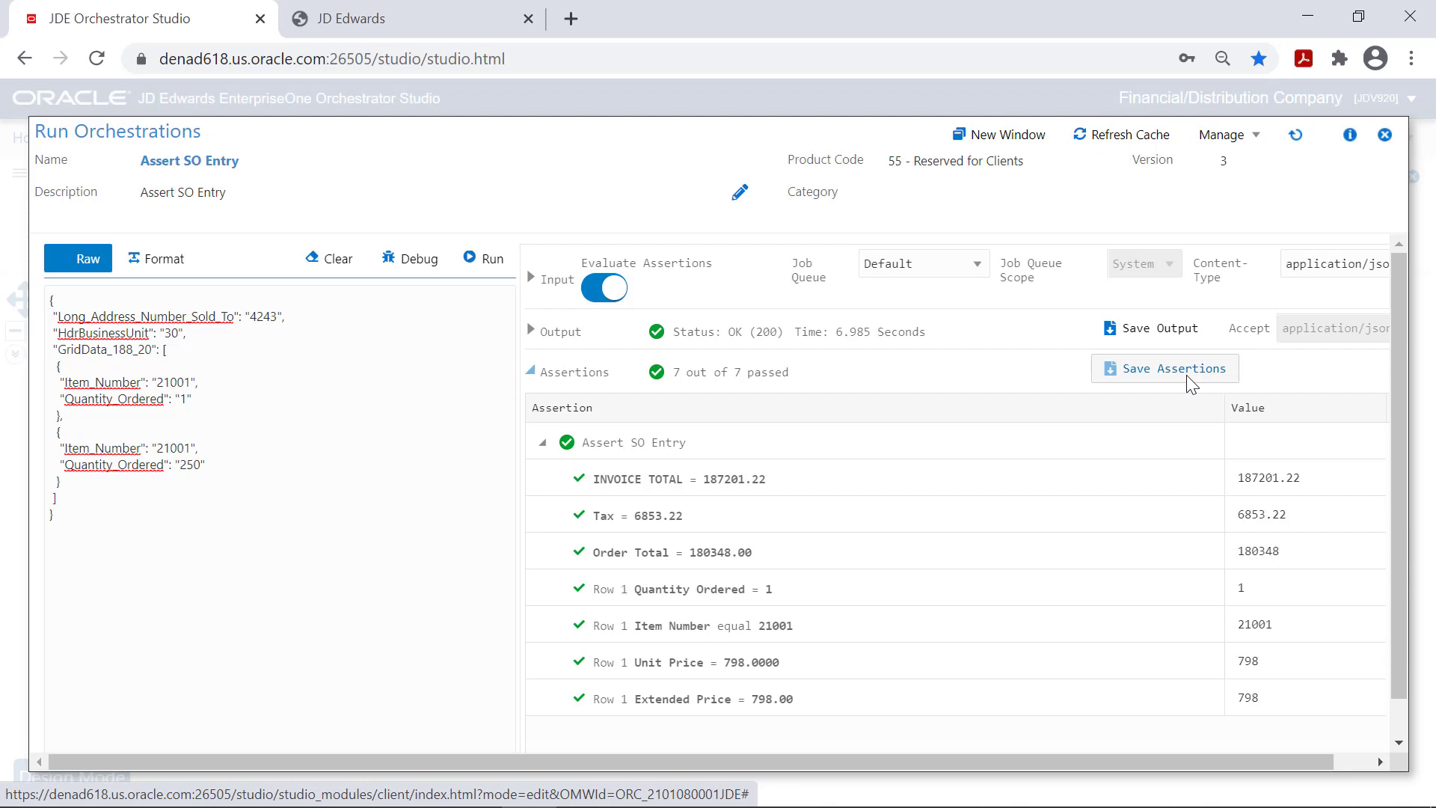
pyautogui.click(1384, 133)
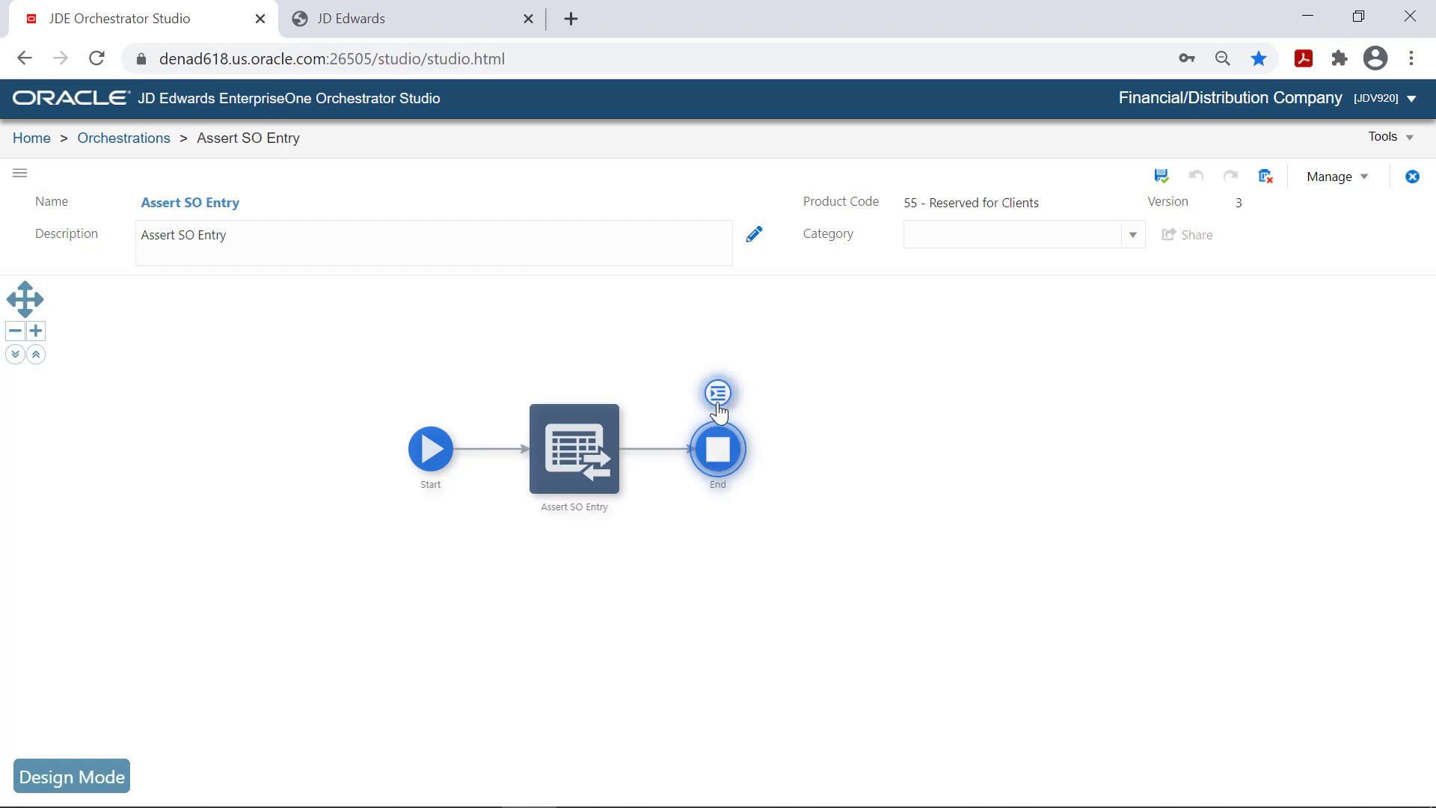
# - Reopen the End node's Outputs and Assertions and go to Define Assertions
pyautogui.click(718, 391)
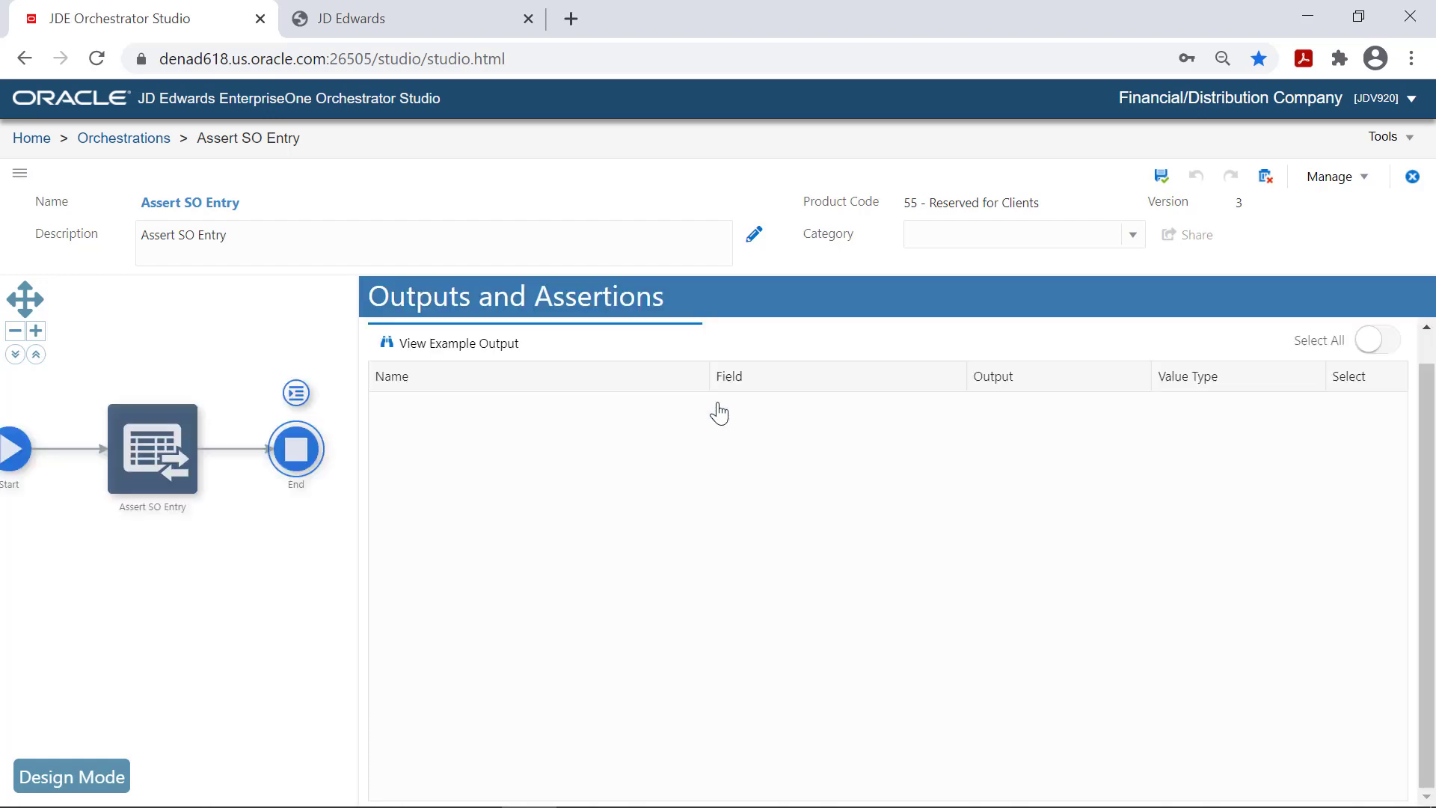
pyautogui.click(458, 342)
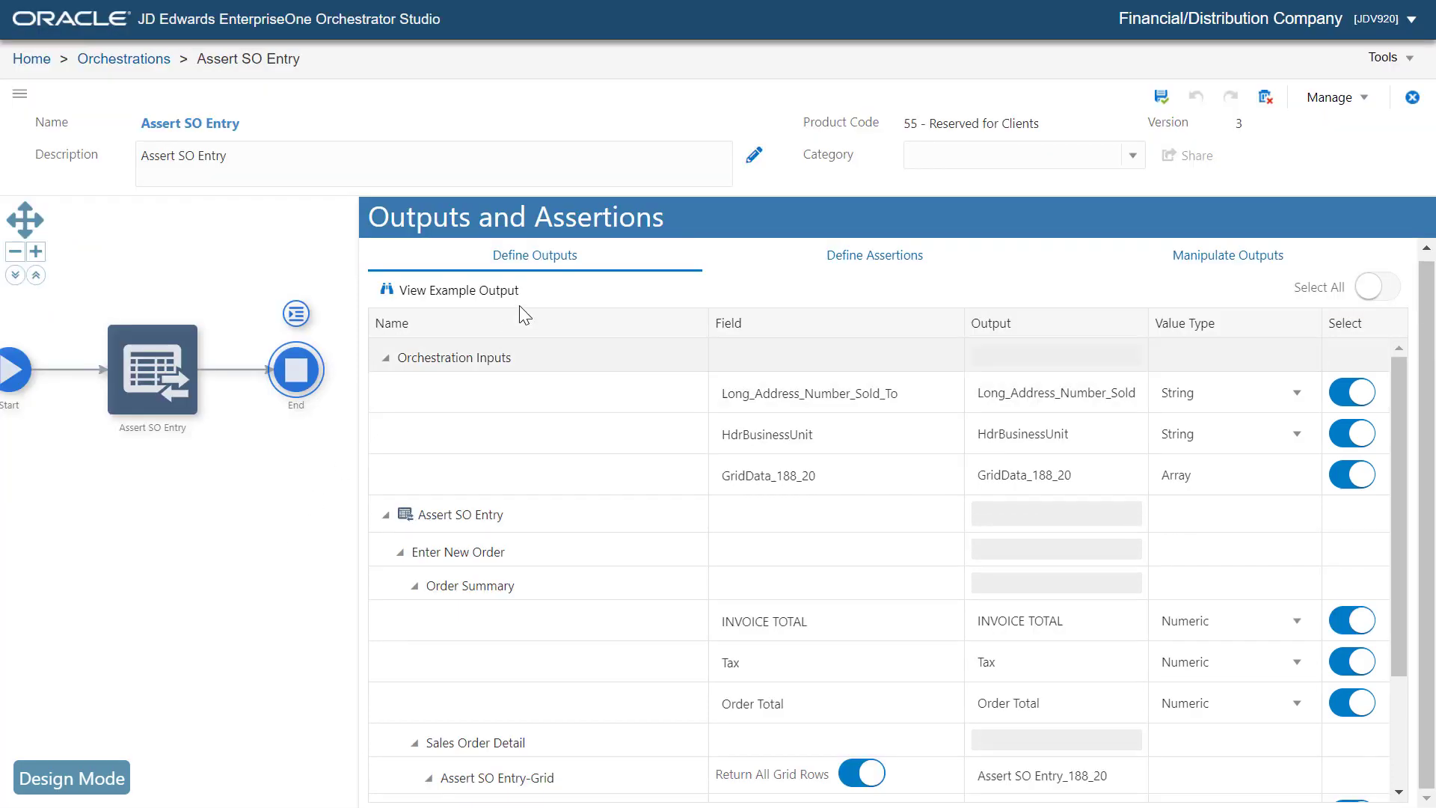
pyautogui.click(873, 254)
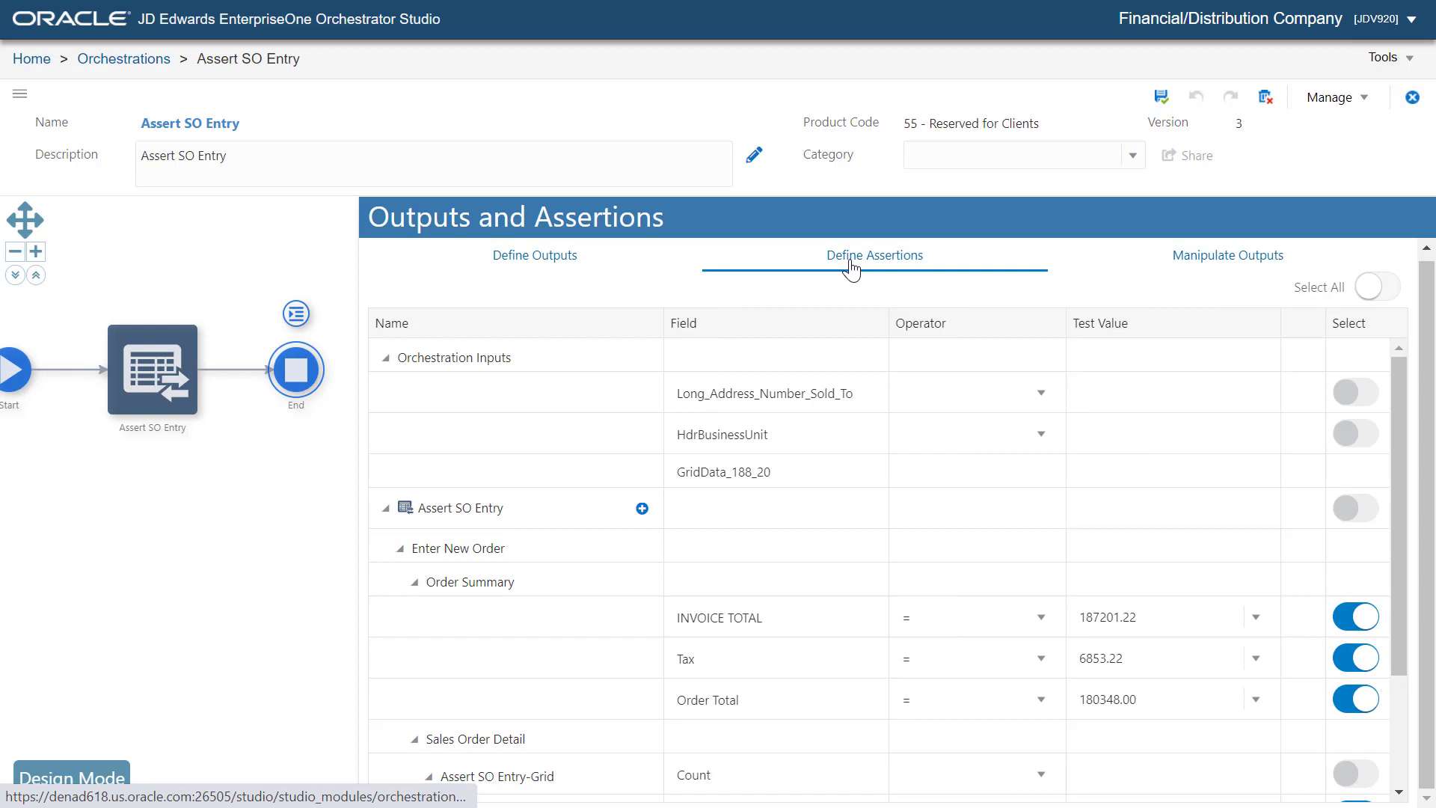
pyautogui.scroll(-3)
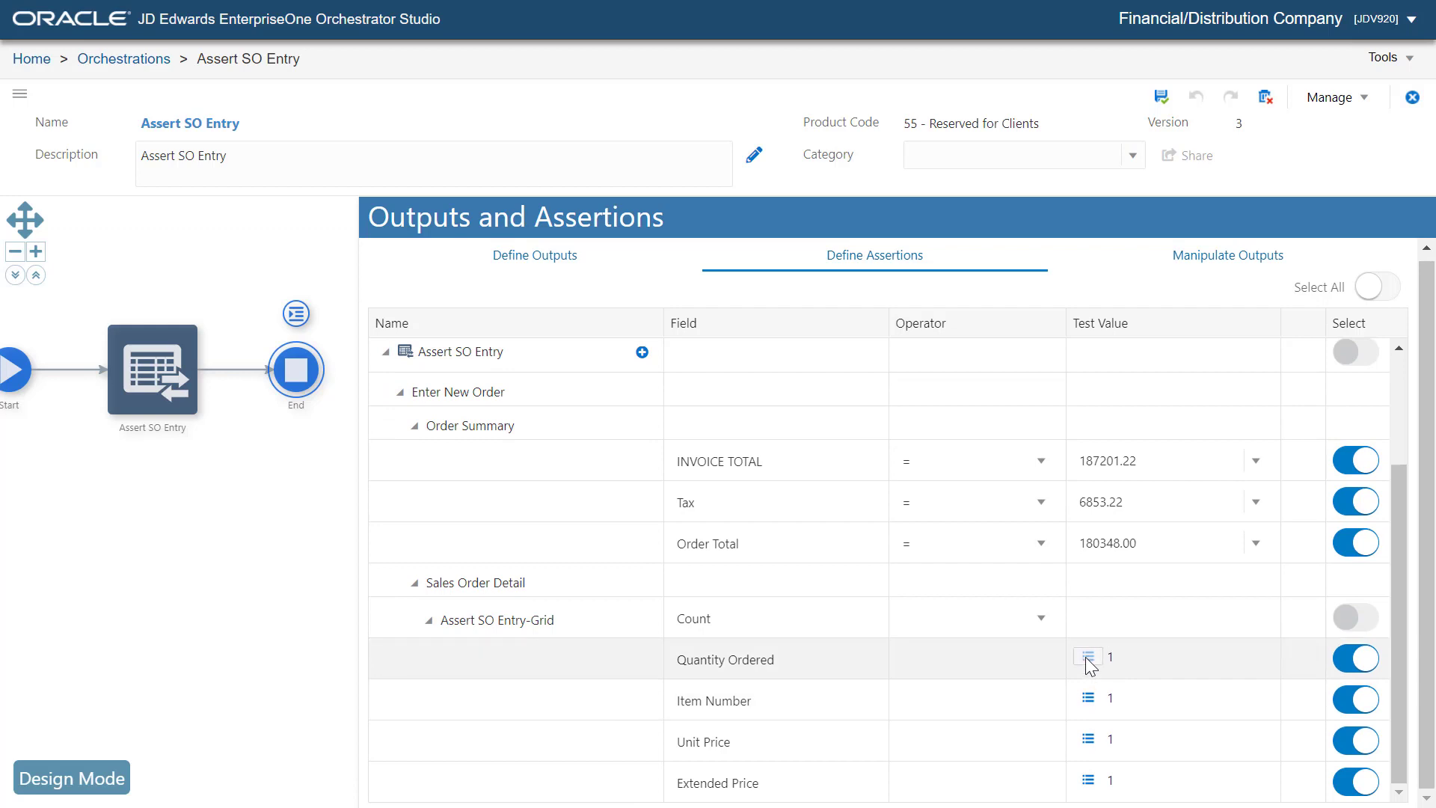
pyautogui.moveTo(1088, 658)
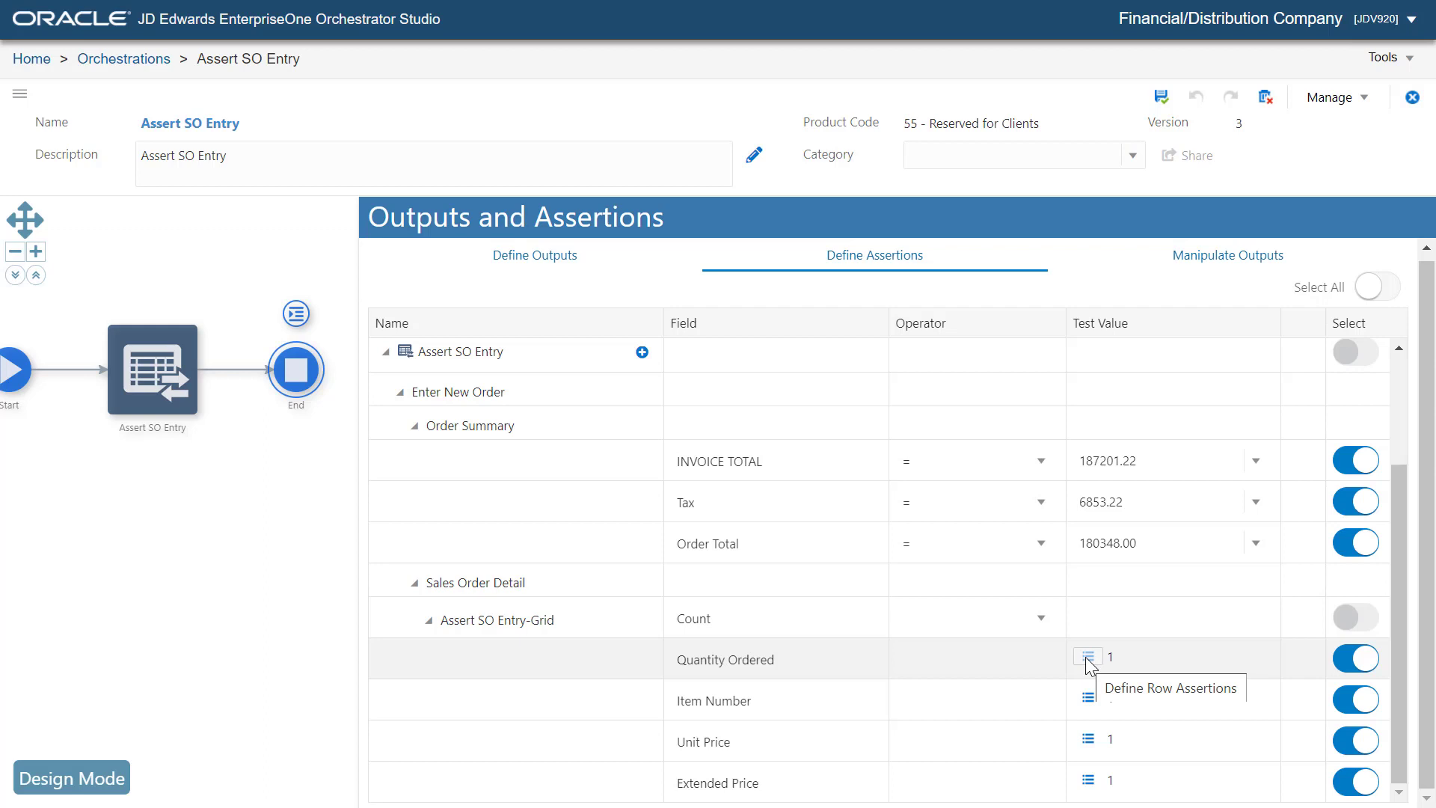
# - Add row 2 with '=' to the Quantity Ordered assertion and switch off the Item Number assertion
pyautogui.click(1087, 657)
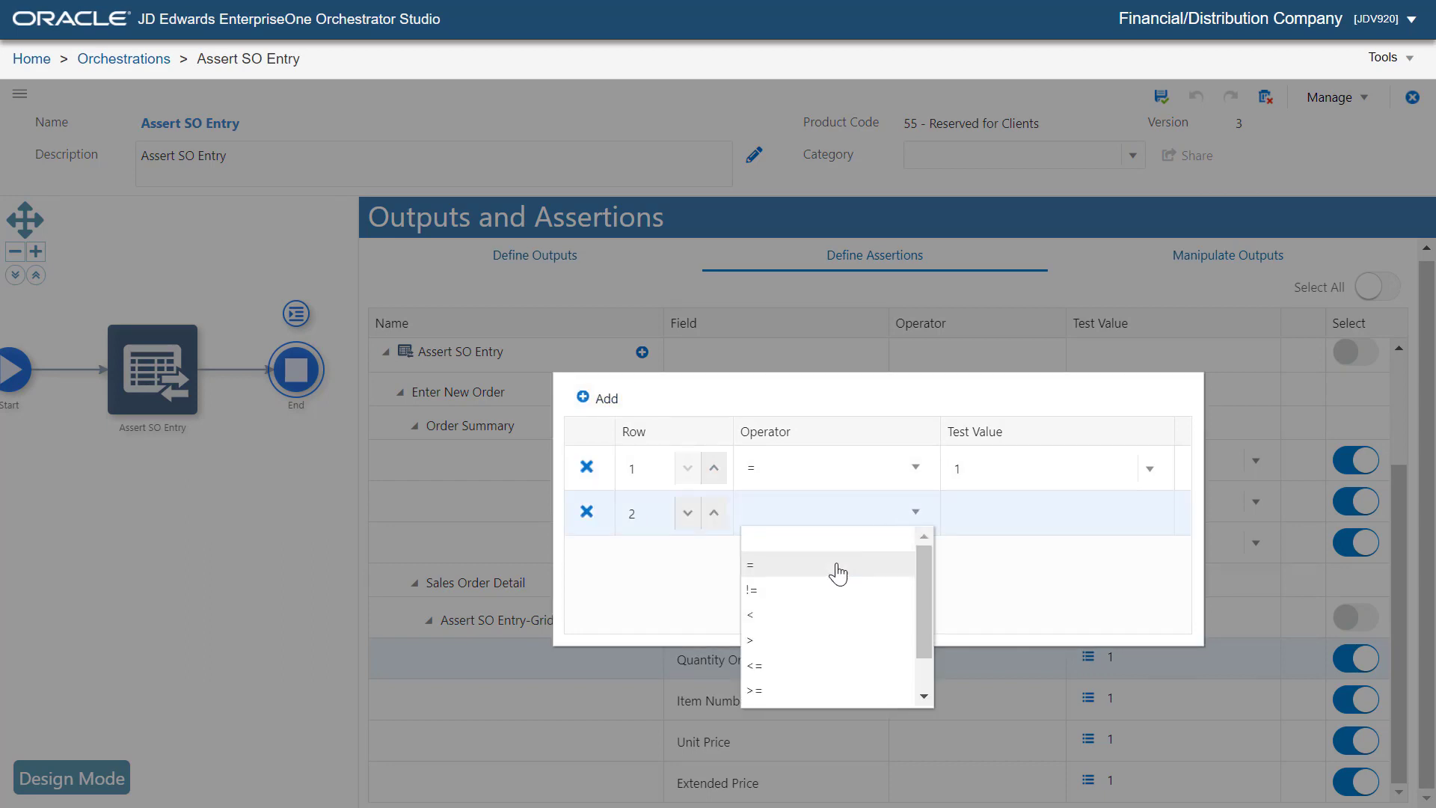
pyautogui.click(749, 564)
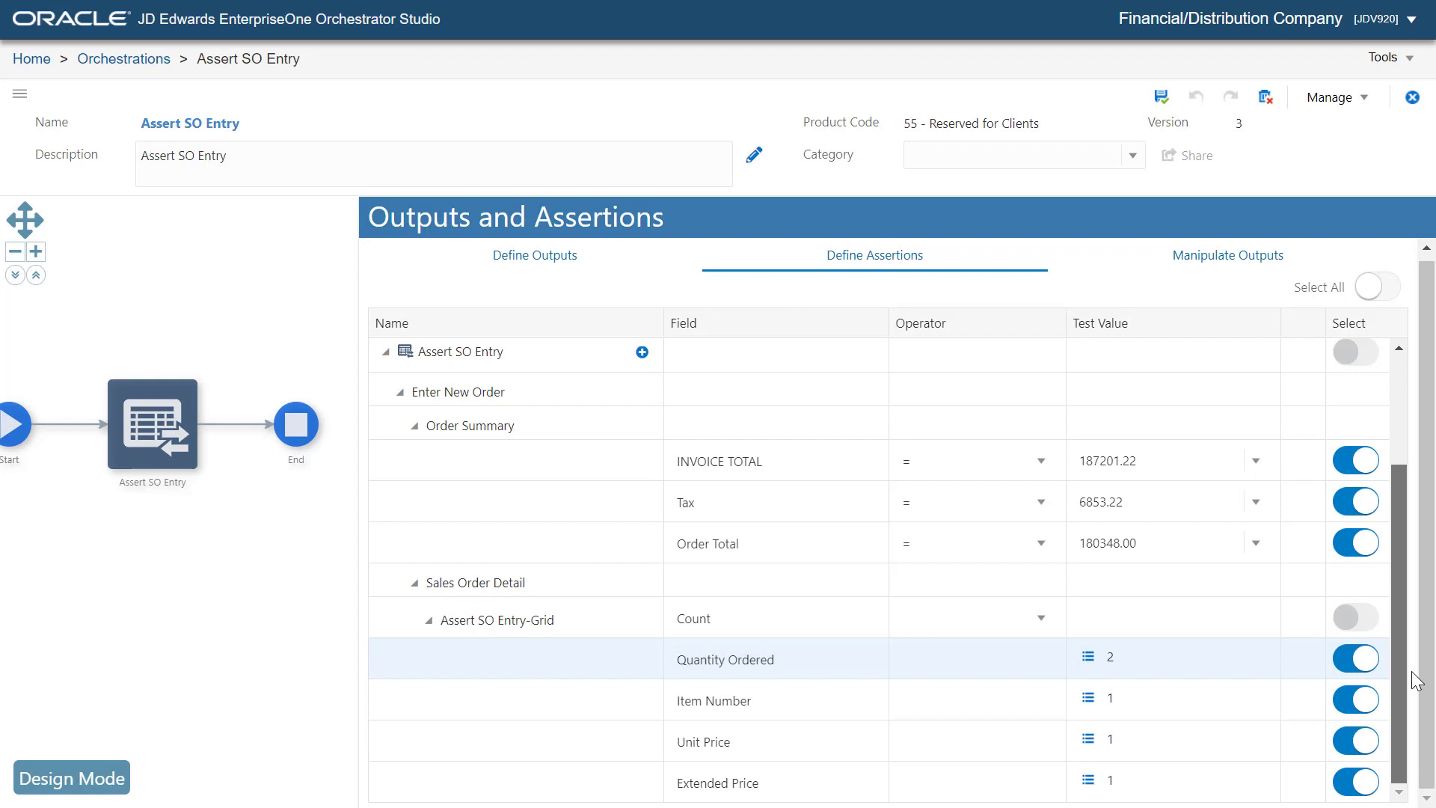
pyautogui.click(1356, 698)
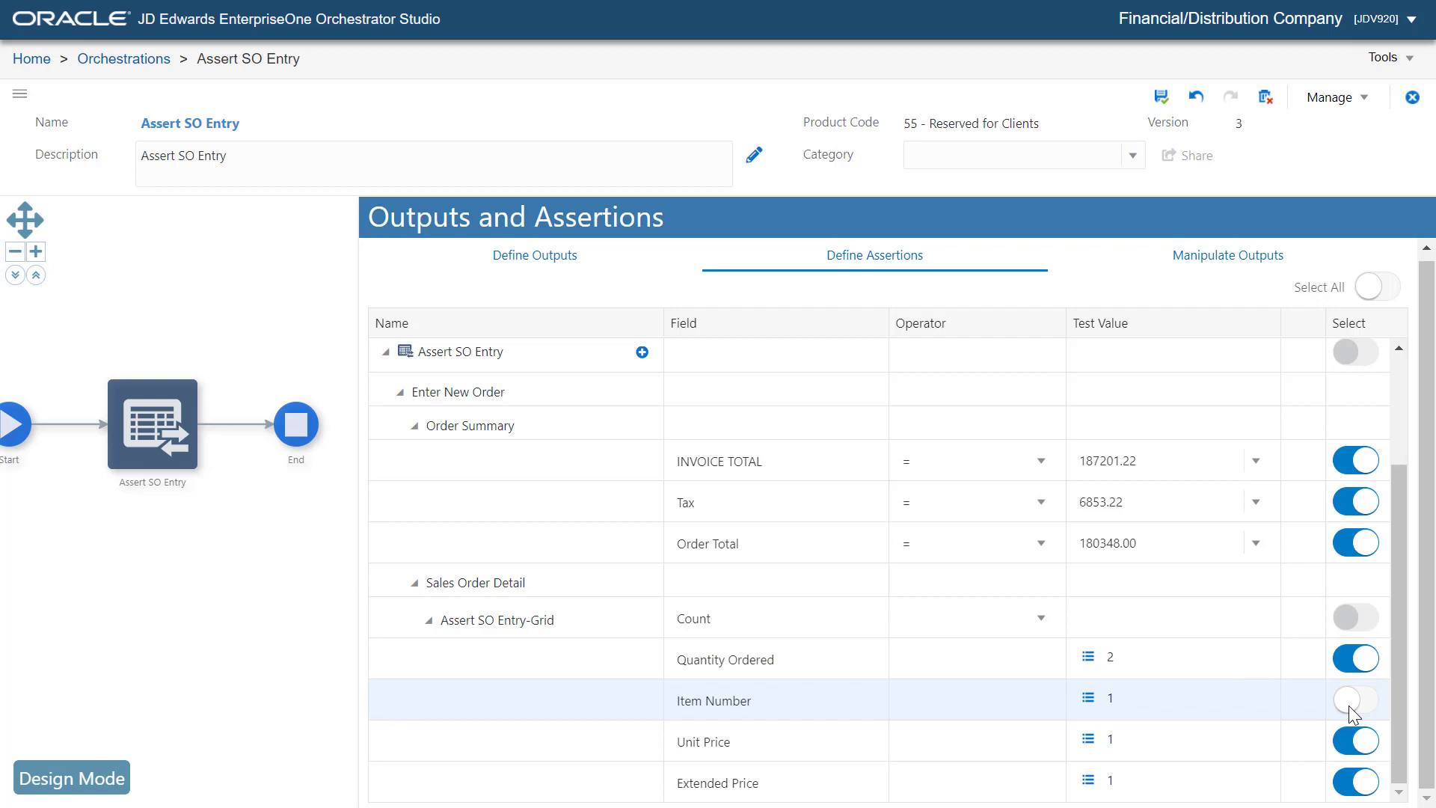
# - Add a row 2 assertion for Unit Price expecting value 1
pyautogui.click(1088, 697)
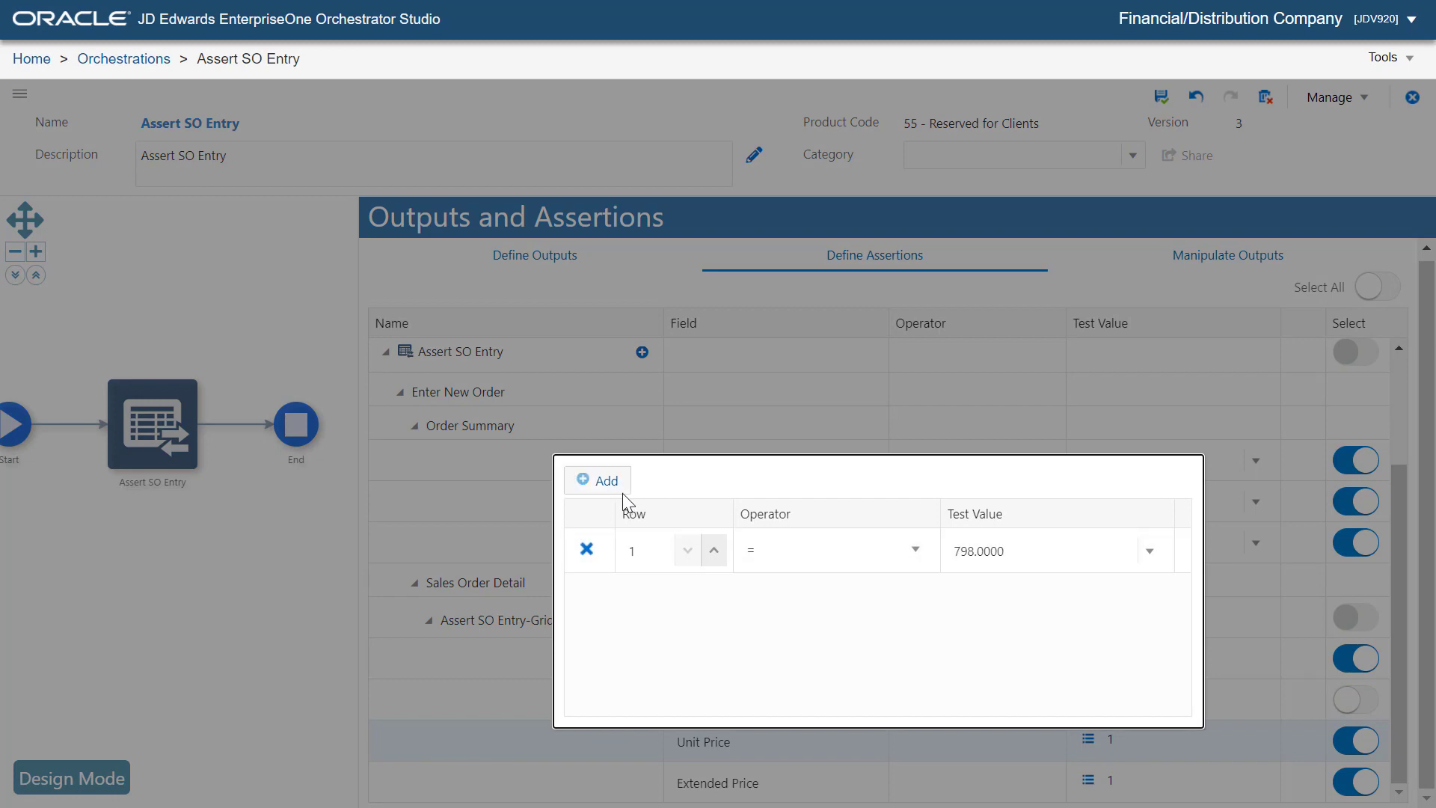
pyautogui.click(597, 480)
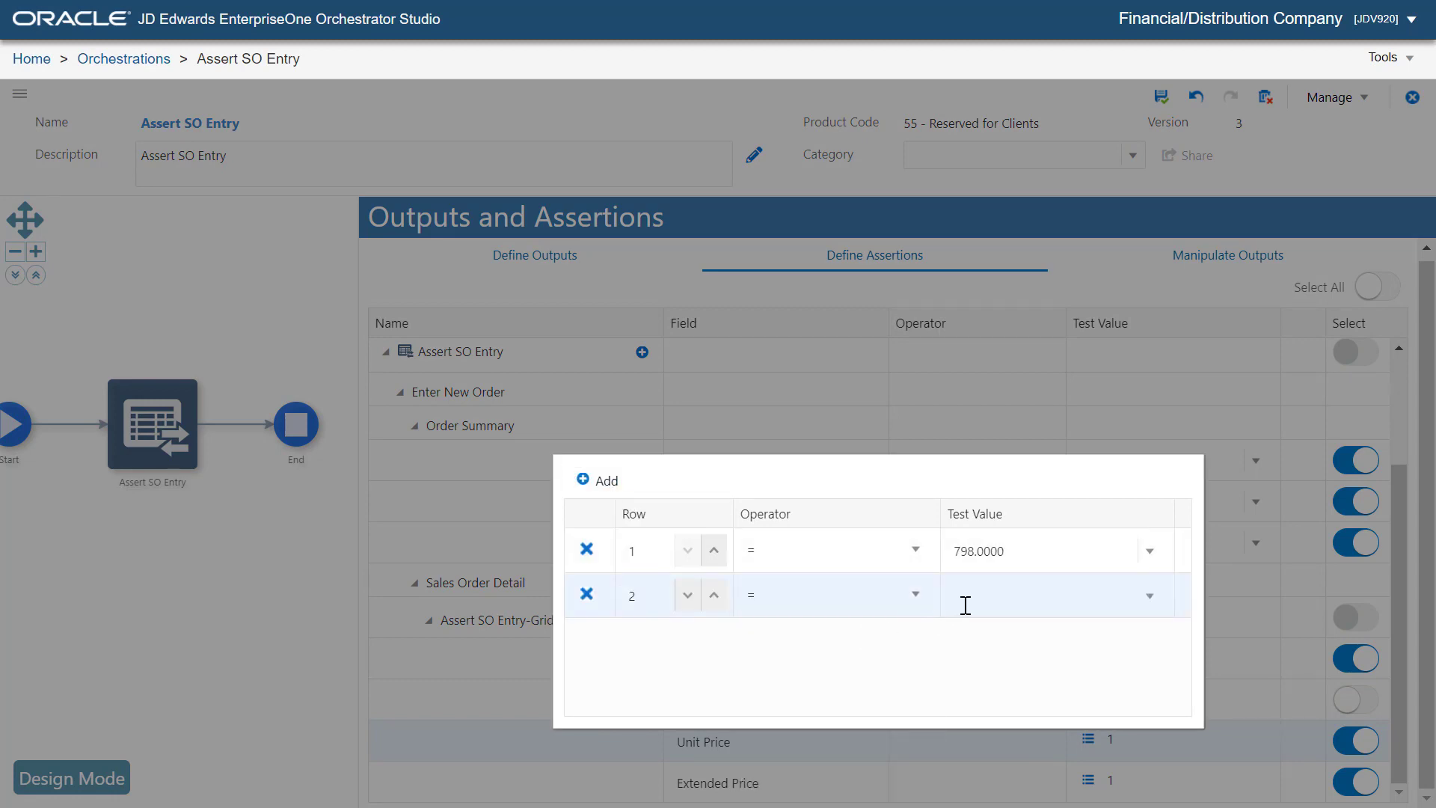
pyautogui.write('1')
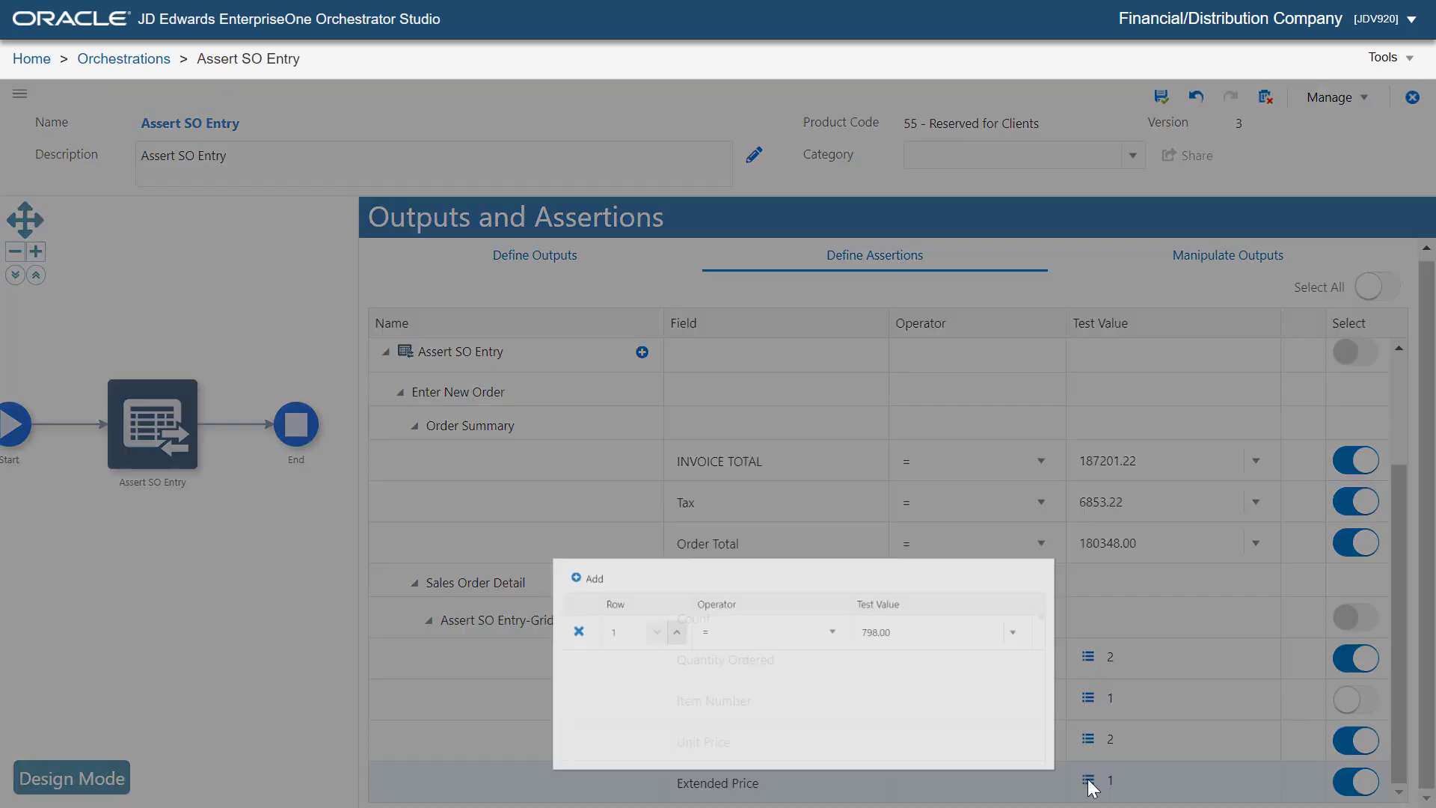
# - Add a row 2 assertion for Extended Price with operator = and value 1
pyautogui.click(596, 520)
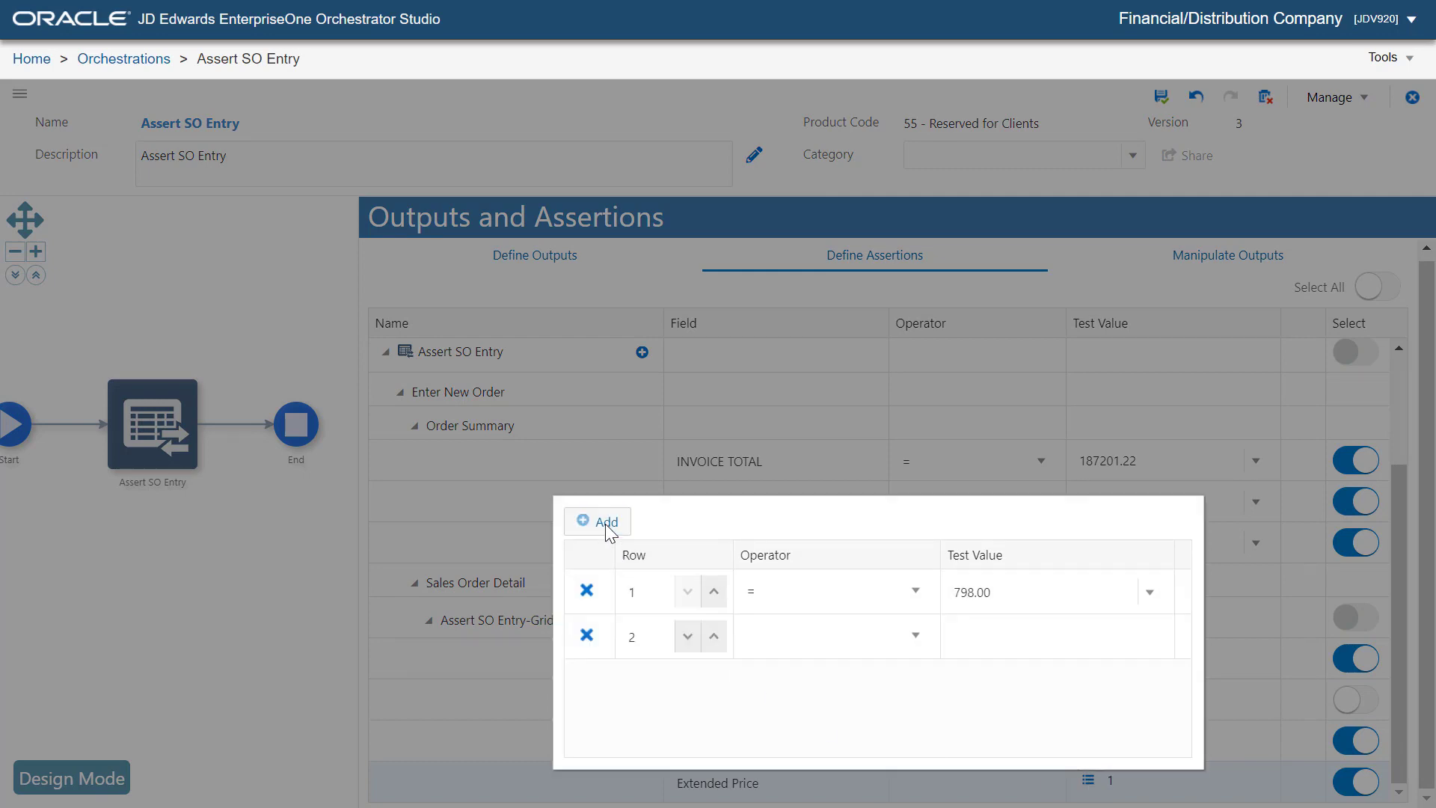
pyautogui.click(914, 634)
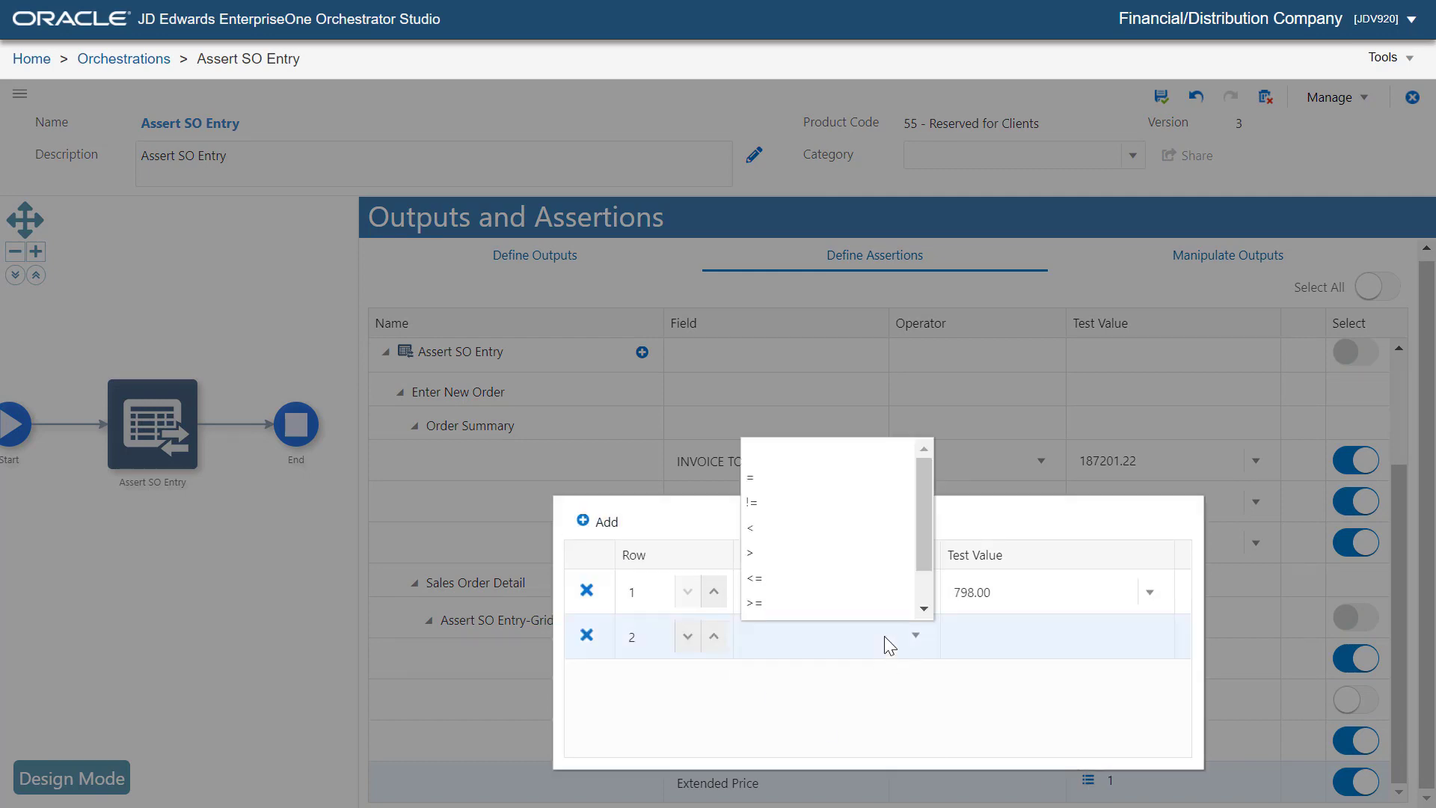
pyautogui.click(750, 476)
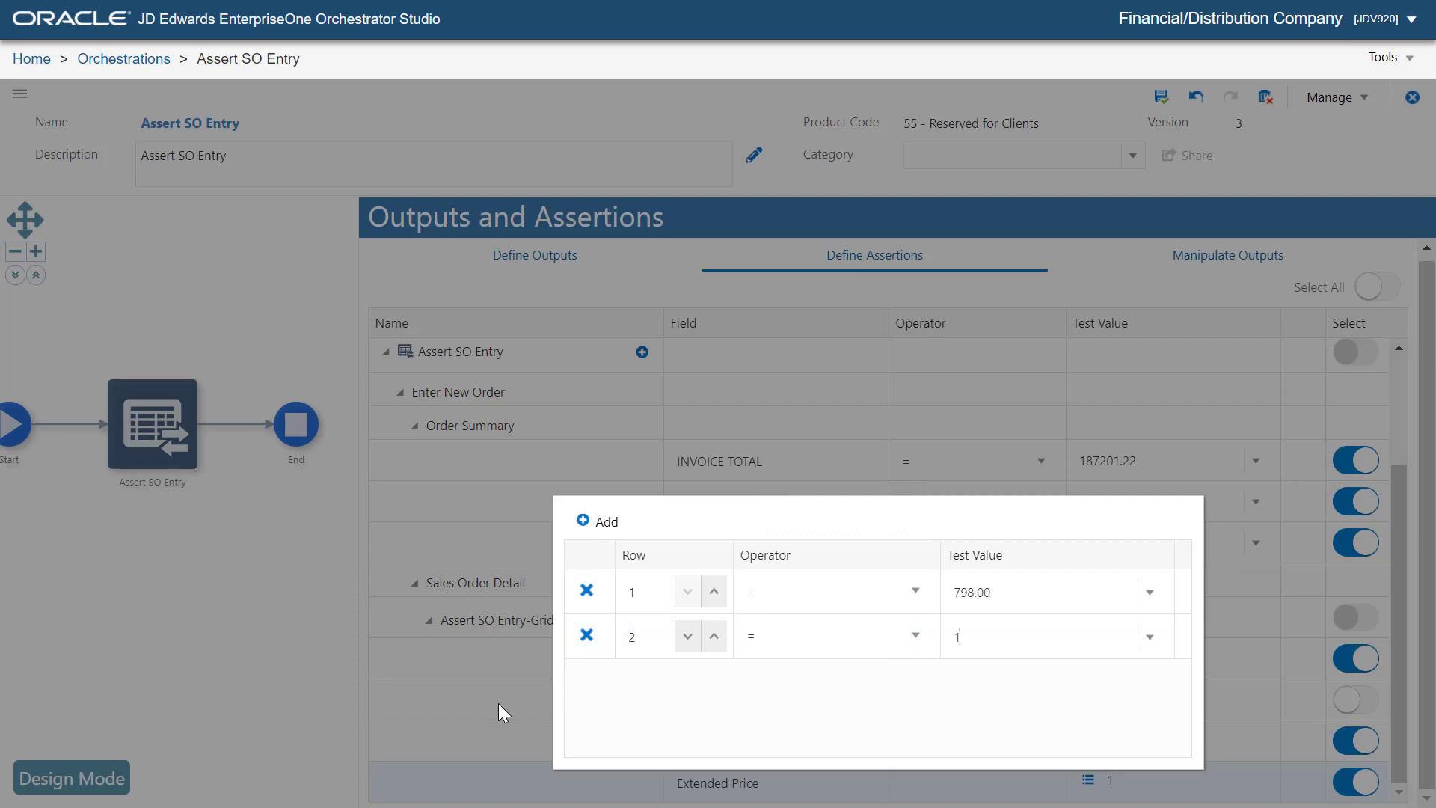
pyautogui.click(1159, 97)
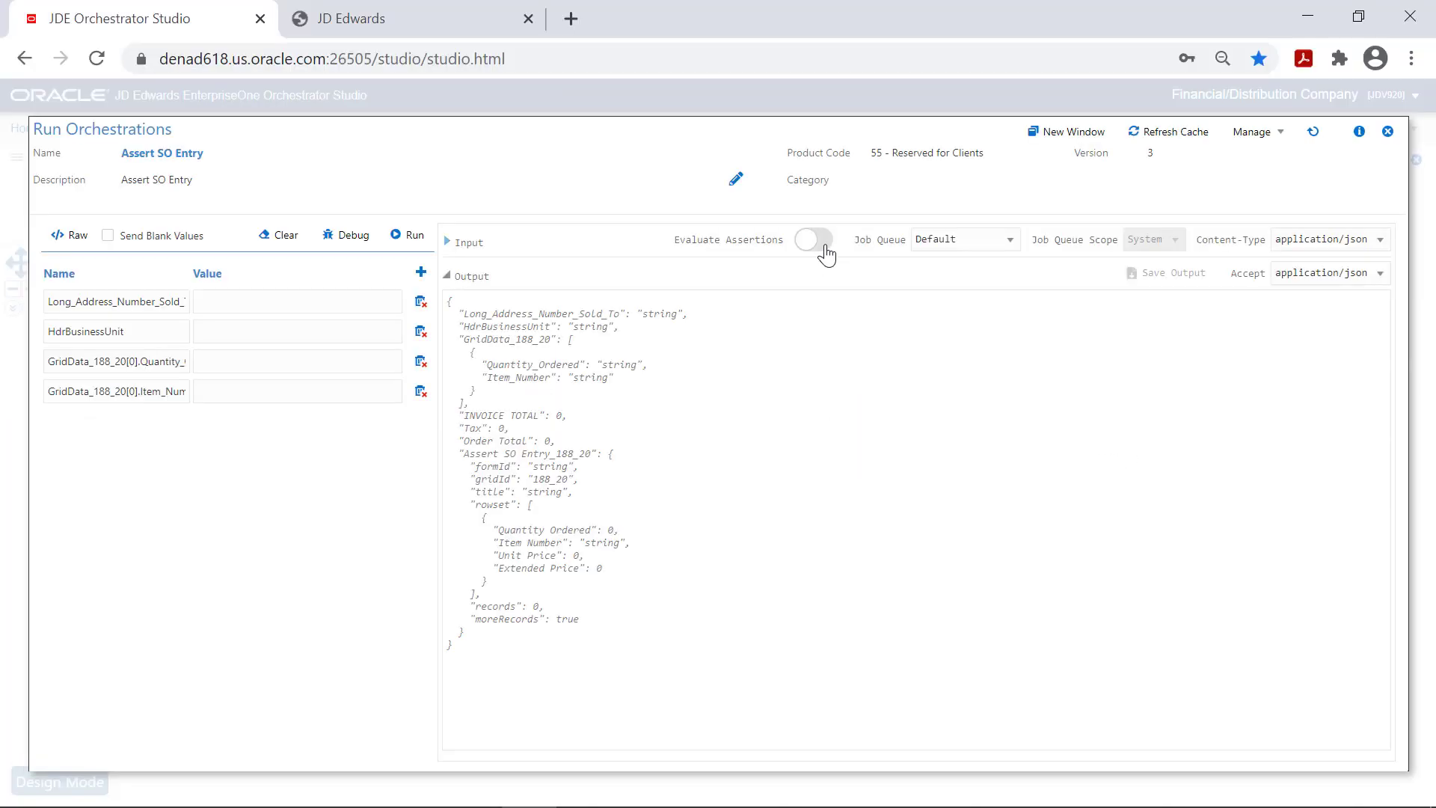
# - Run Assert SO Entry with Evaluate Assertions on and raw input, getting 7 of 9 passed
pyautogui.click(809, 239)
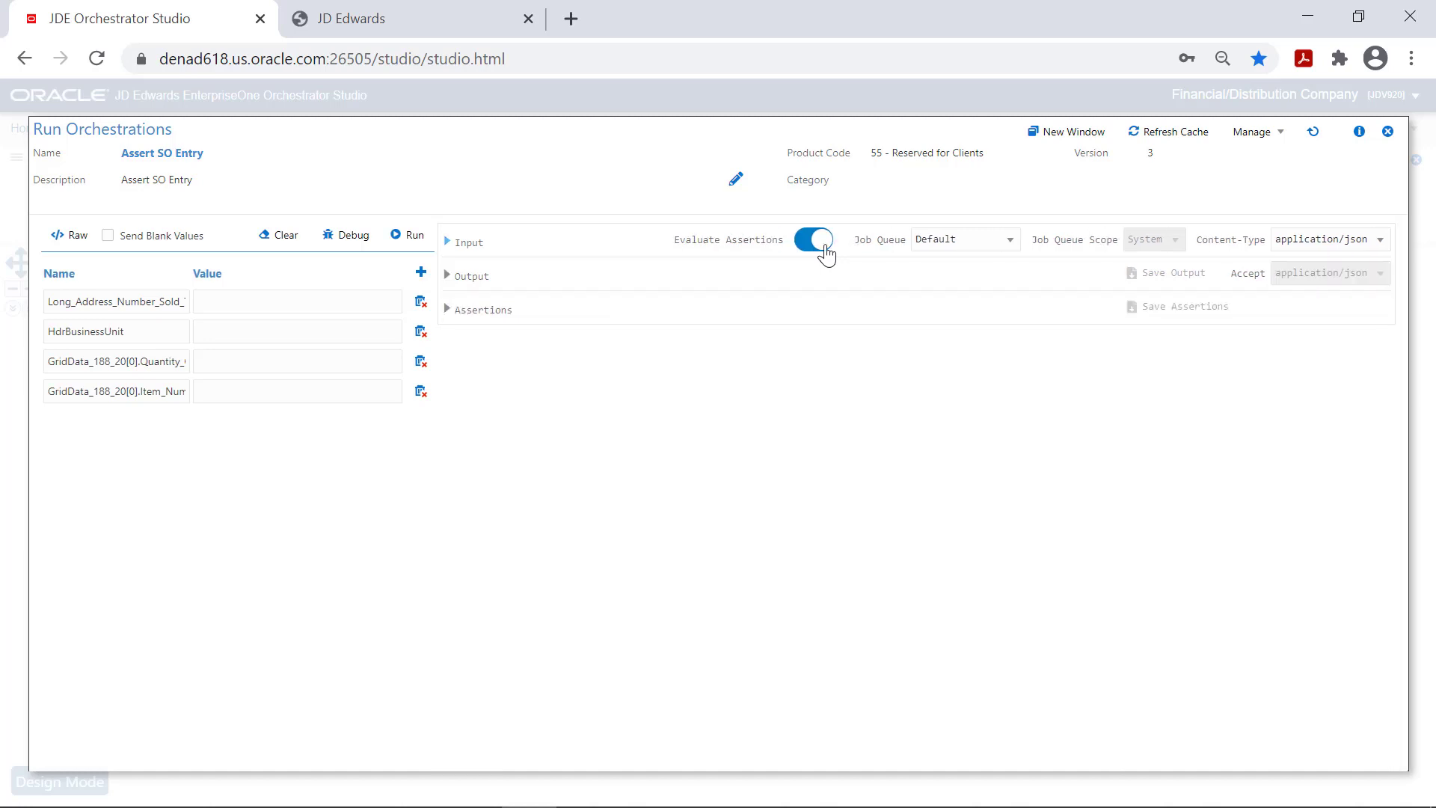
pyautogui.click(69, 234)
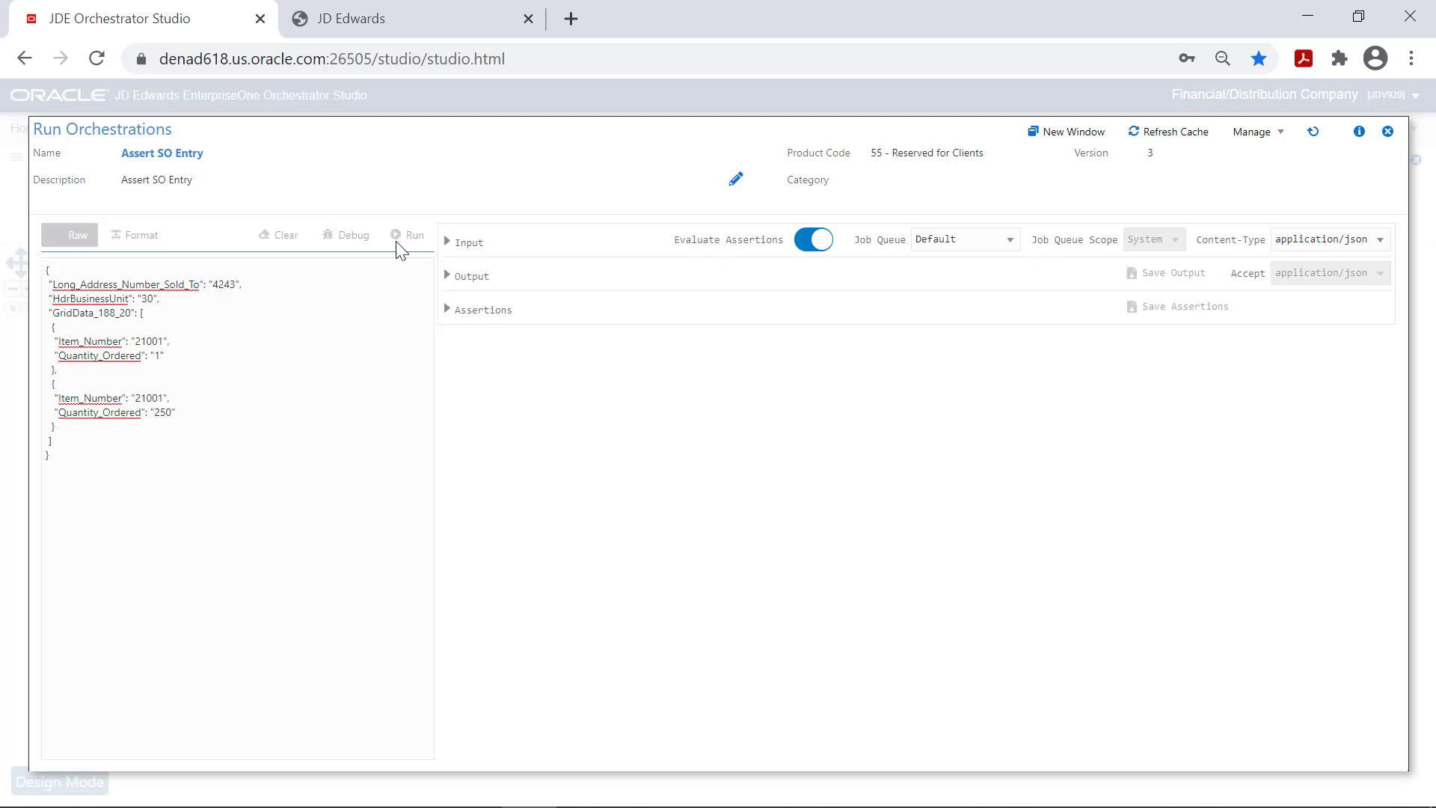
pyautogui.click(407, 234)
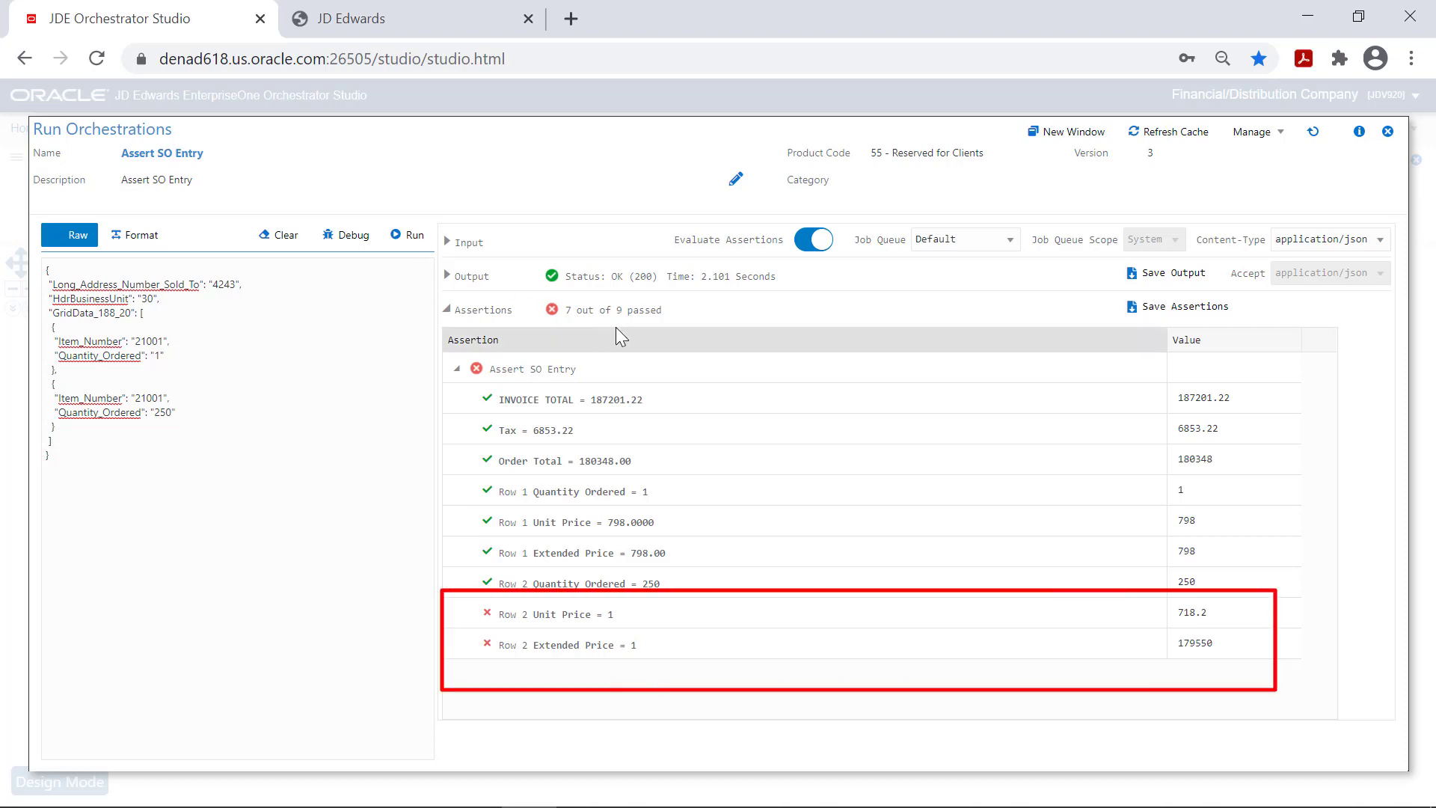
pyautogui.moveTo(619, 334)
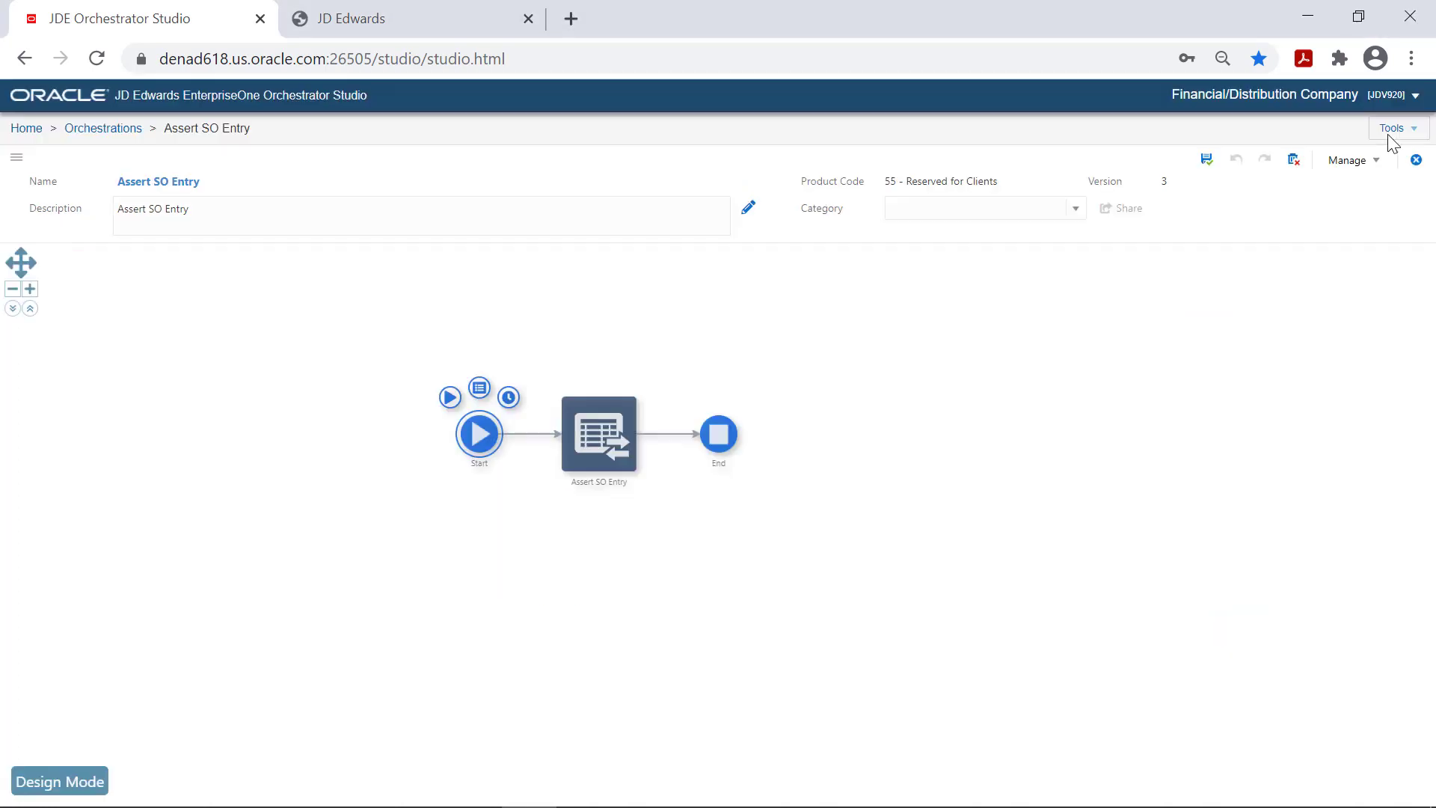
pyautogui.moveTo(719, 436)
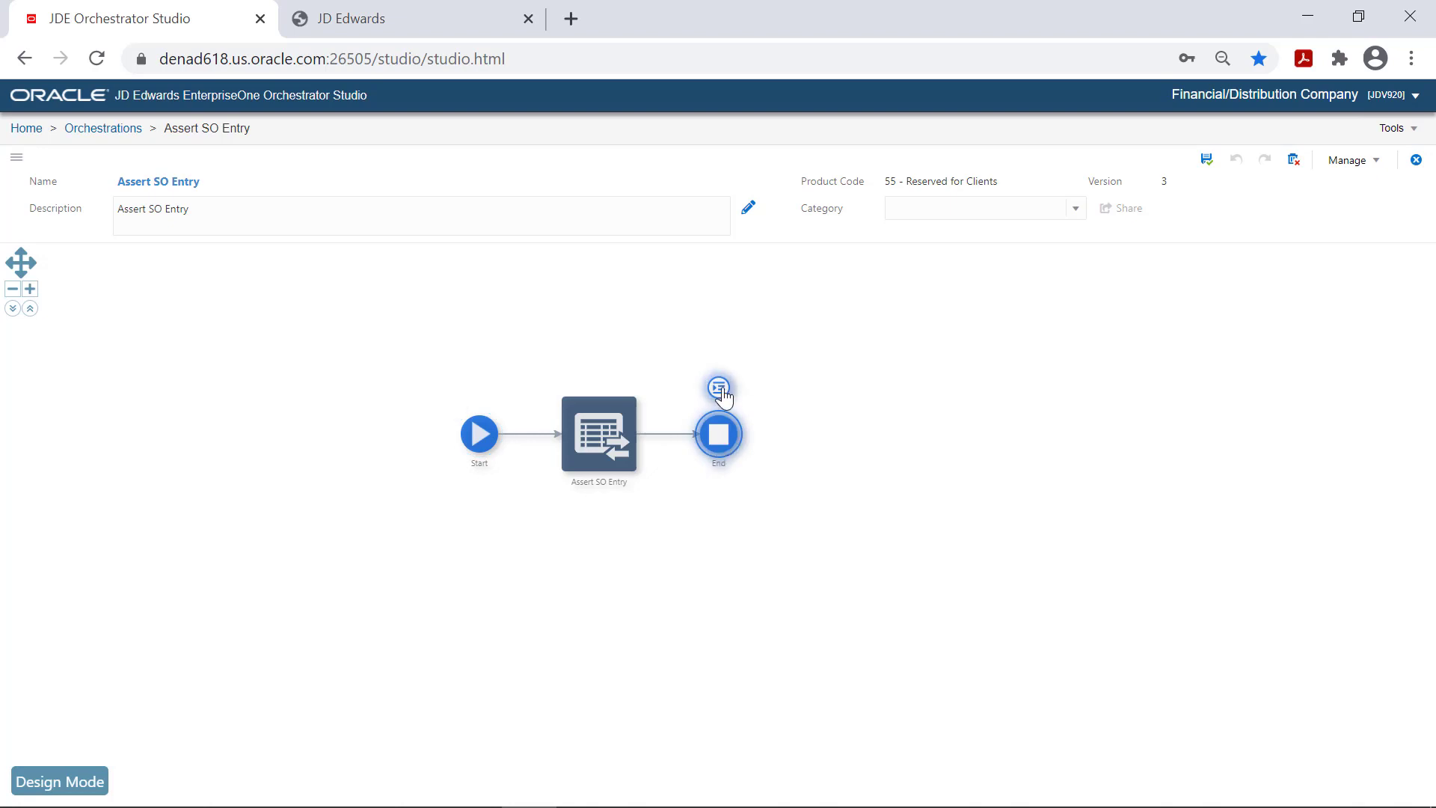
# - Correct the row 2 Unit/Extended Price test values (175550) in the End node assertions and save
pyautogui.click(719, 387)
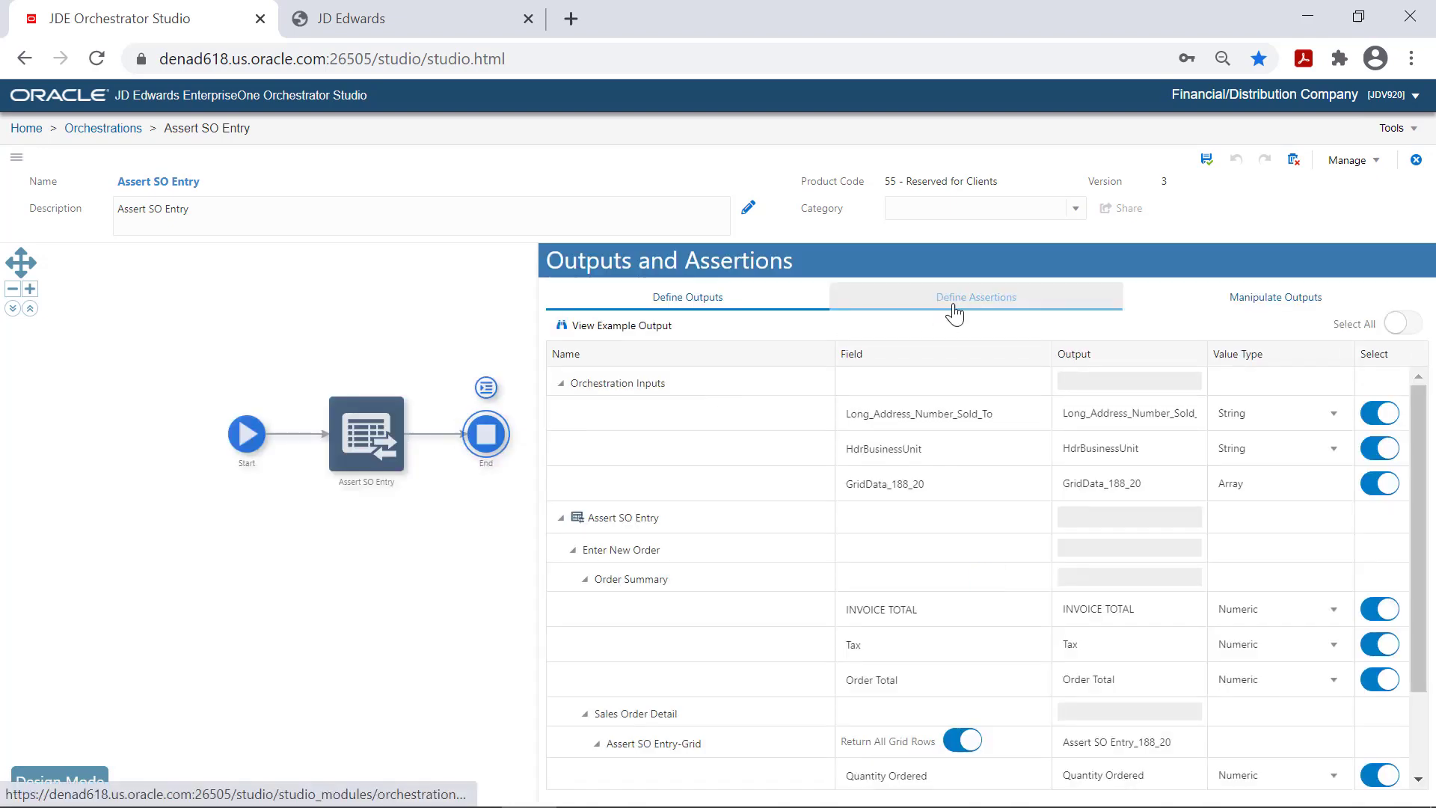
pyautogui.click(975, 296)
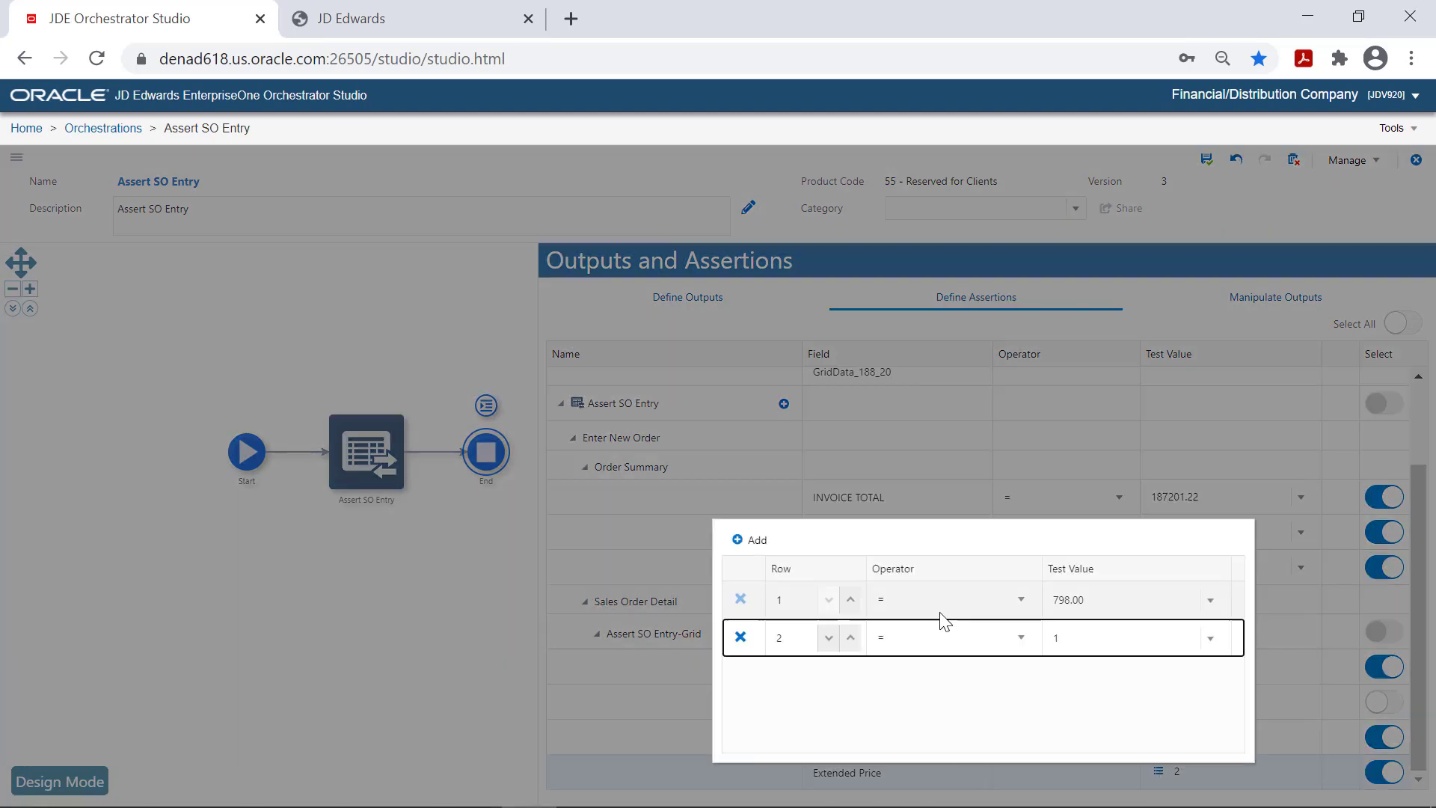
pyautogui.write('175550')
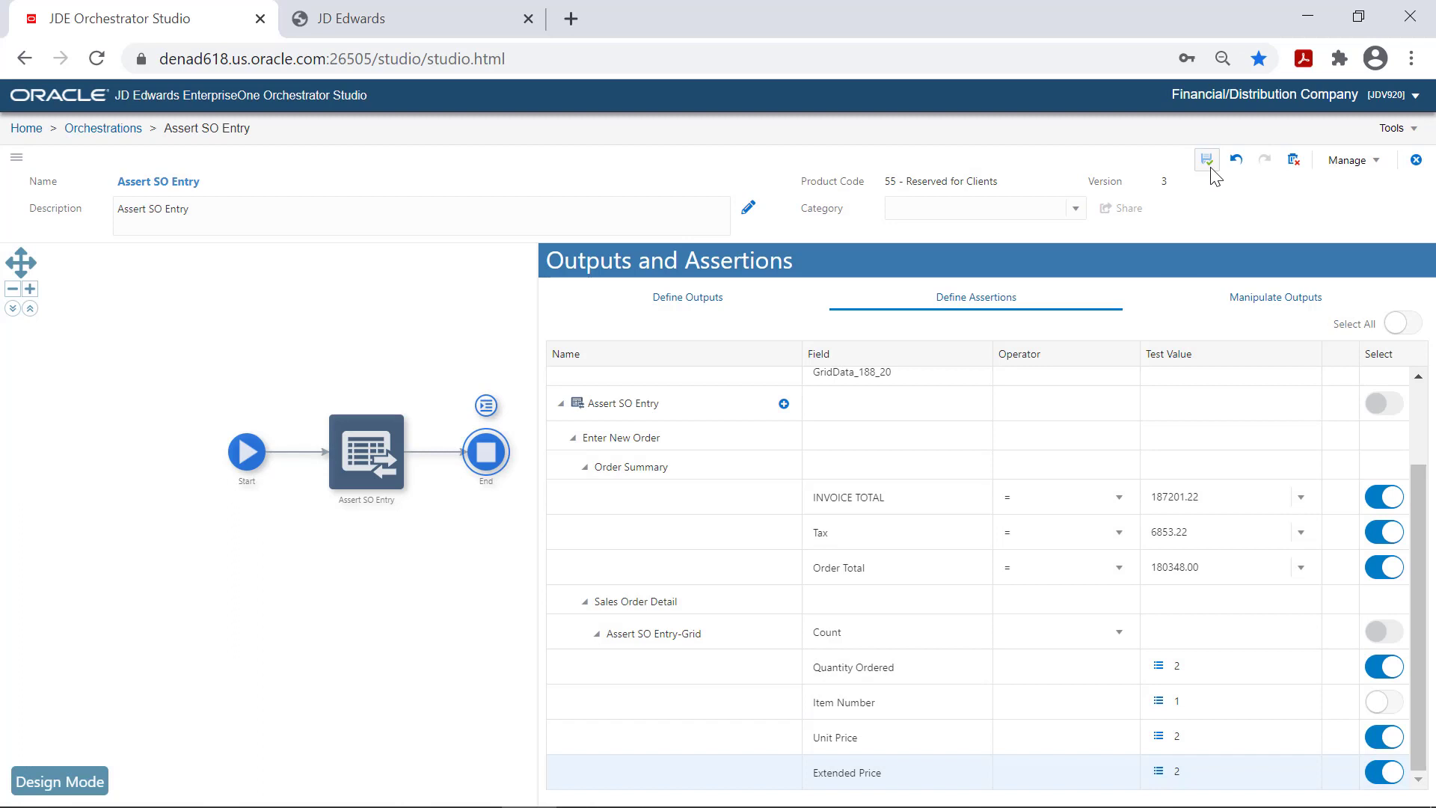
pyautogui.click(1207, 160)
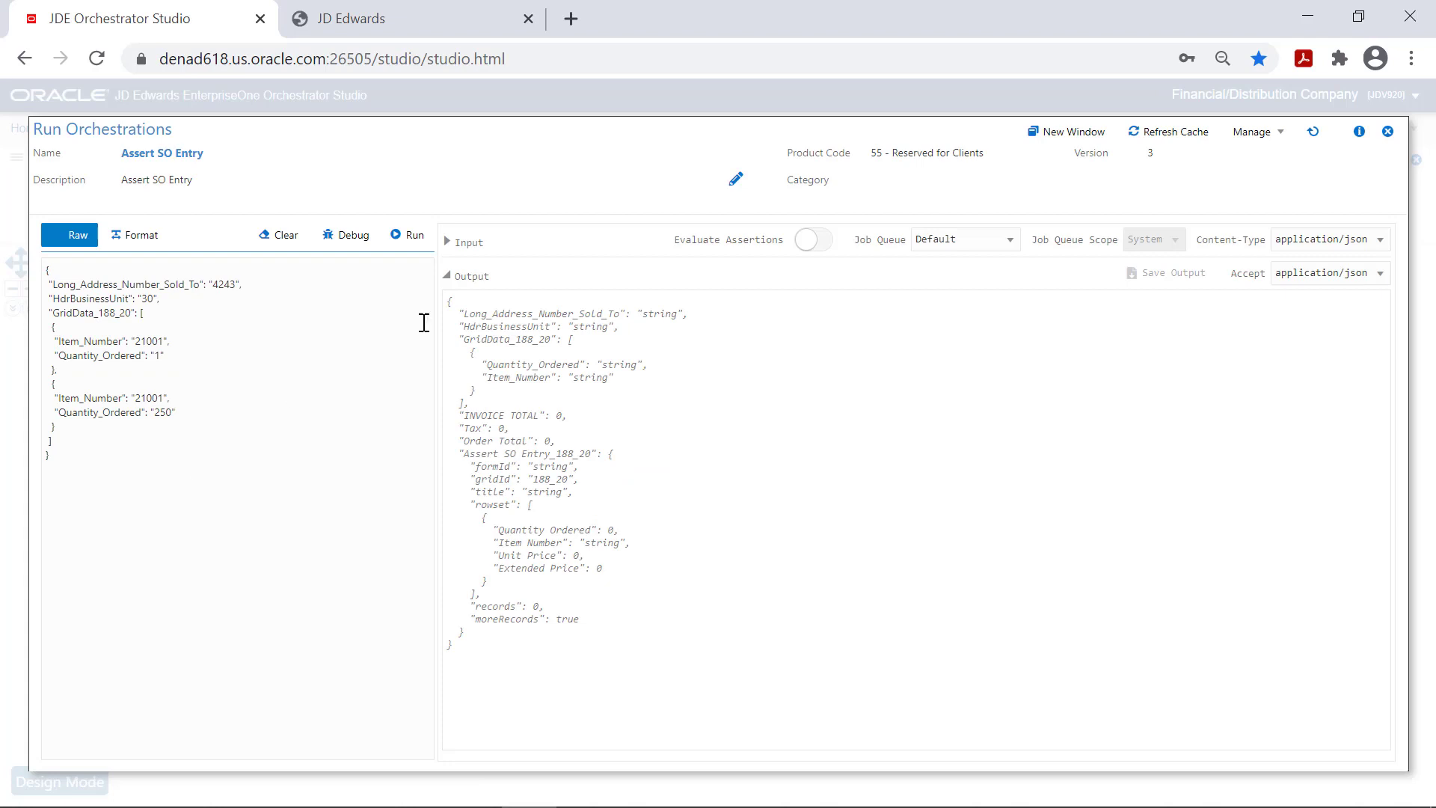
# - Rerun with Evaluate Assertions on so all 9 of 9 assertions pass
pyautogui.click(811, 239)
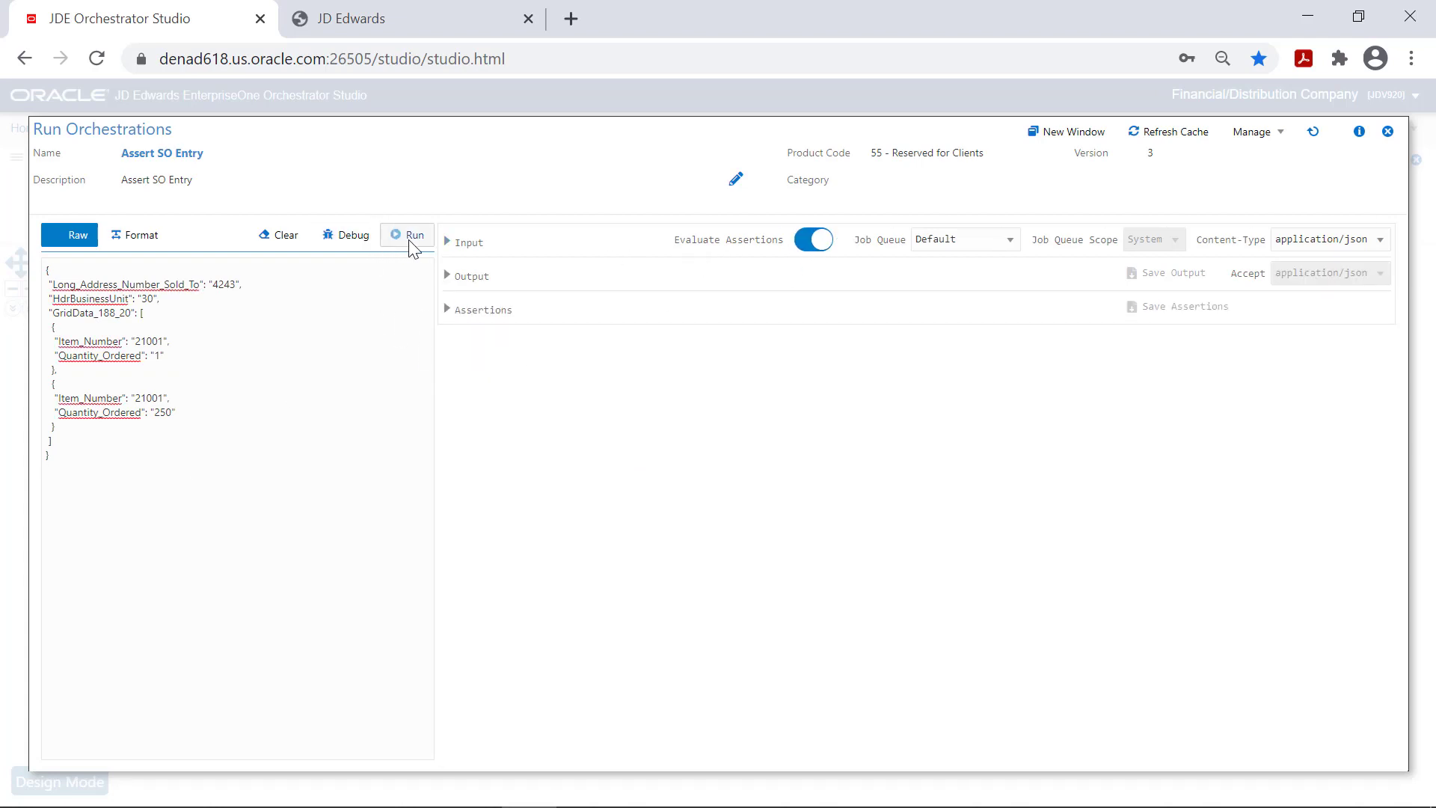
pyautogui.click(407, 235)
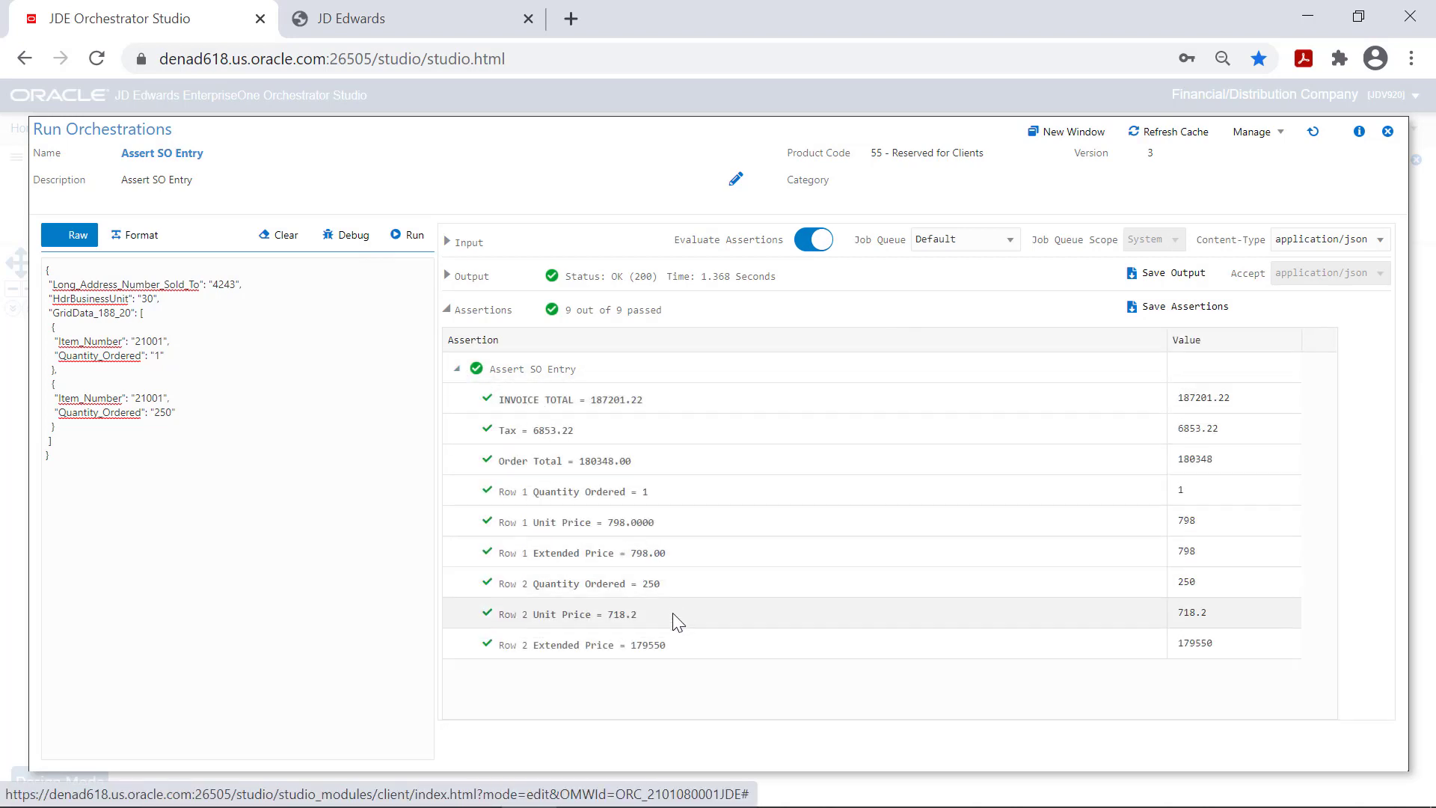
pyautogui.moveTo(709, 678)
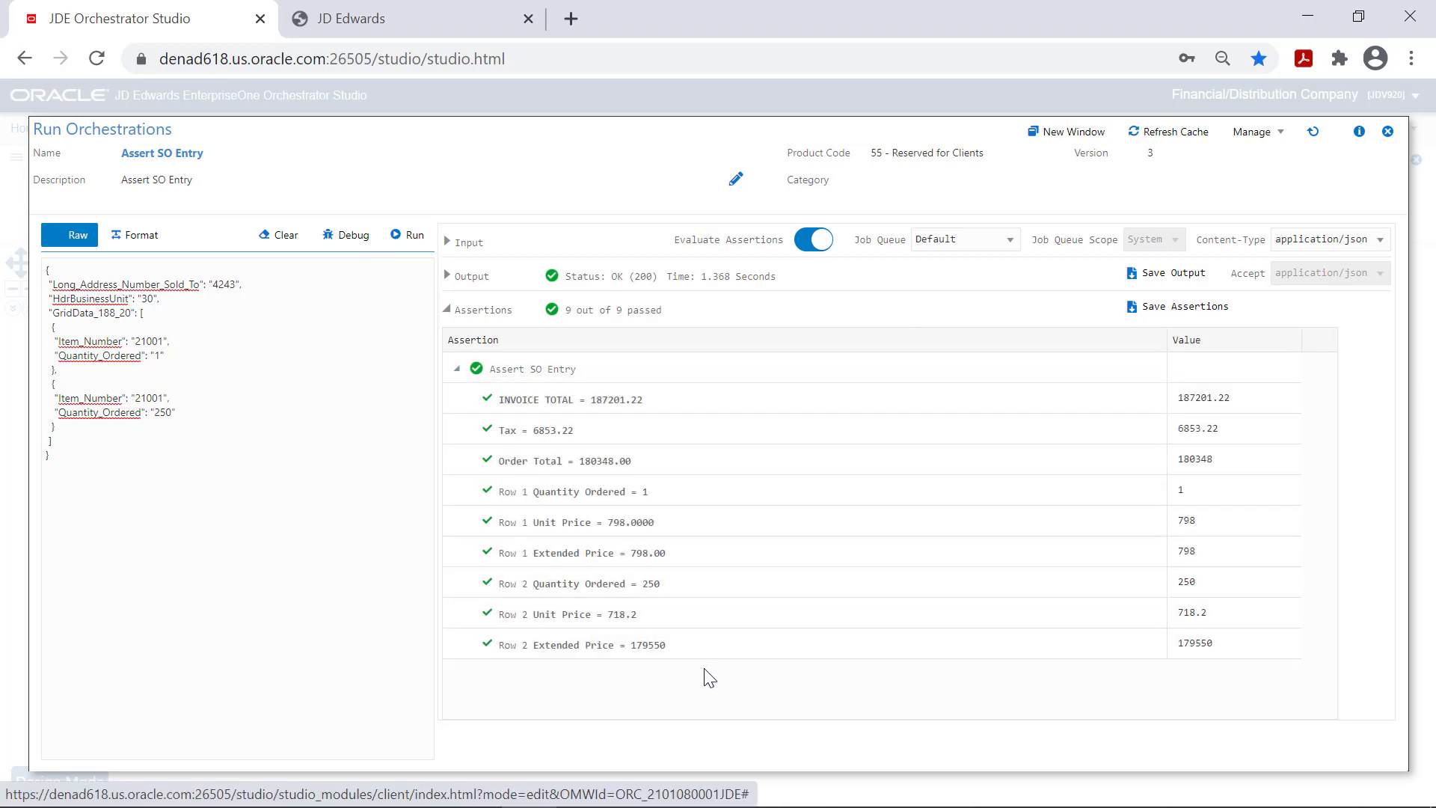